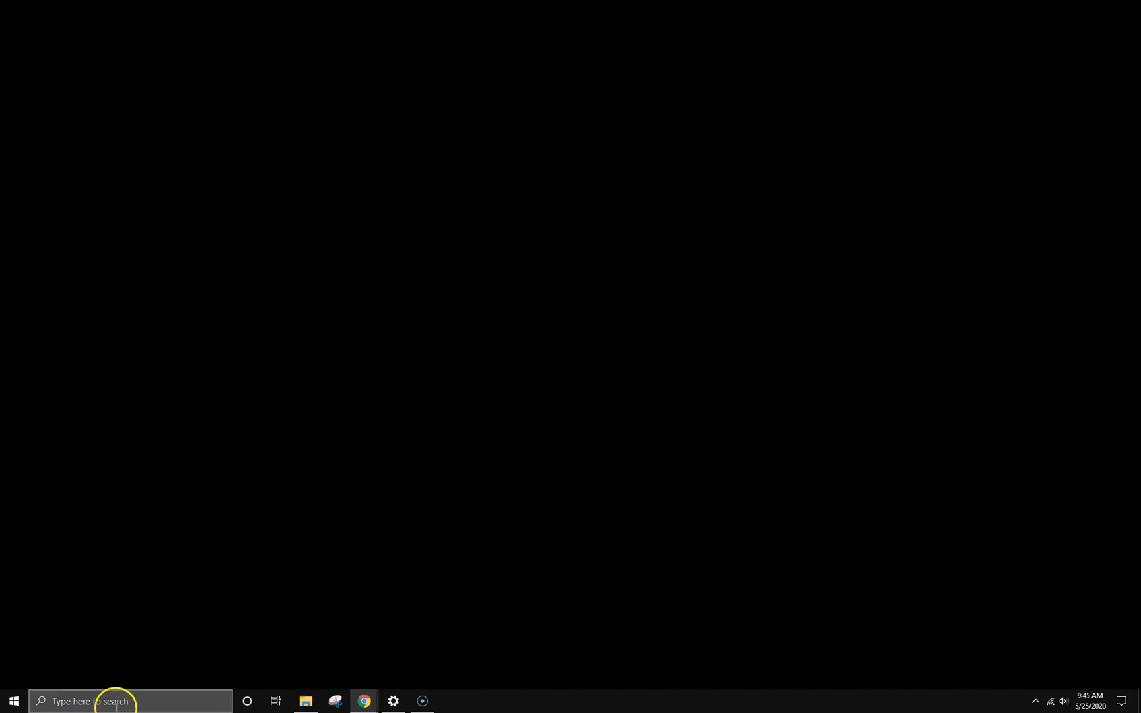
Step: Search Windows for 'idle' and launch IDLE (Python 3.8 64-bit)
{"action": "type", "text": "idle"}
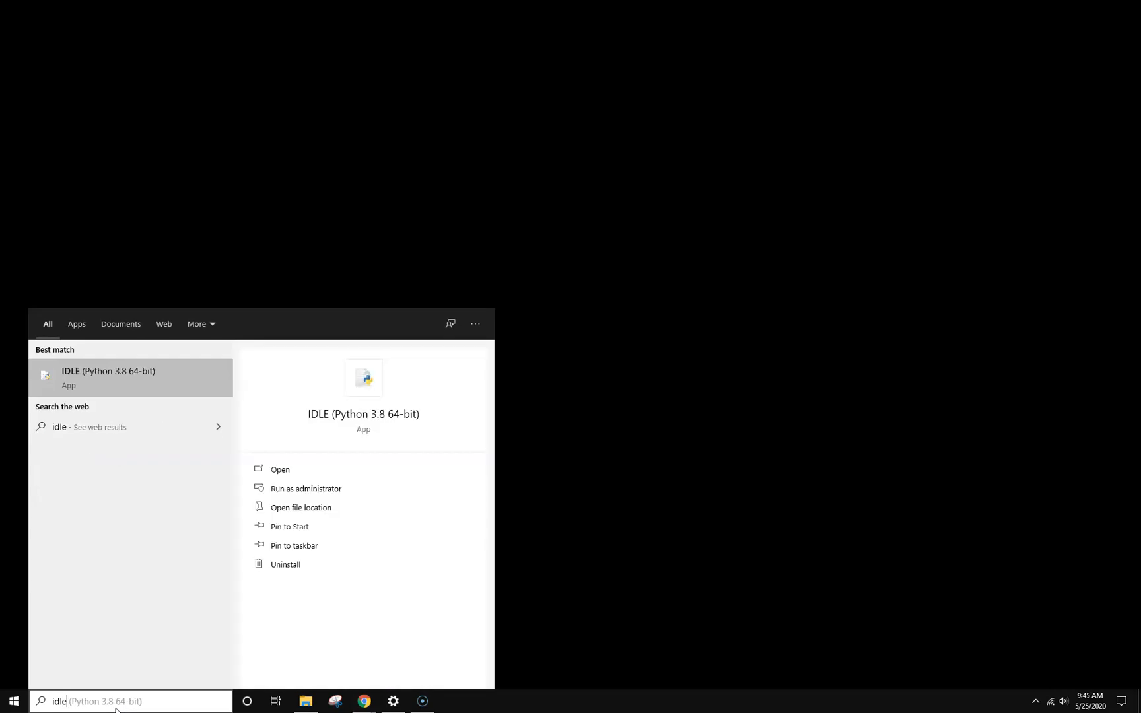
{"action": "left_click", "coordinate": [108, 378]}
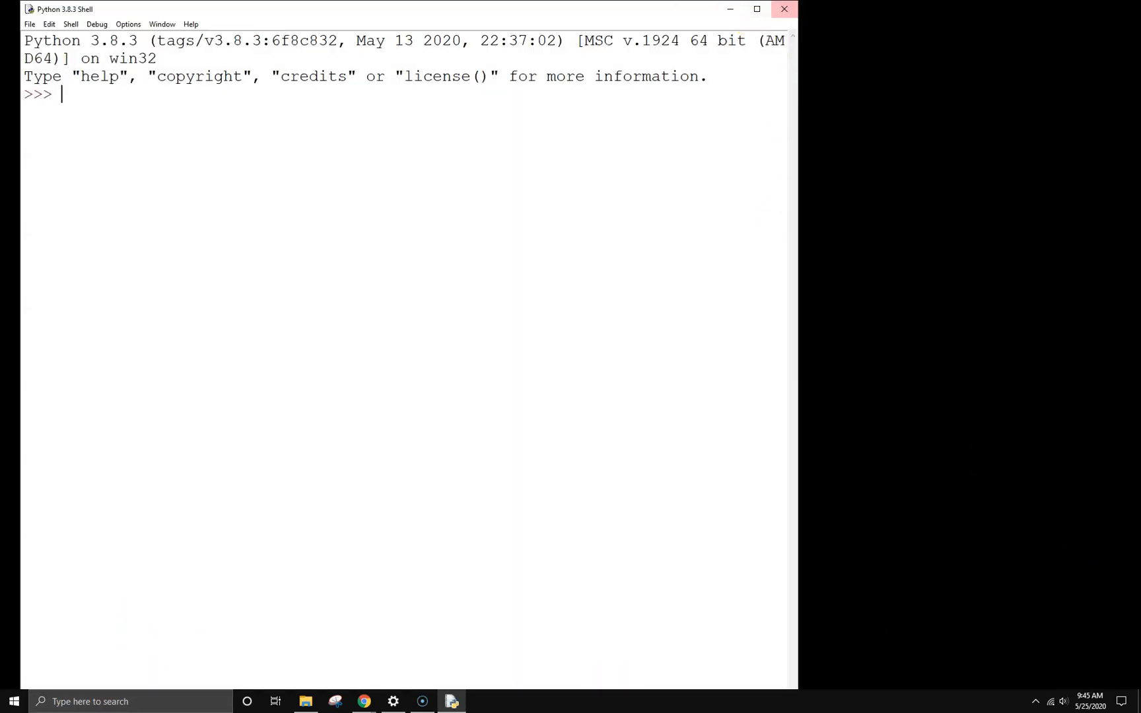
Step: Reposition the Shell window and run print("Hello World") at the prompt
{"action": "left_click_drag", "start_coordinate": [65, 9], "coordinate": [641, 208]}
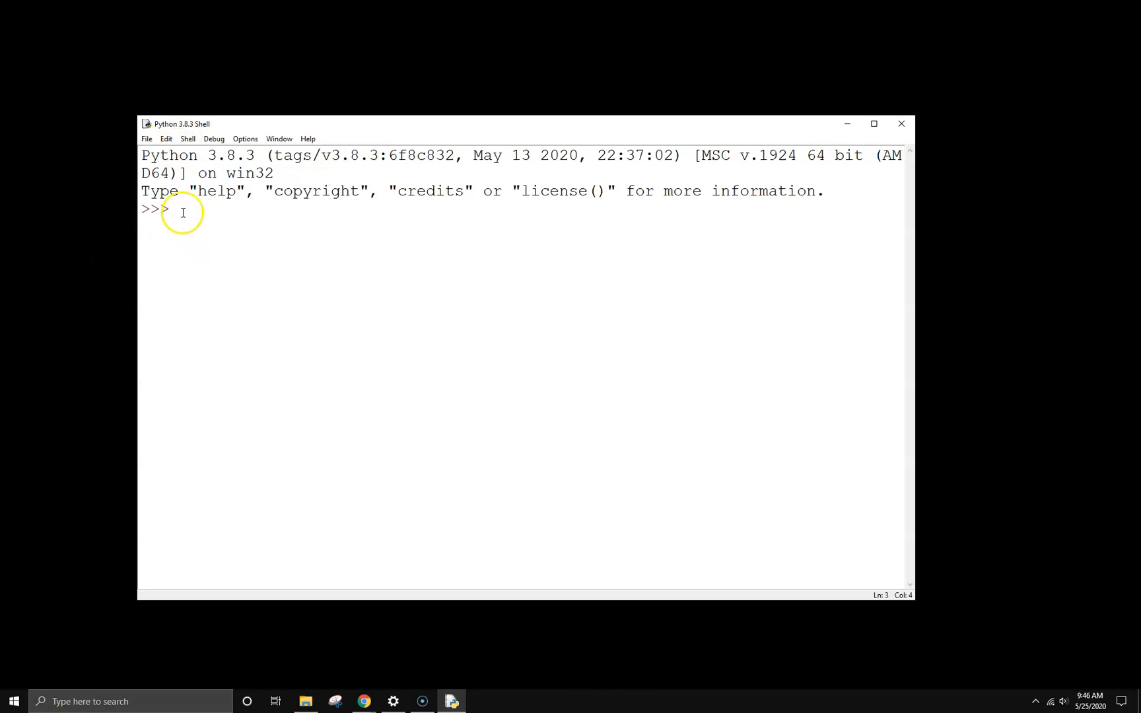
{"action": "type", "text": "print"}
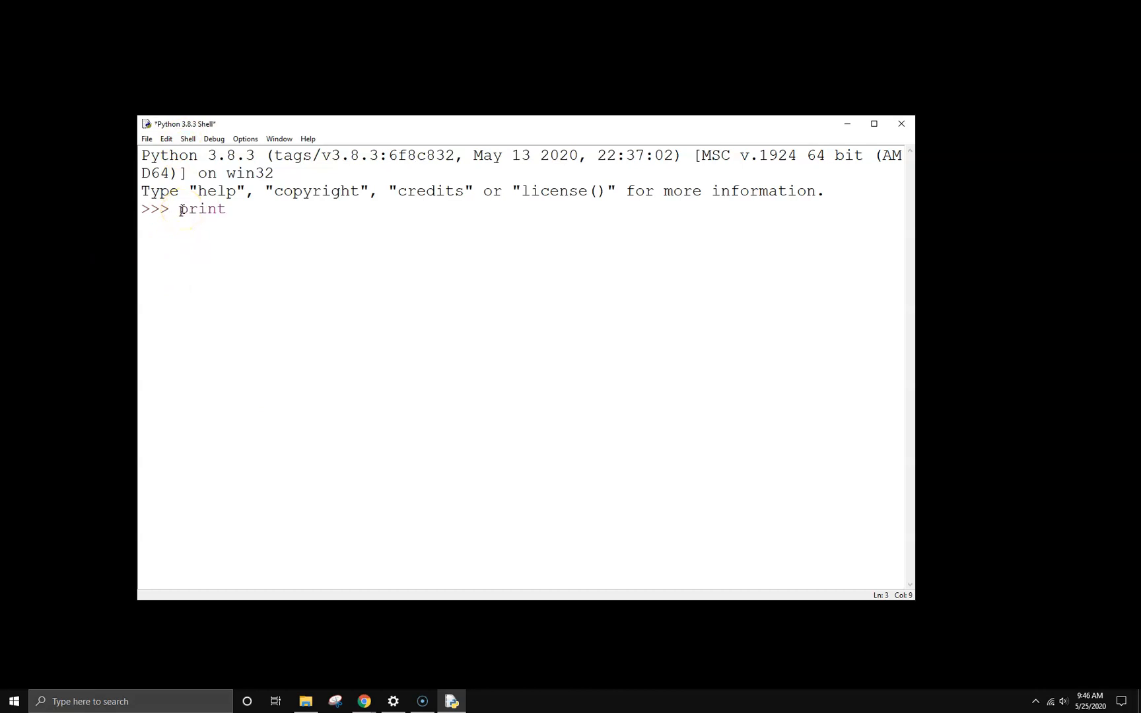
{"action": "type", "text": "(\"Hell"}
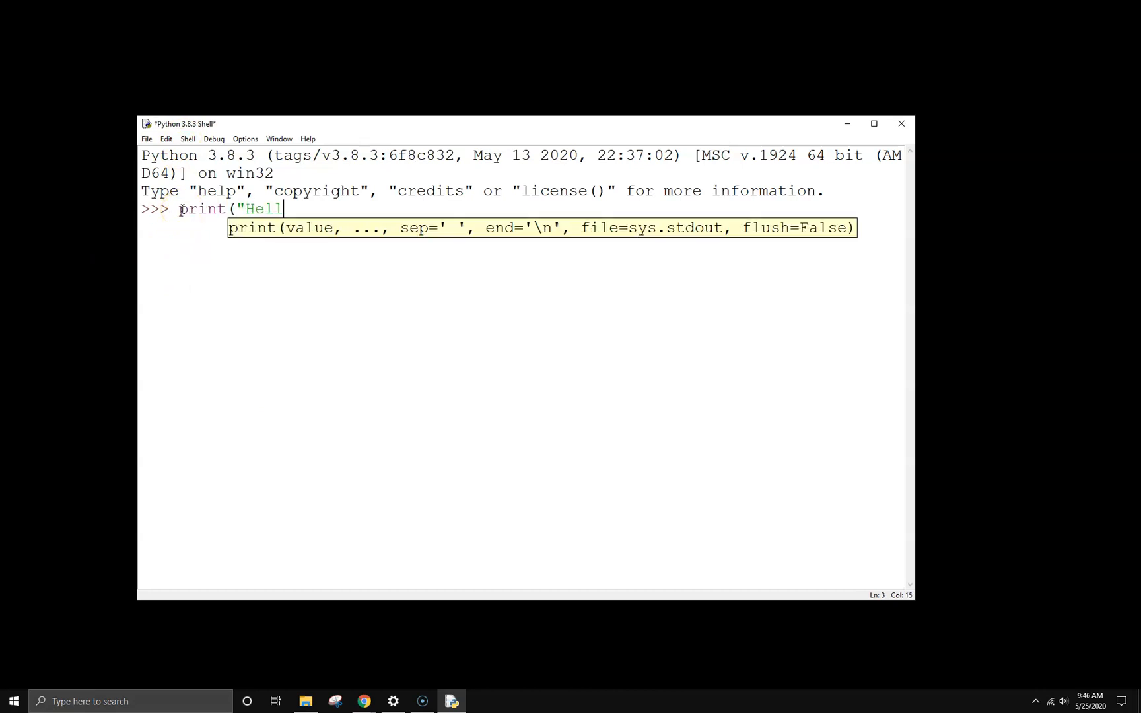
{"action": "type", "text": "o World\""}
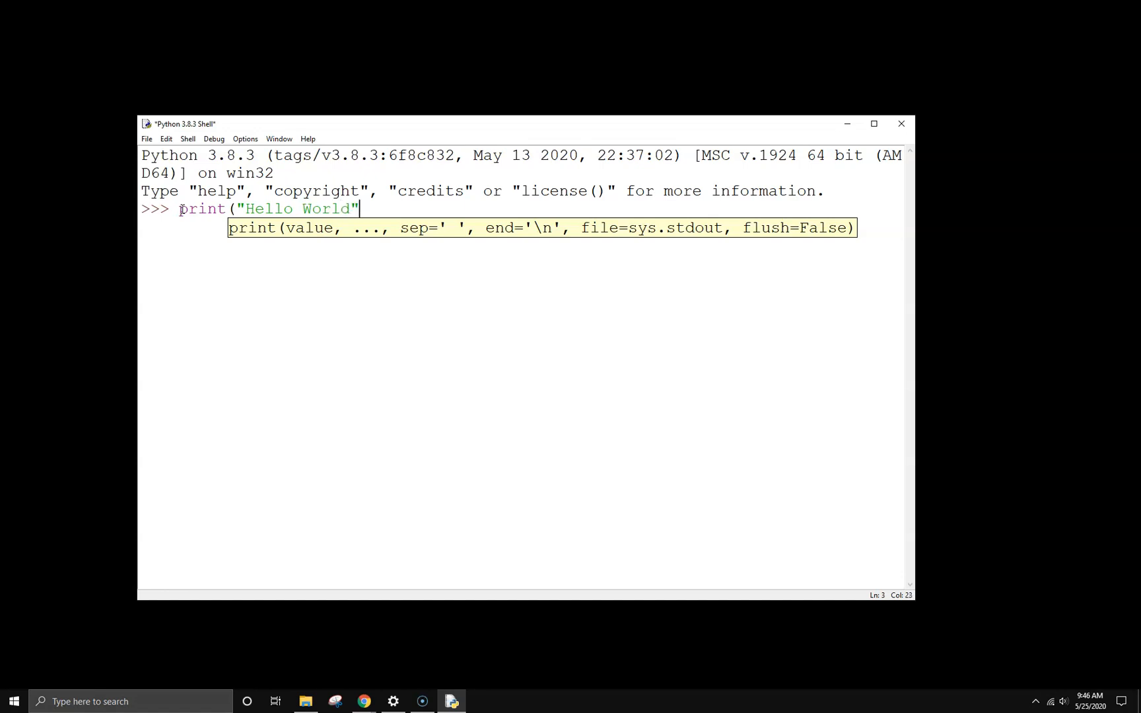
{"action": "key", "text": "enter"}
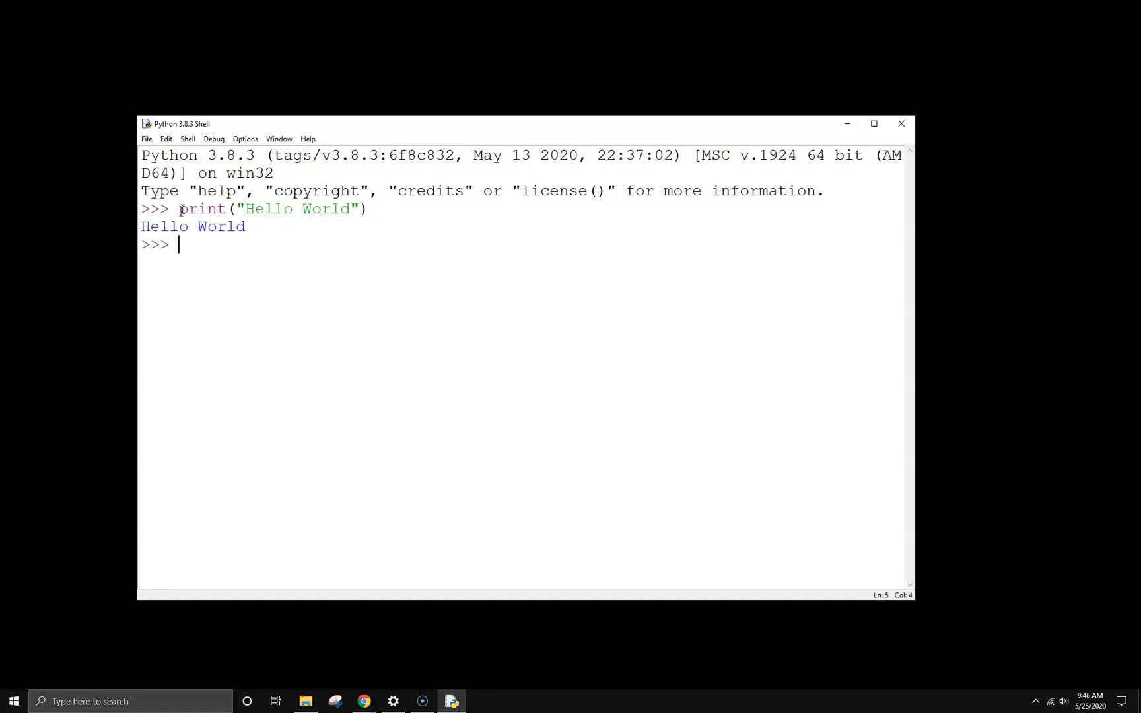
Step: Evaluate 4+5, assign y=3, then compute 7+y in the shell
{"action": "type", "text": "4+"}
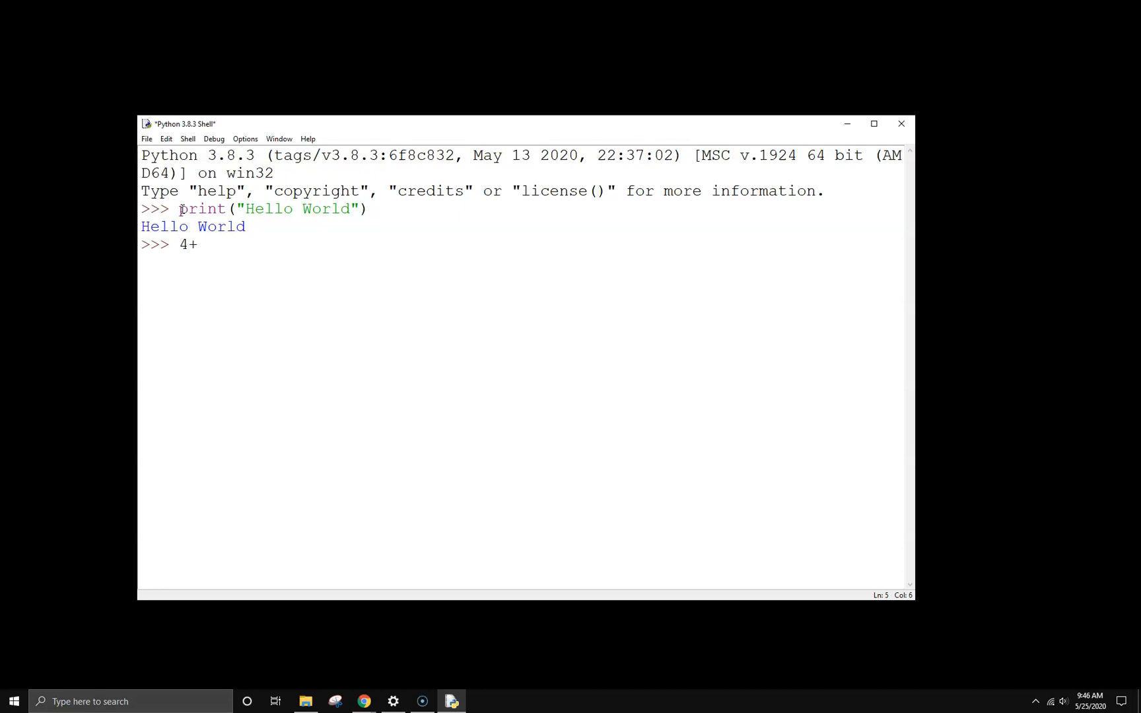
{"action": "type", "text": "y"}
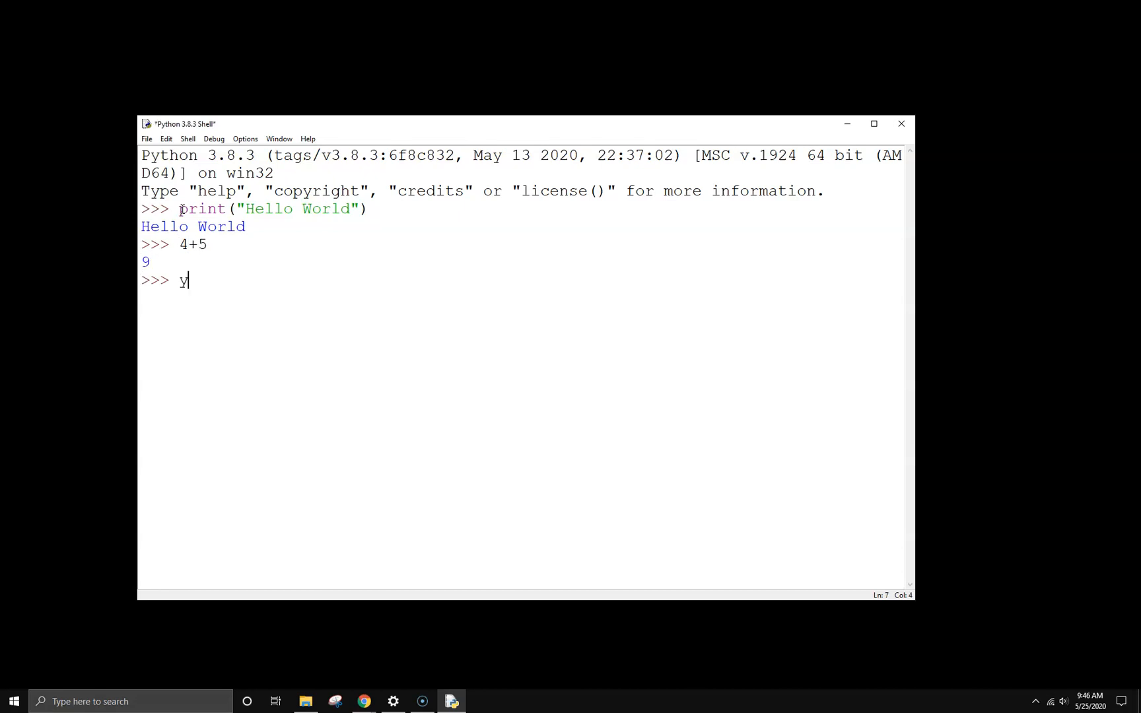
{"action": "key", "text": "enter"}
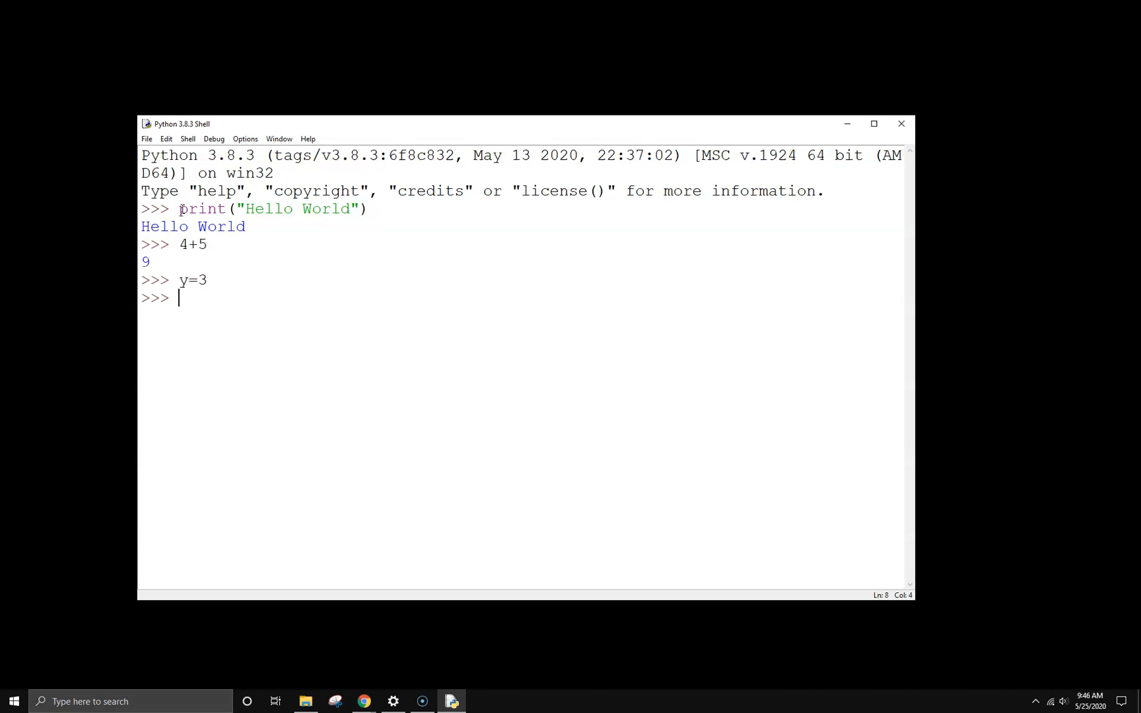
{"action": "type", "text": "7+"}
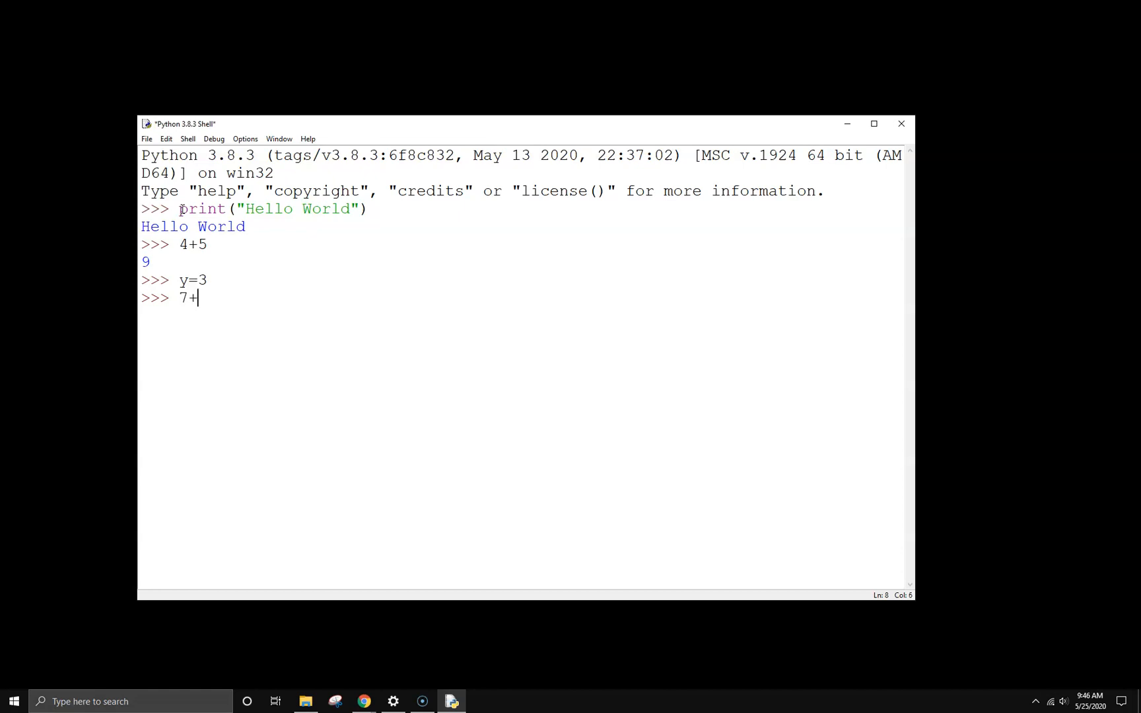
{"action": "key", "text": "Return"}
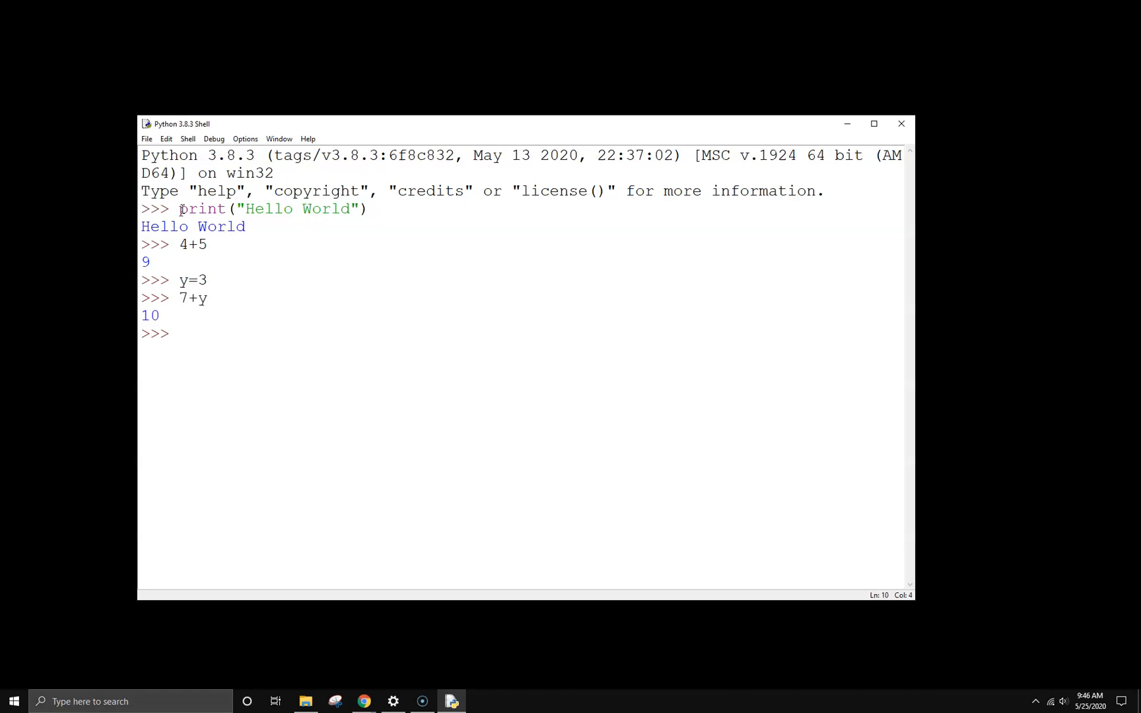
{"action": "mouse_move", "coordinate": [352, 271]}
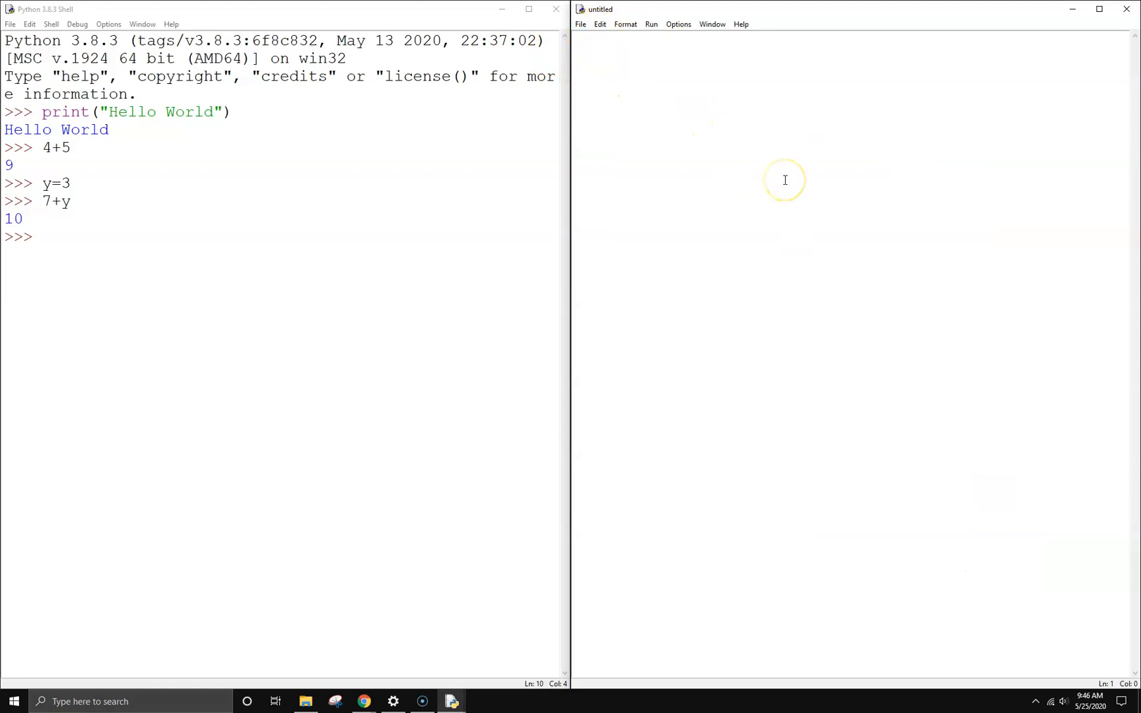
Step: Write print("this is a small program"), name = "My Game" and print(name) in the editor
{"action": "type", "text": "print(\""}
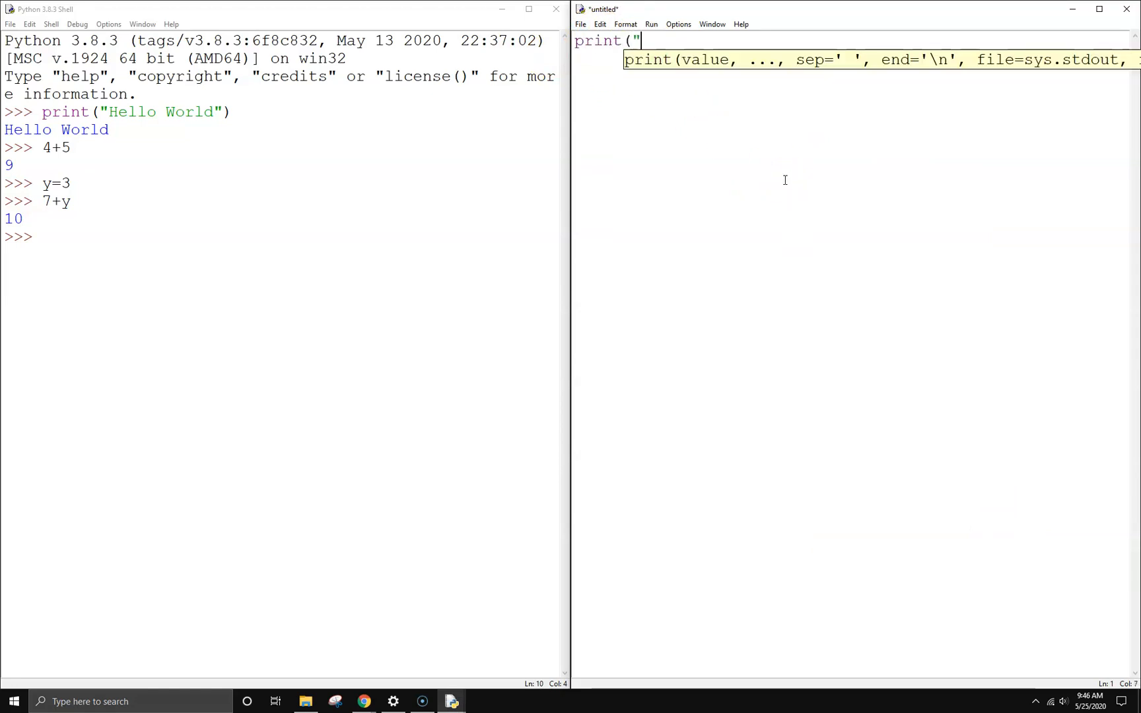
{"action": "type", "text": "this is a small"}
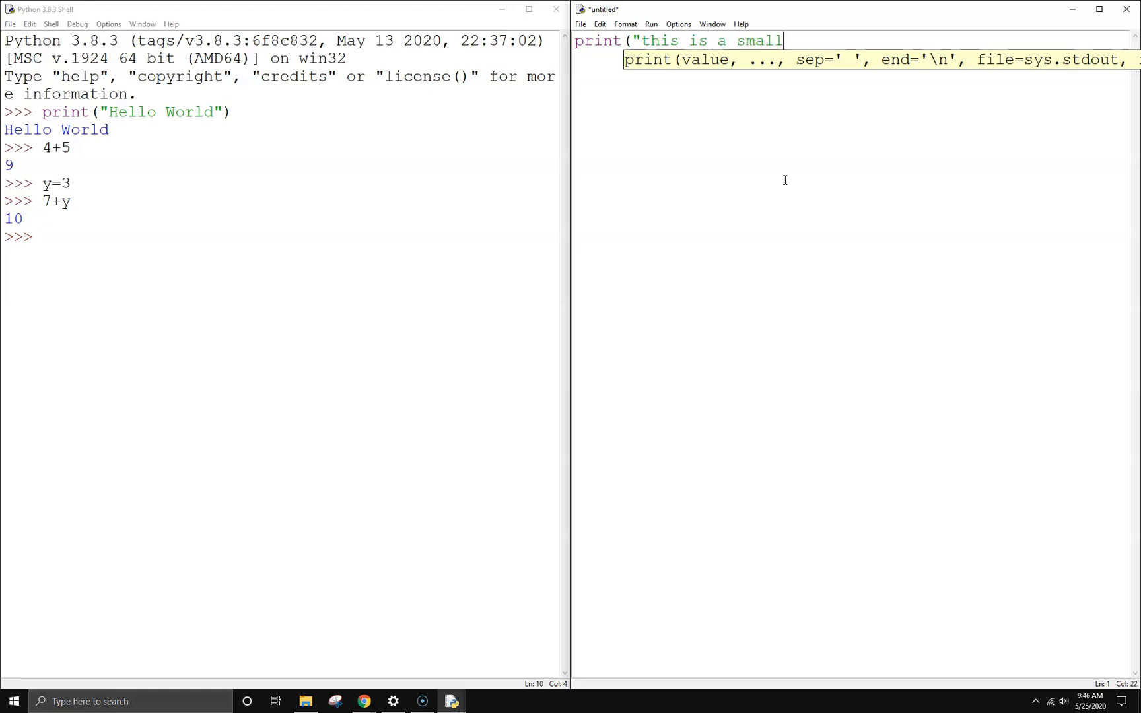
{"action": "type", "text": "program\""}
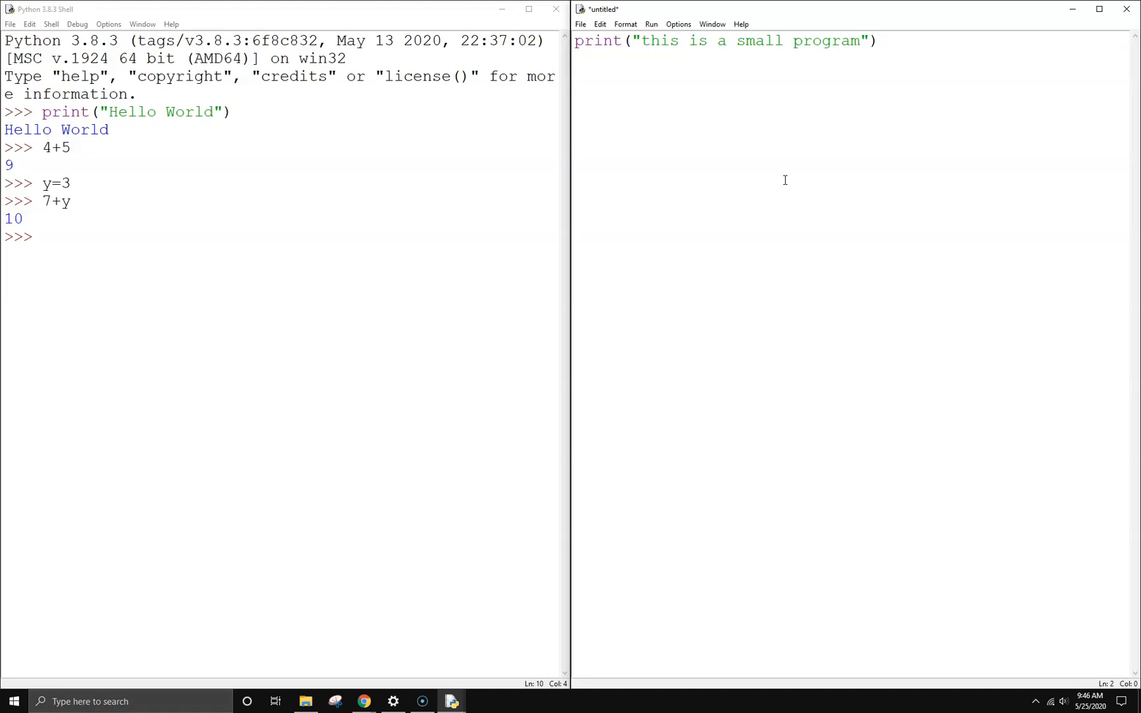
{"action": "type", "text": "name"}
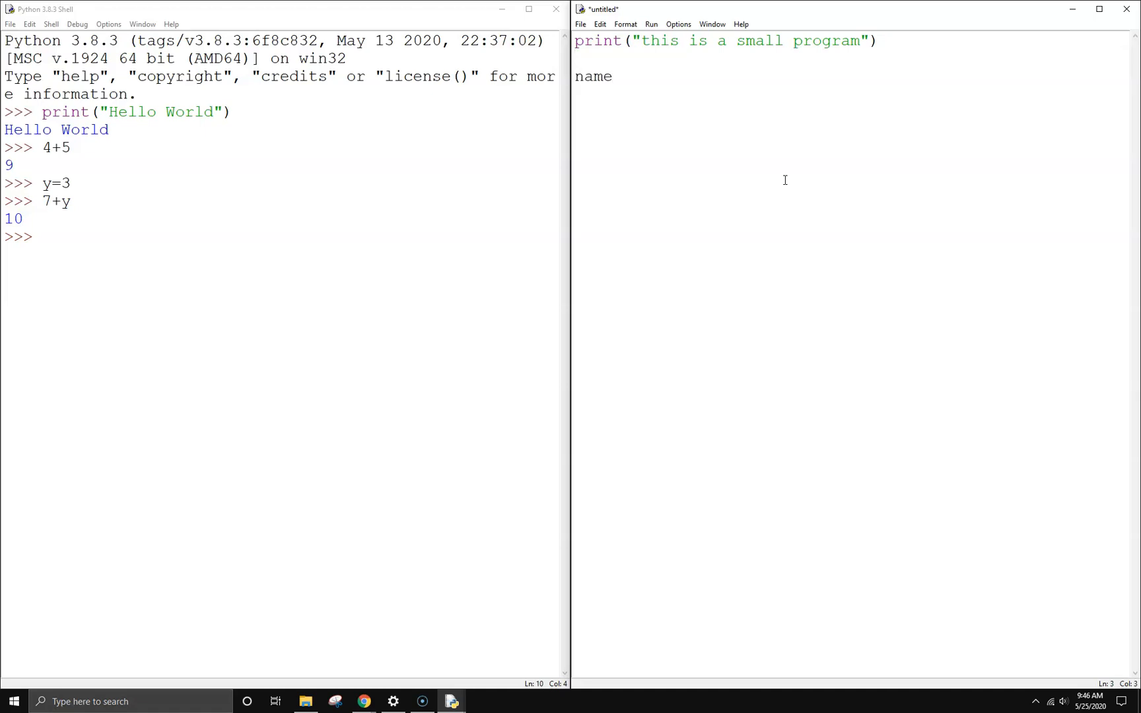
{"action": "type", "text": "= \""}
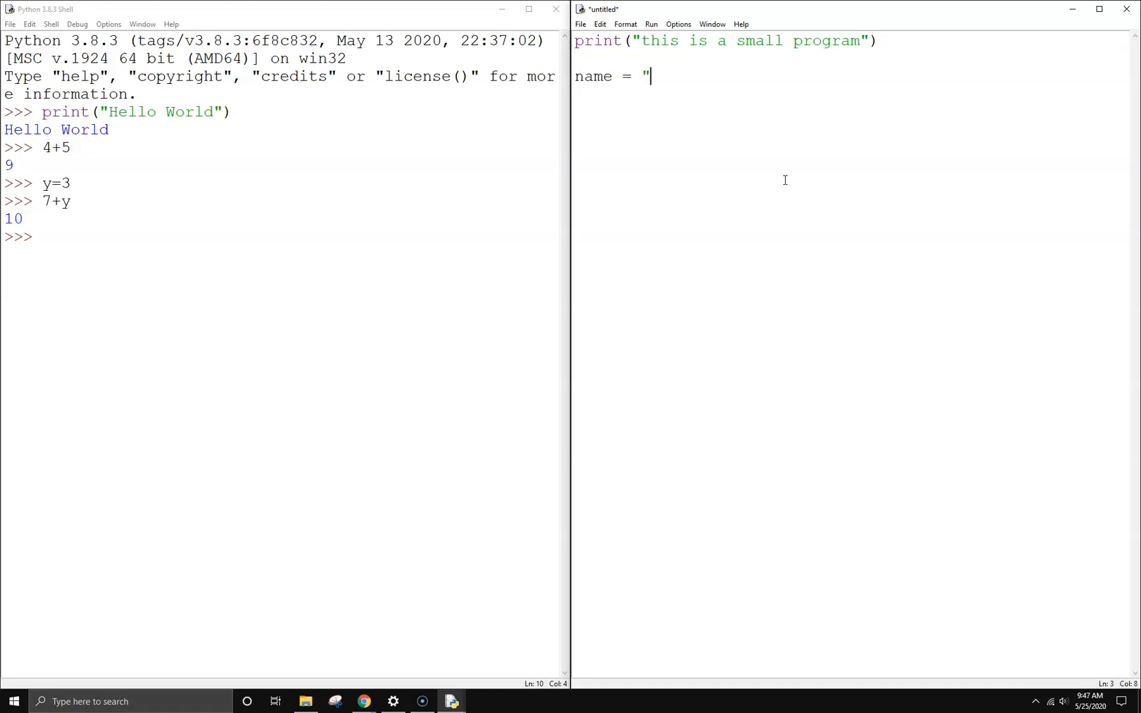
{"action": "type", "text": "My Game\""}
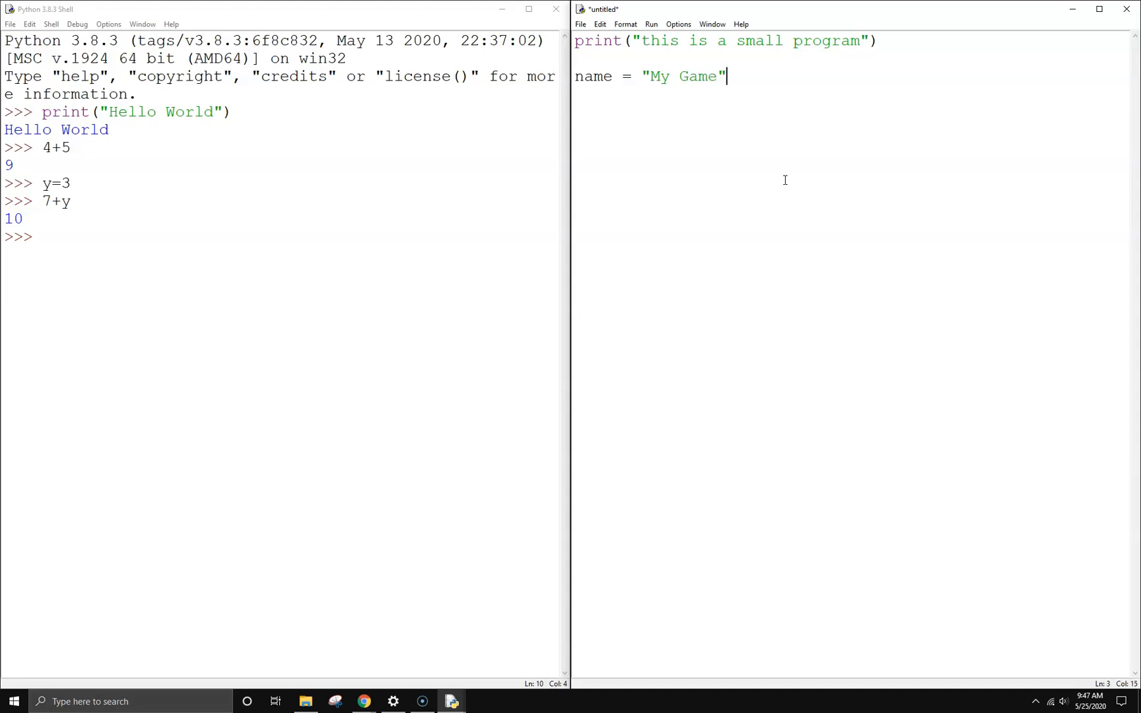
{"action": "type", "text": "print"}
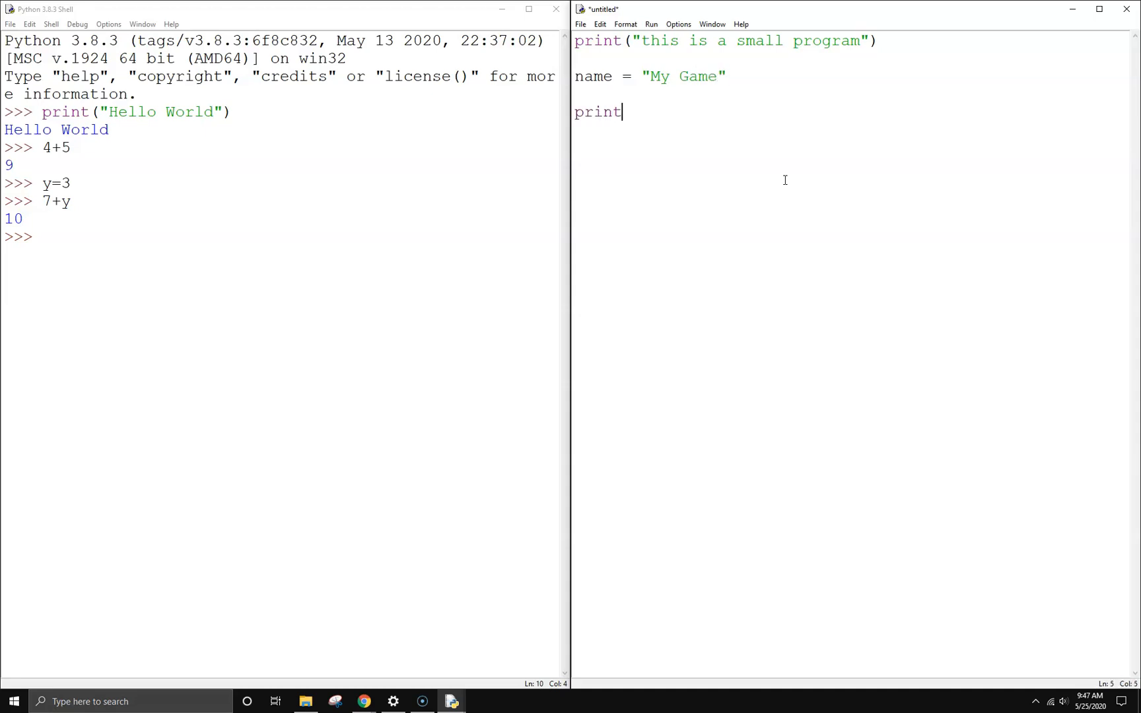
{"action": "type", "text": "(name)"}
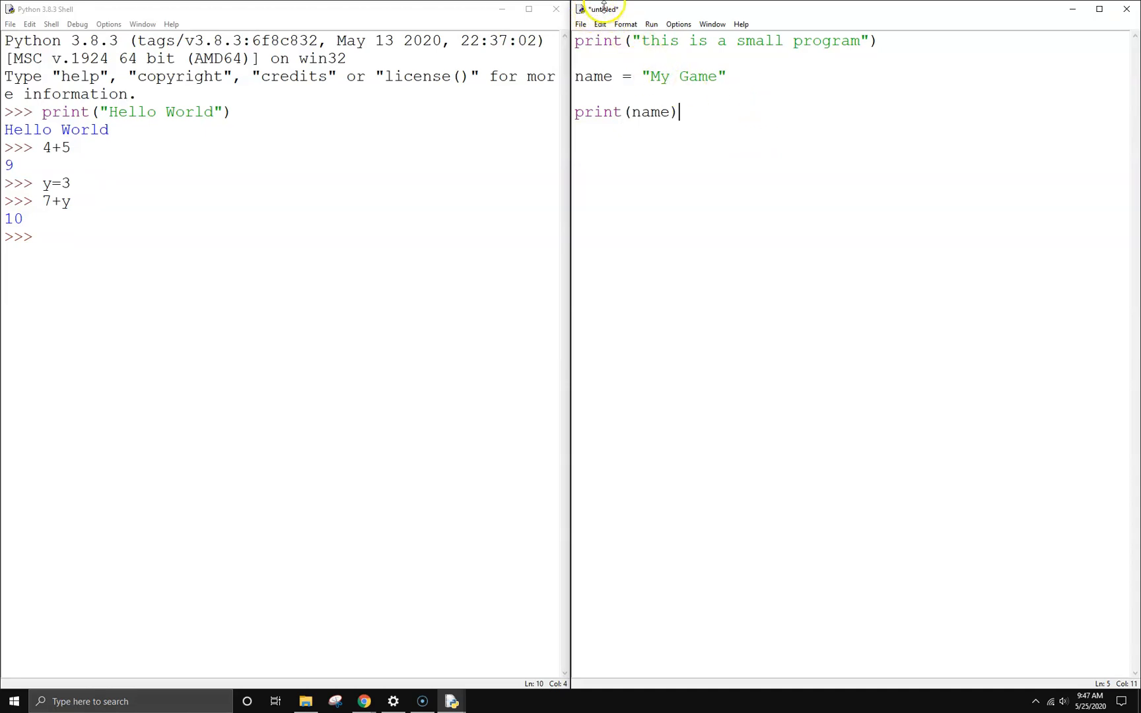
{"action": "left_click", "coordinate": [579, 24]}
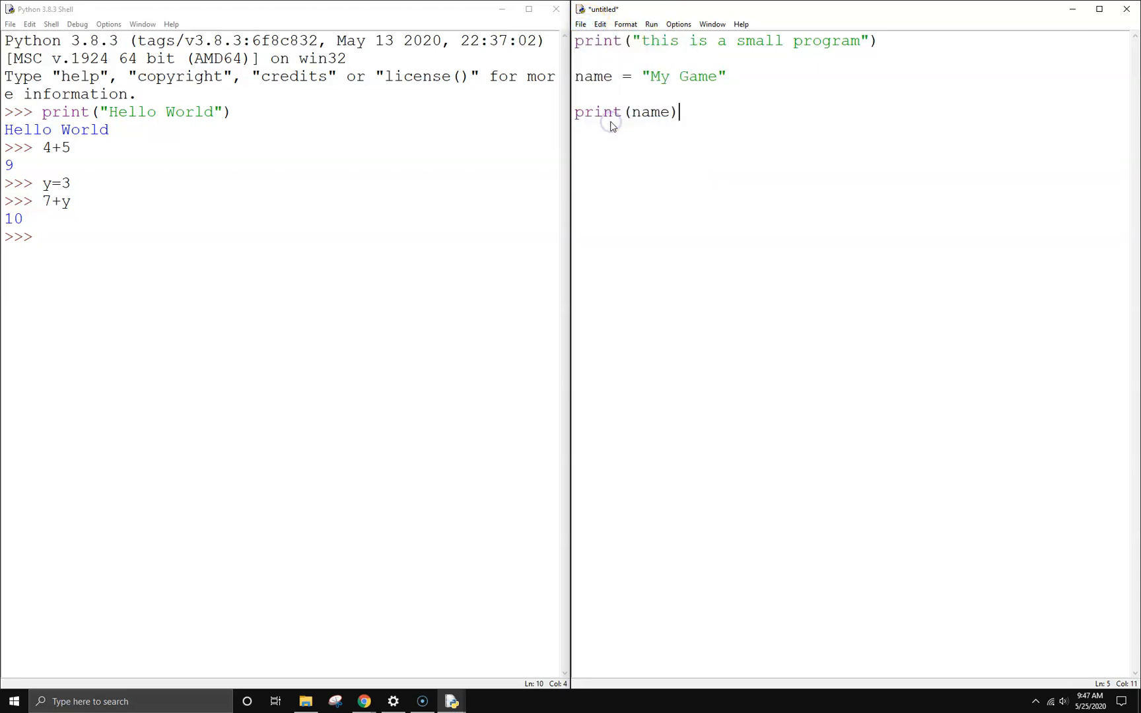
Step: Save the untitled script as May25thExample in Documents
{"action": "left_click", "coordinate": [580, 24]}
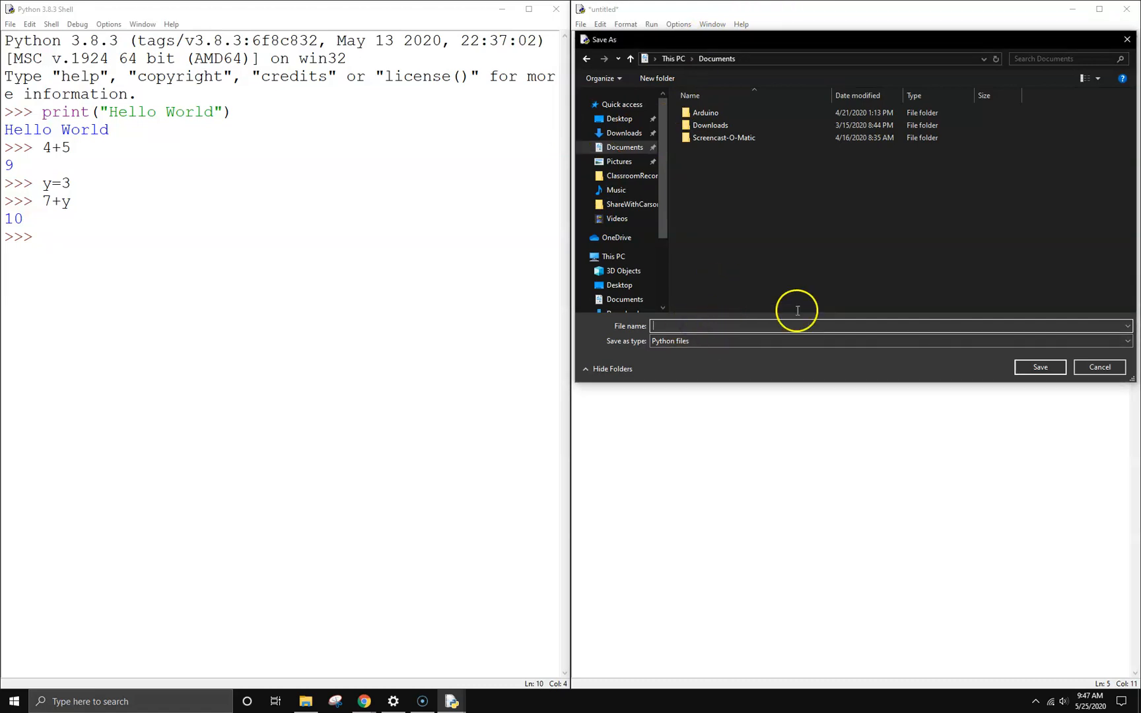
{"action": "mouse_move", "coordinate": [846, 292]}
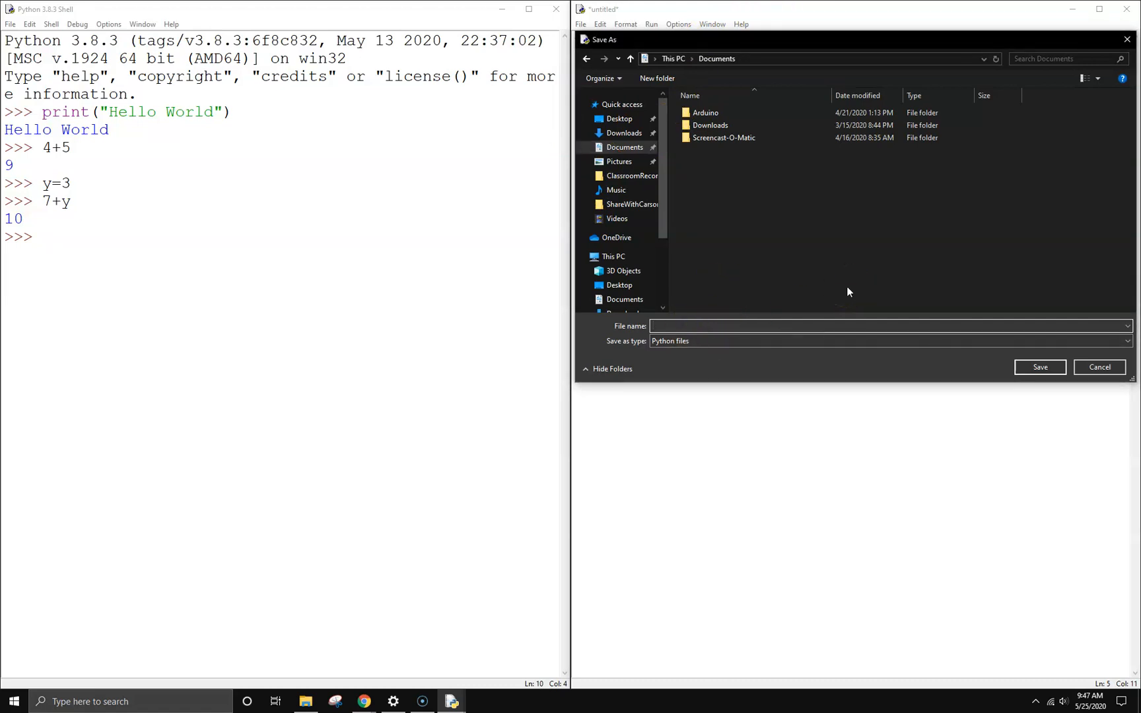
{"action": "type", "text": "May25"}
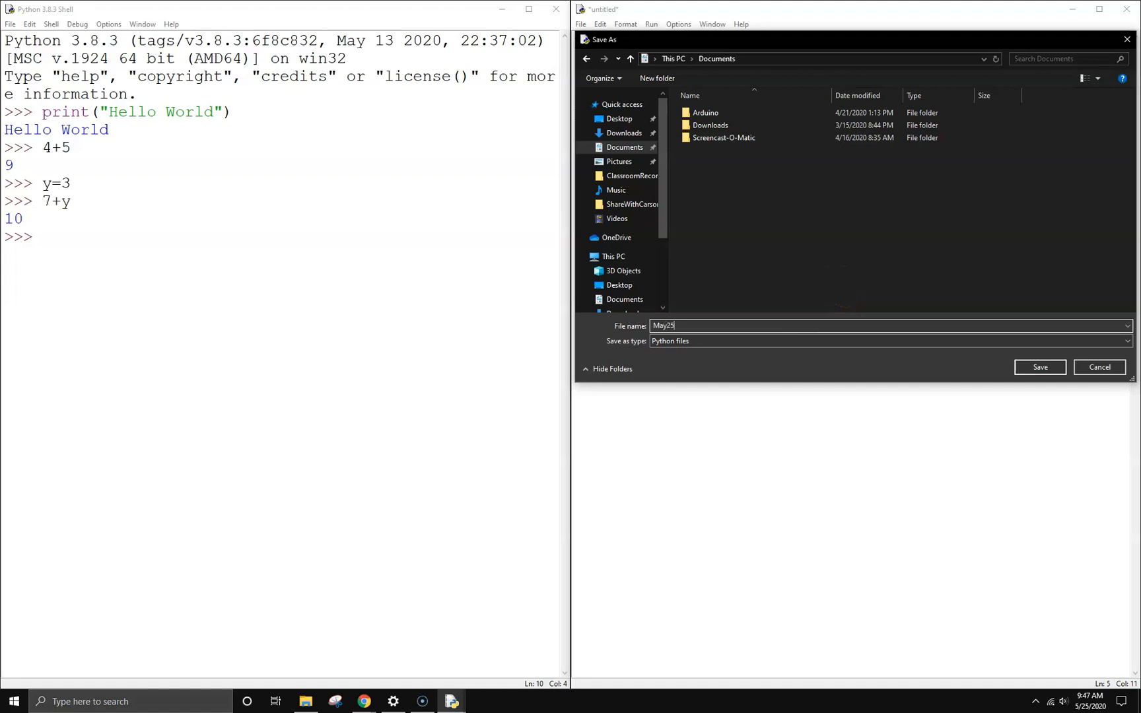
{"action": "type", "text": "th"}
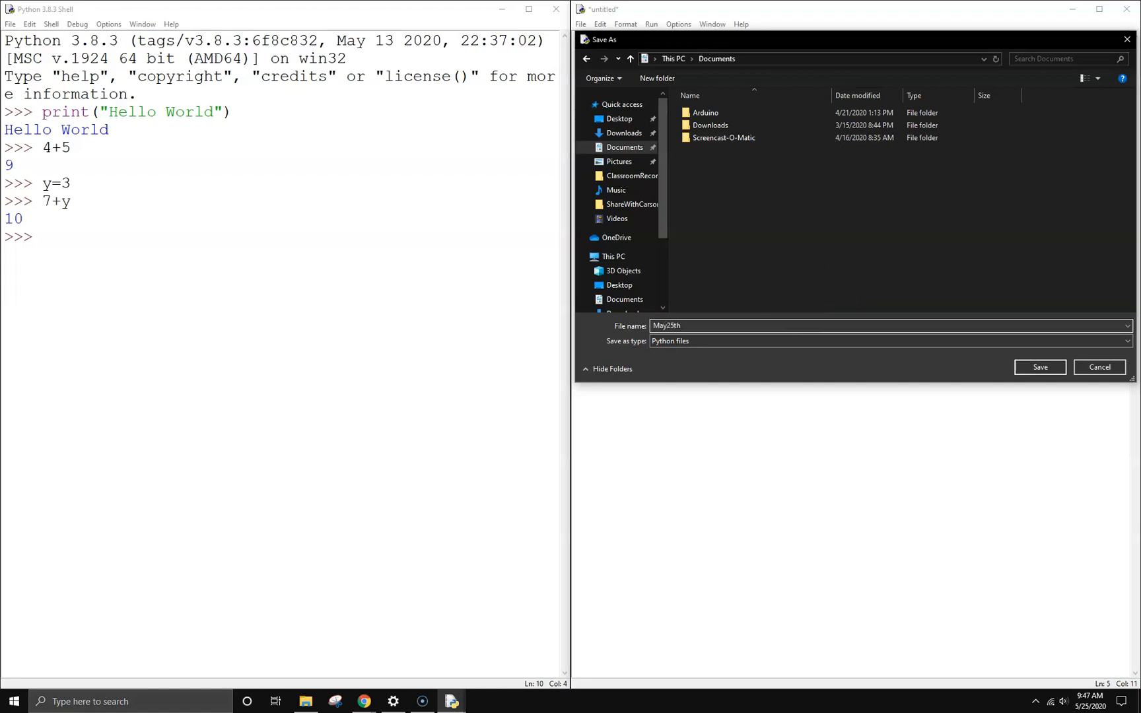
{"action": "type", "text": "Example"}
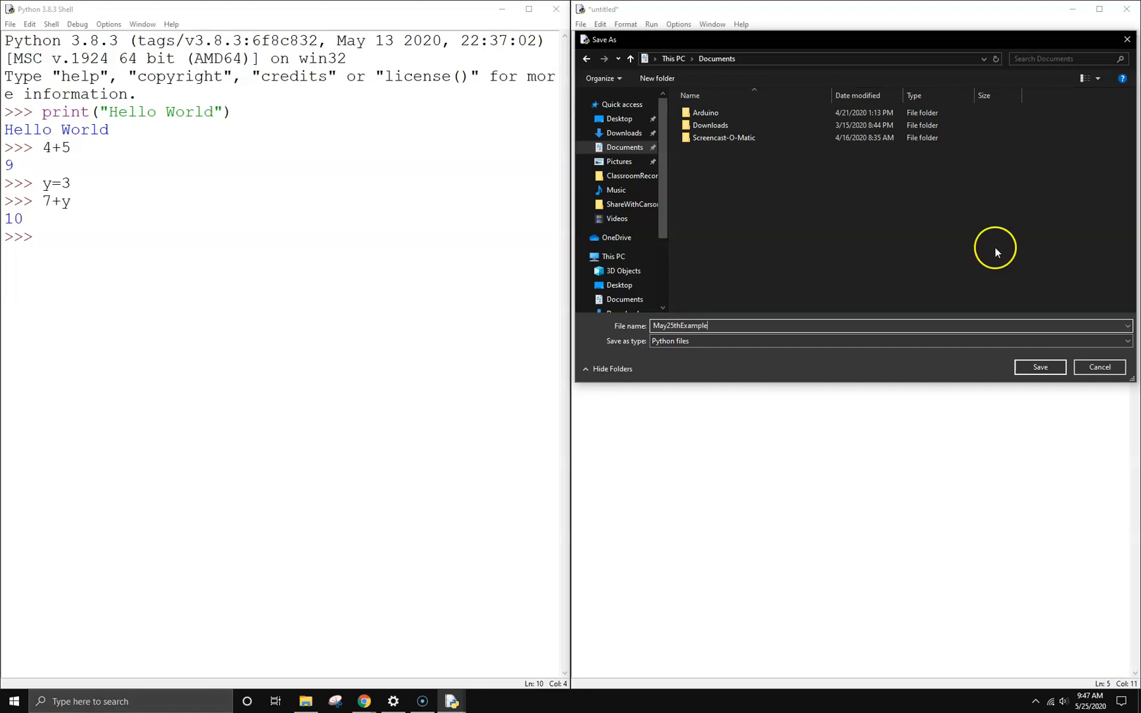
{"action": "left_click", "coordinate": [1039, 366]}
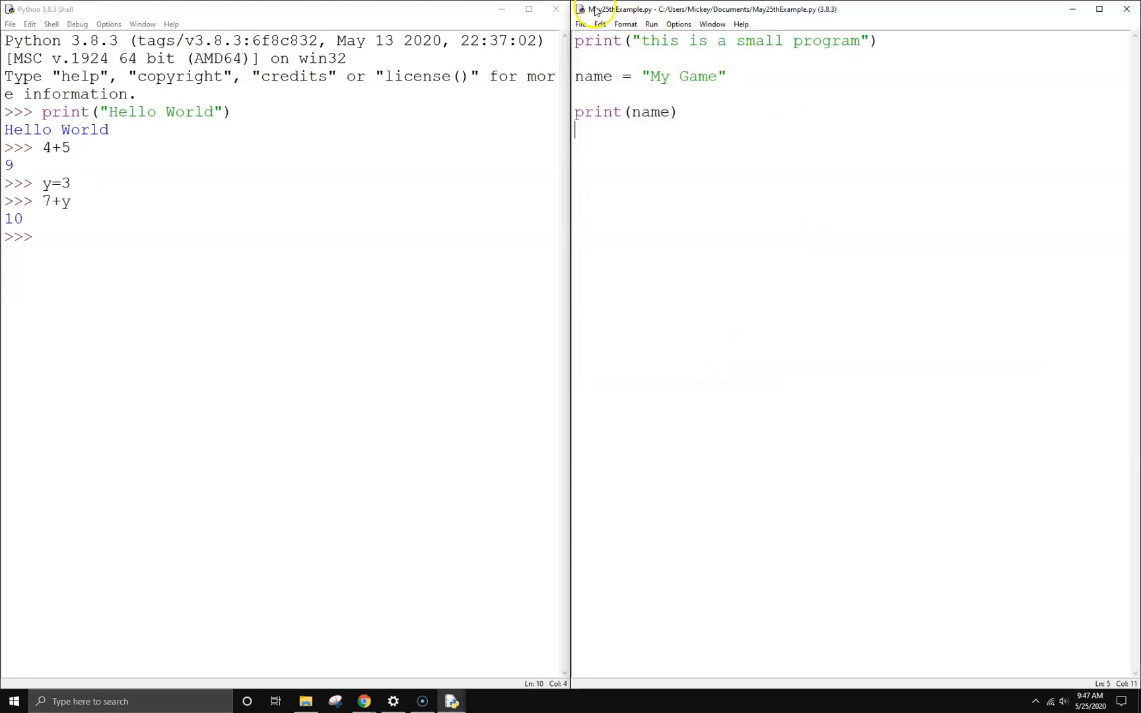
Step: Close the old Python Shell and run May25thExample.py as a module again
{"action": "left_click", "coordinate": [650, 24]}
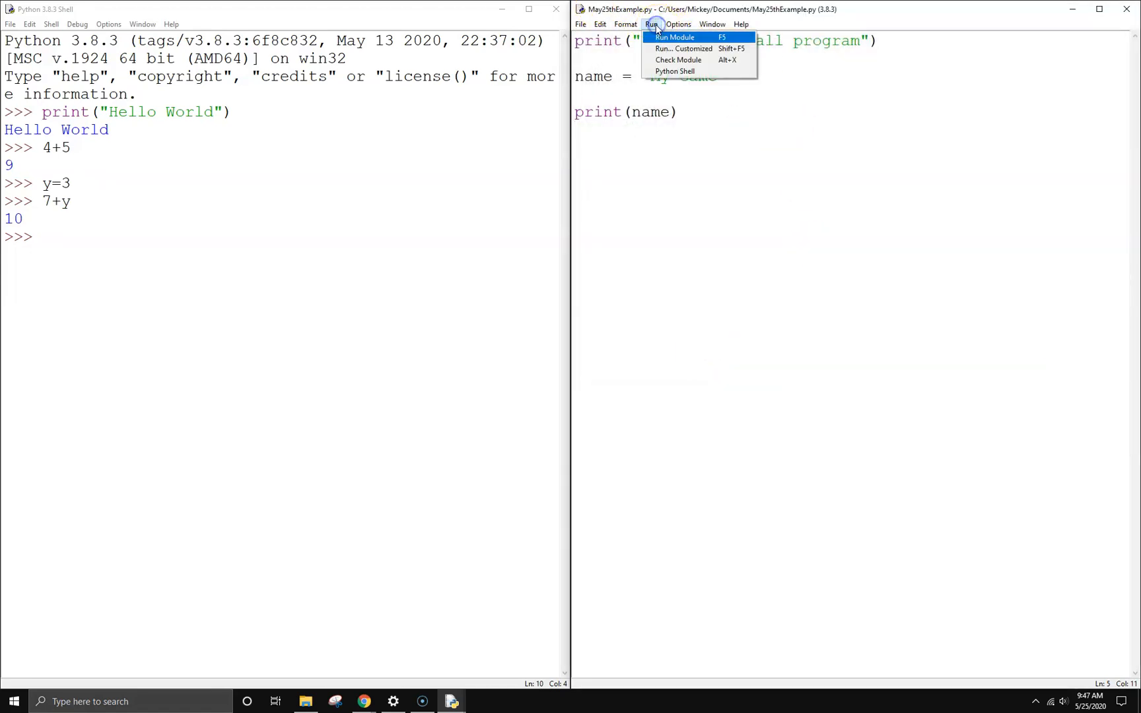
{"action": "mouse_move", "coordinate": [689, 37]}
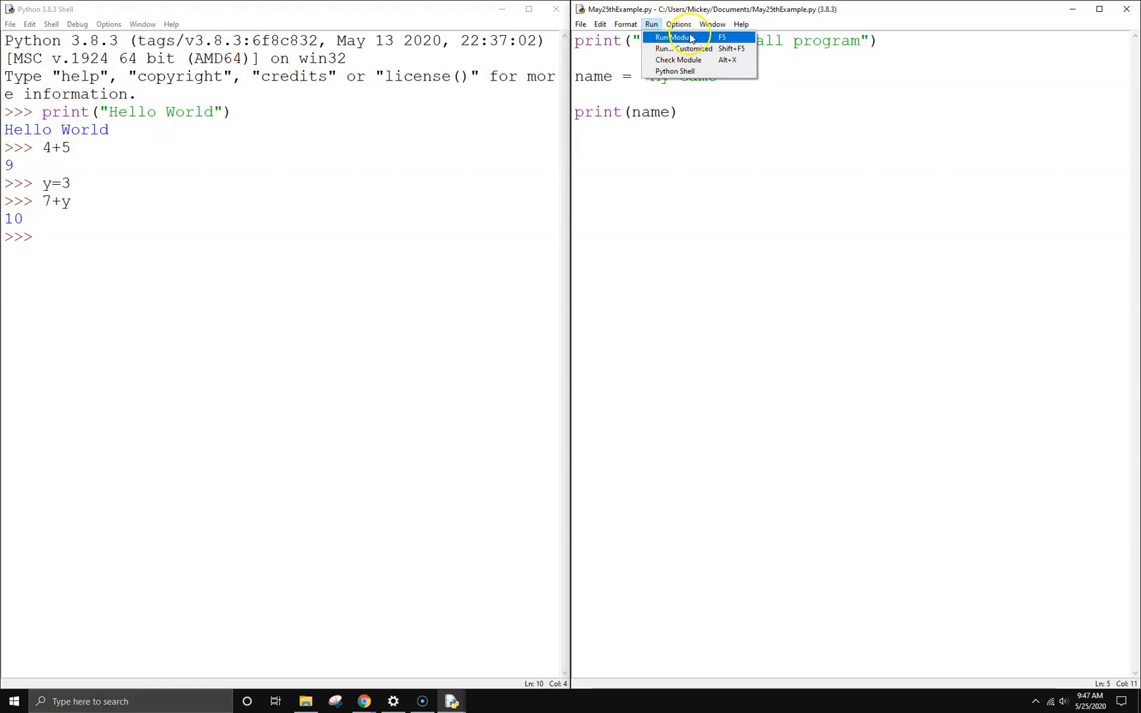
{"action": "left_click", "coordinate": [669, 37]}
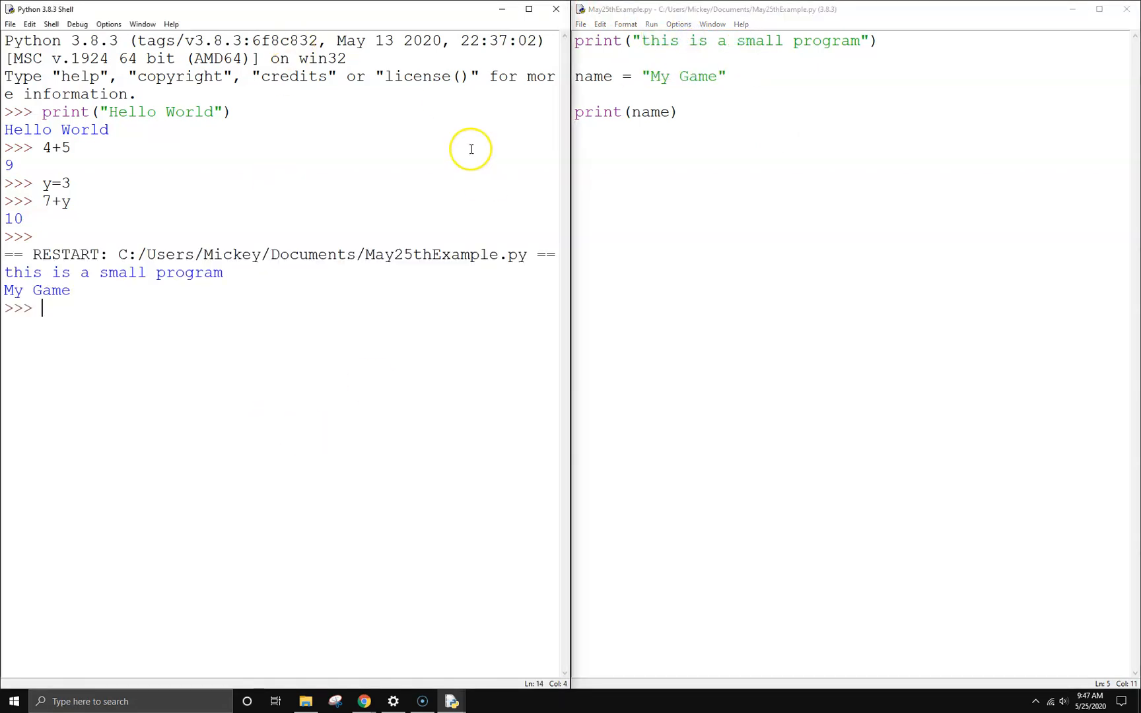
{"action": "mouse_move", "coordinate": [101, 451]}
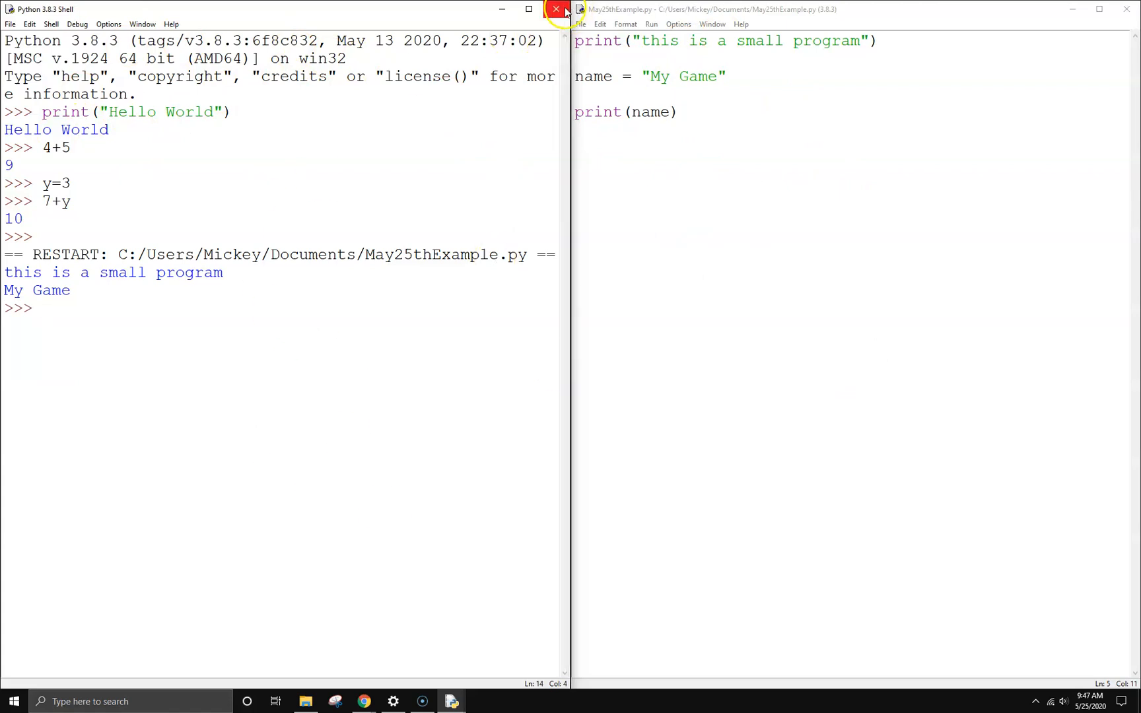
{"action": "left_click", "coordinate": [650, 24]}
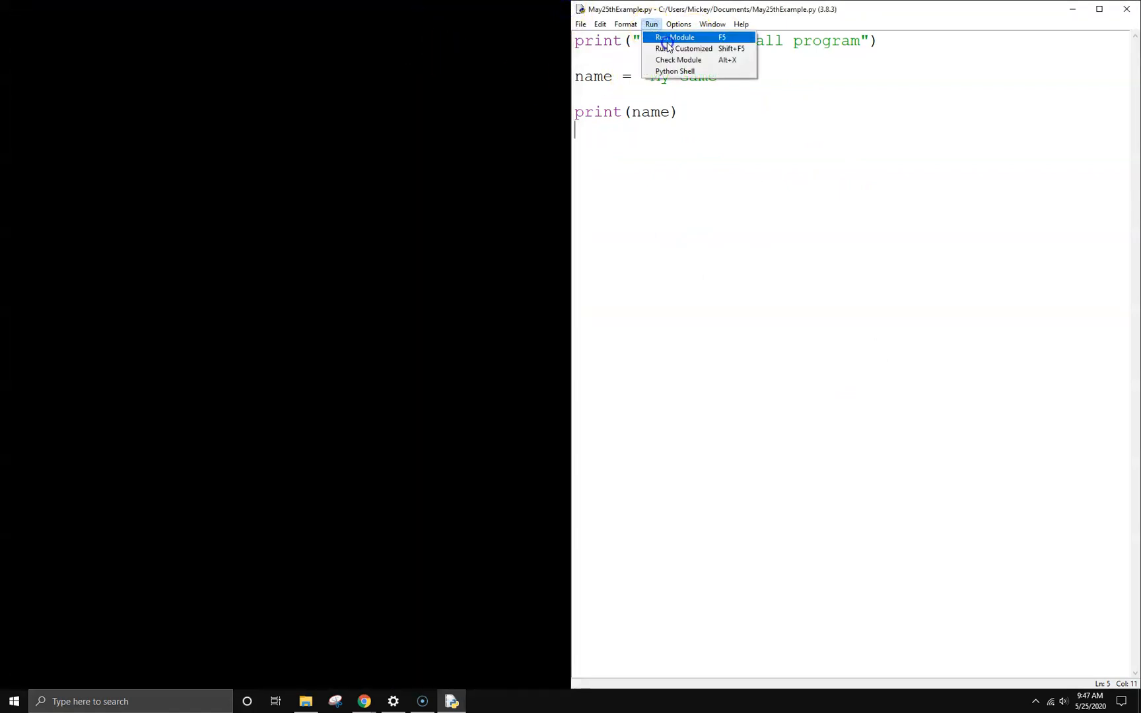
{"action": "left_click", "coordinate": [676, 37]}
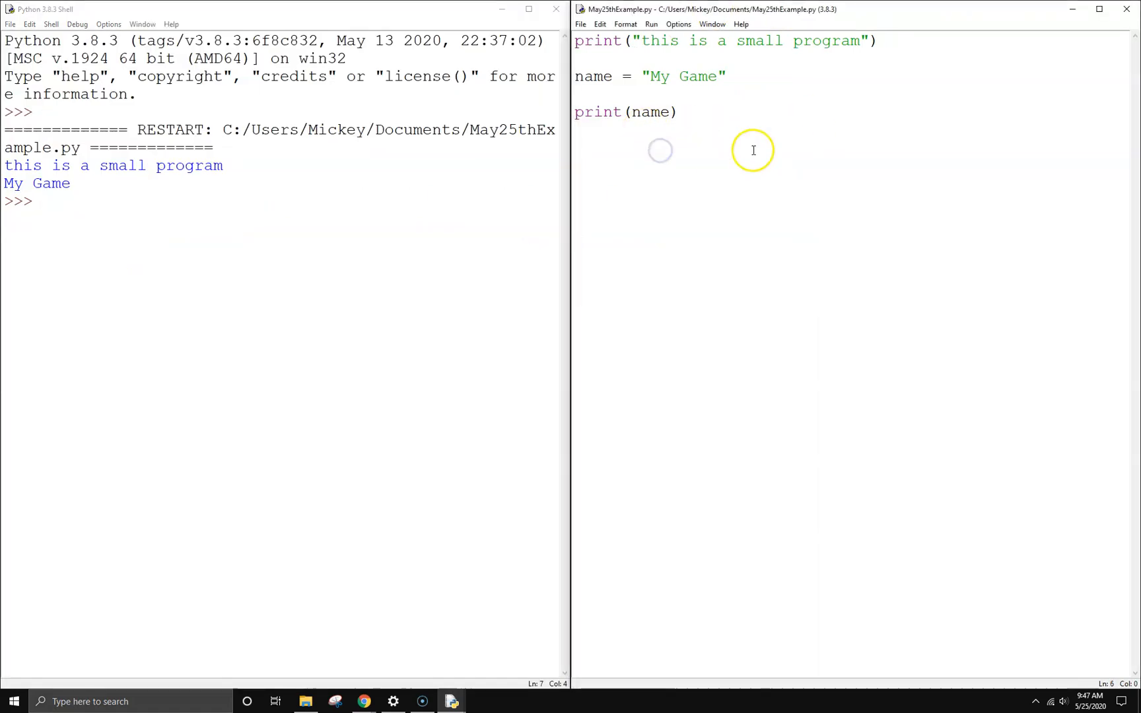
{"action": "mouse_move", "coordinate": [733, 126]}
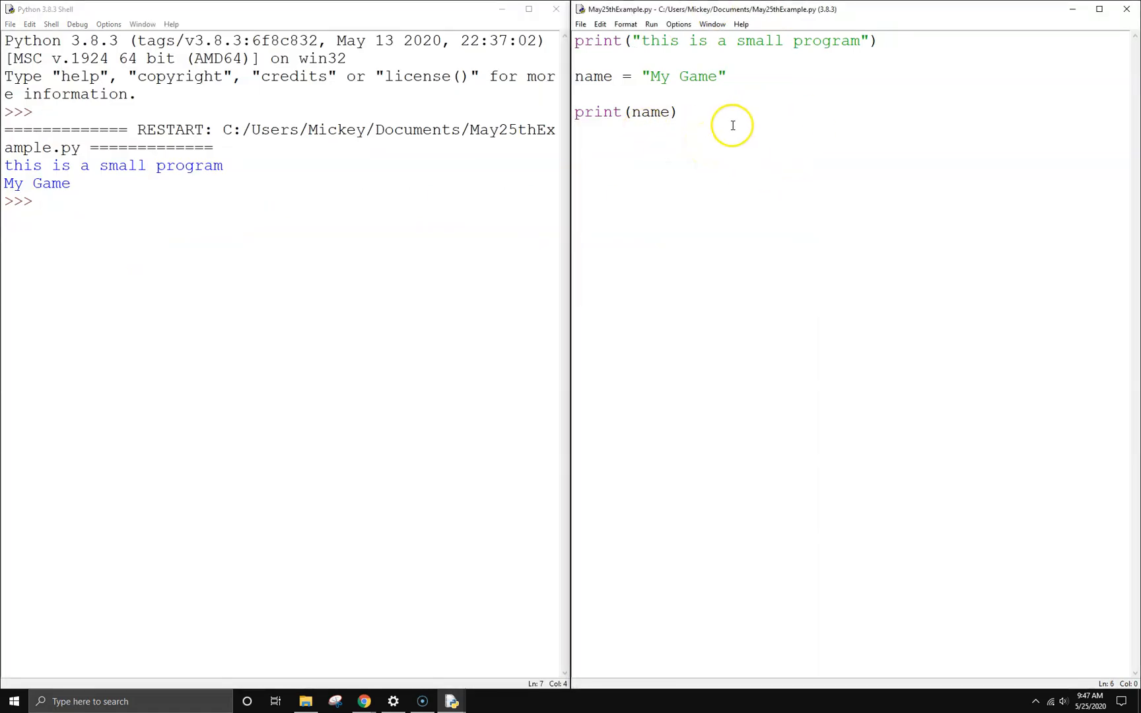
{"action": "mouse_move", "coordinate": [919, 352]}
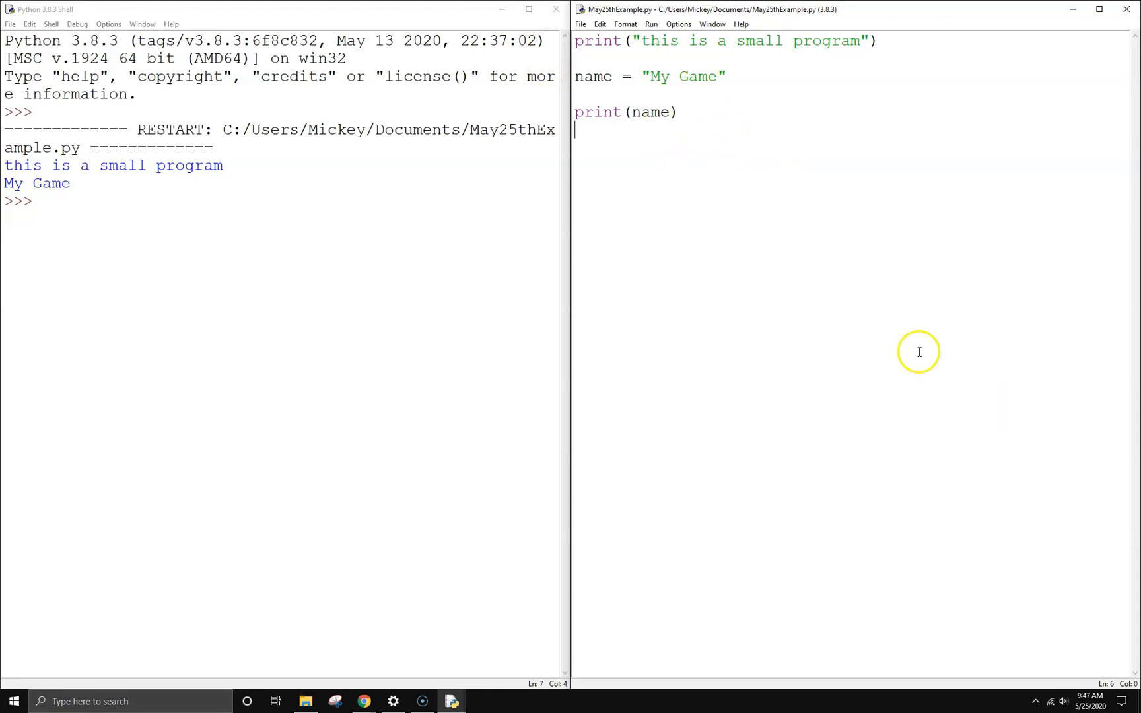
{"action": "mouse_move", "coordinate": [665, 150]}
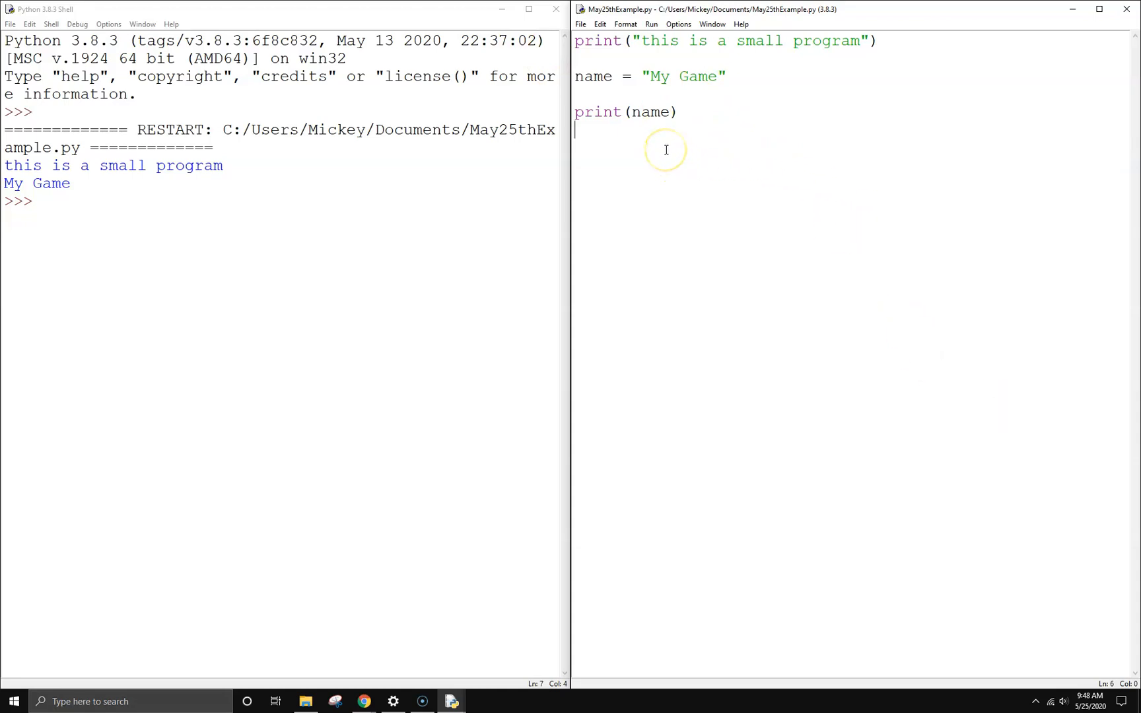
{"action": "mouse_move", "coordinate": [675, 250]}
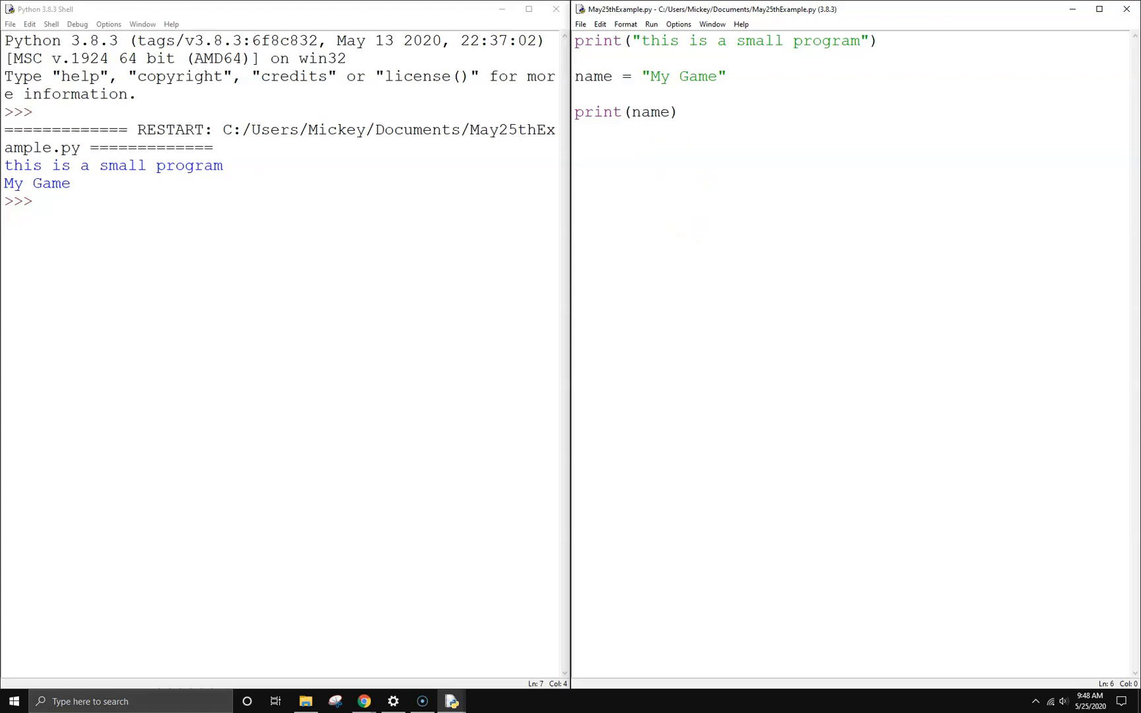
{"action": "key", "text": "enter"}
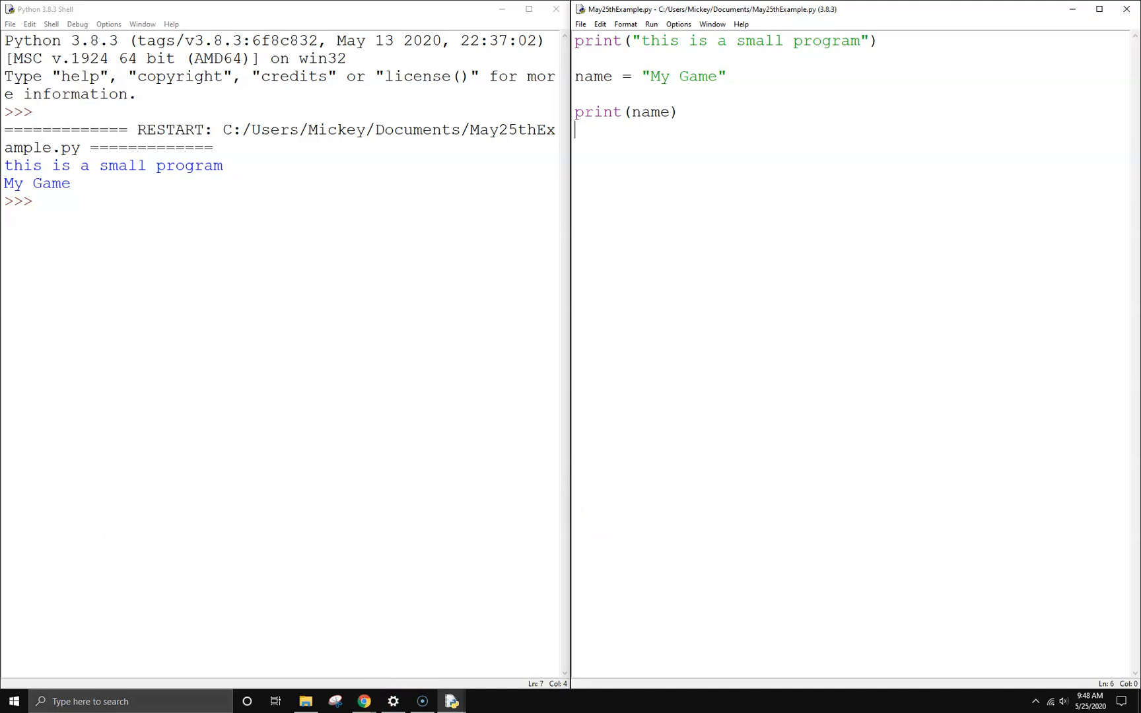
Step: Switch to Chrome showing Program Arcade Games Chapter 5
{"action": "left_click", "coordinate": [364, 701]}
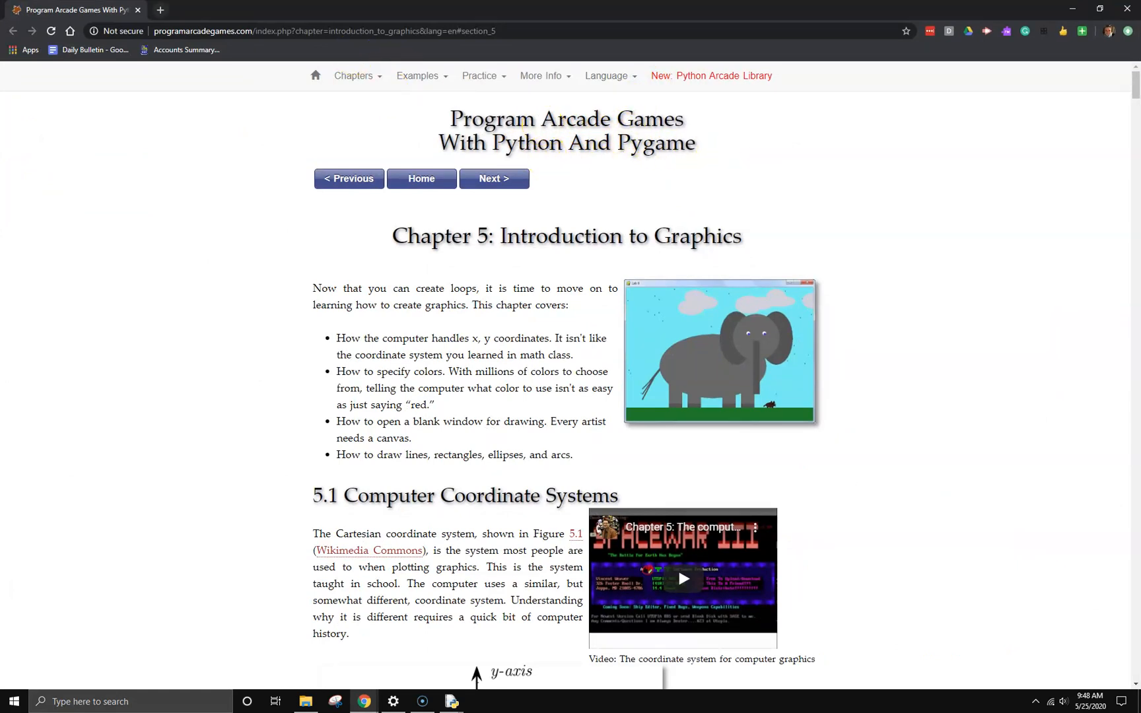
{"action": "mouse_move", "coordinate": [405, 24]}
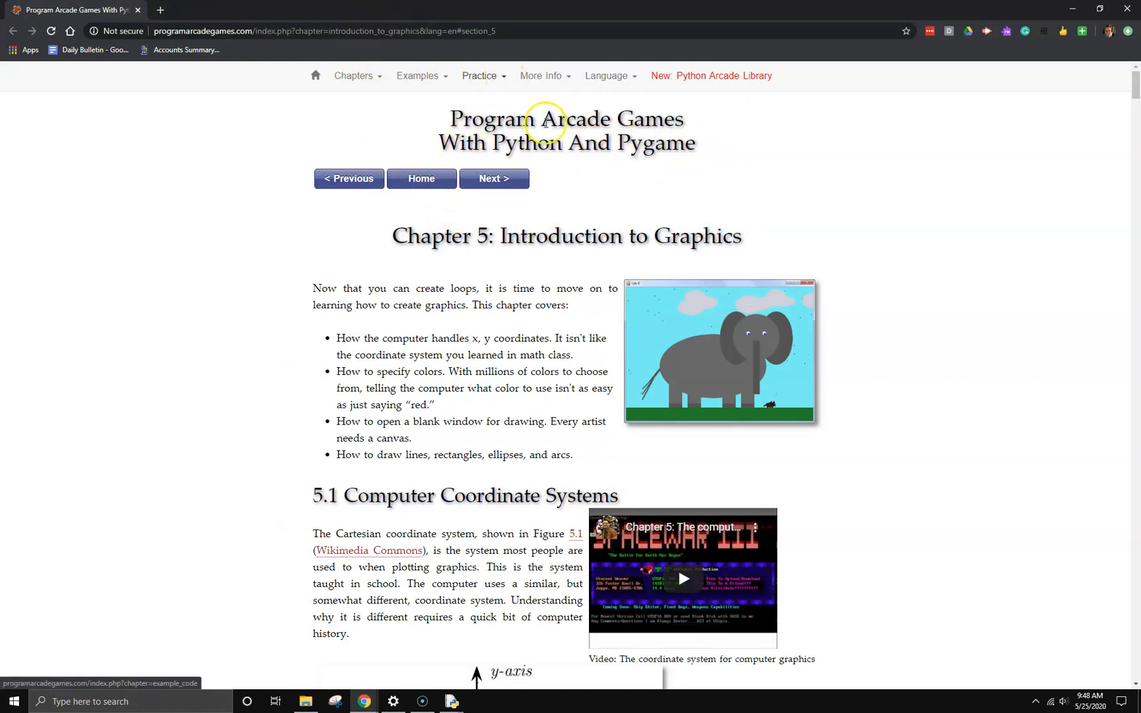
{"action": "mouse_move", "coordinate": [354, 539]}
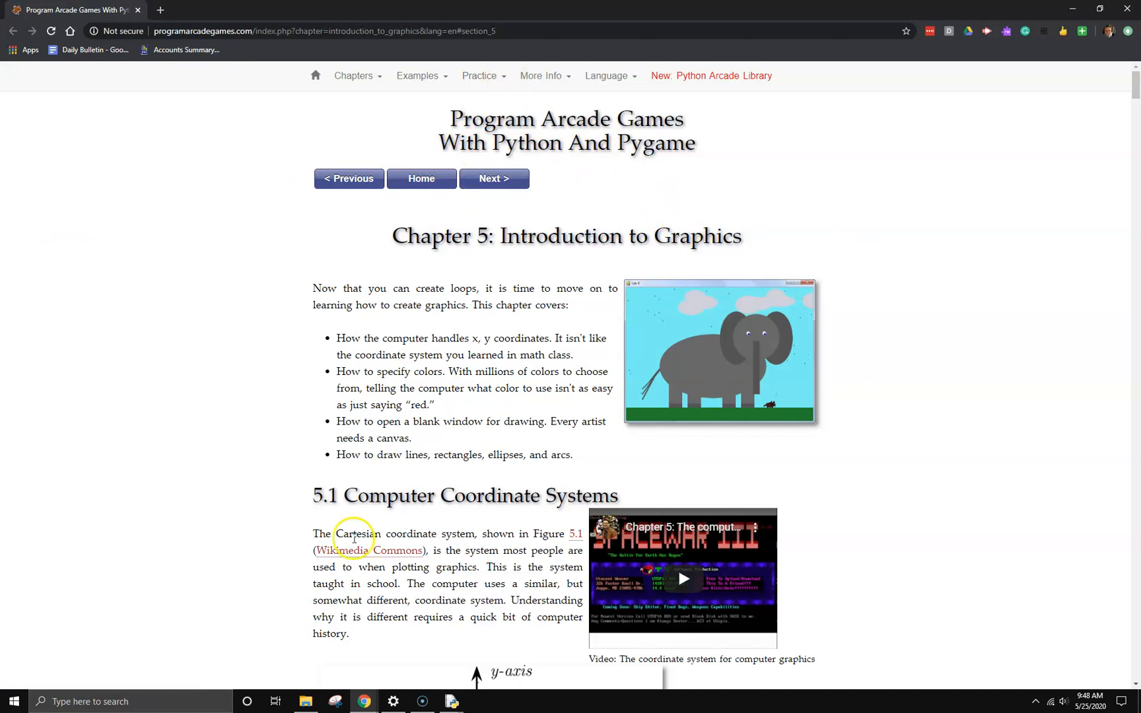
{"action": "mouse_move", "coordinate": [420, 178]}
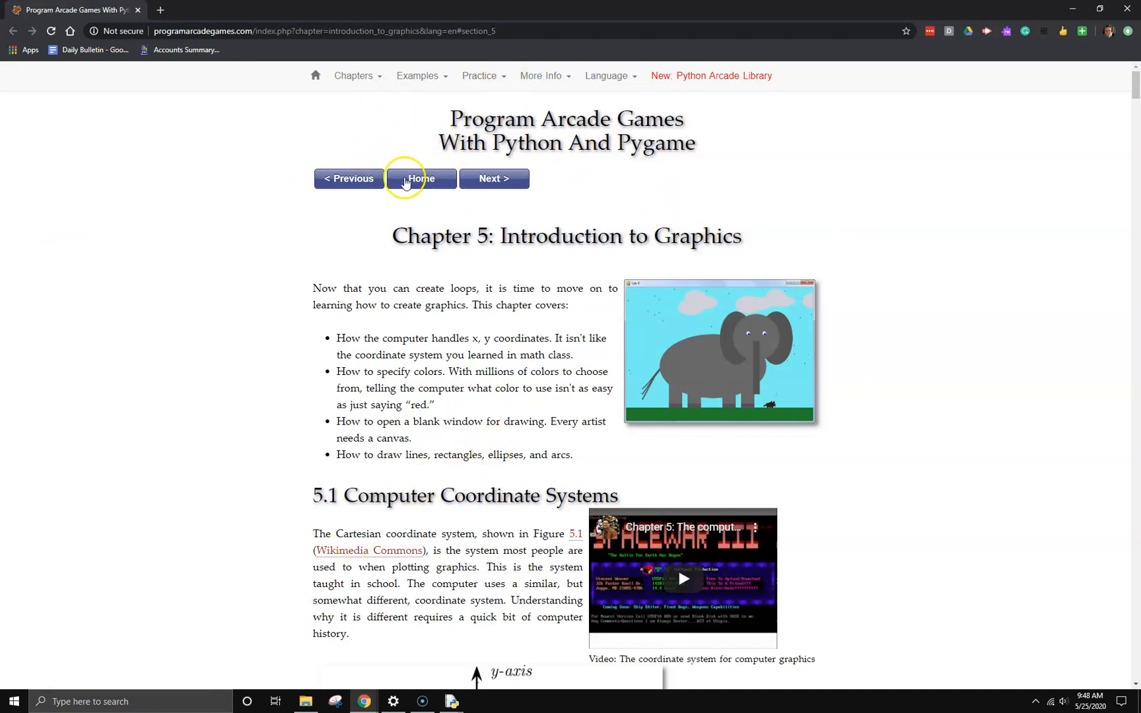
Step: Go Home and pick '5: Introduction to Graphics' from the Table of Contents
{"action": "left_click", "coordinate": [420, 178]}
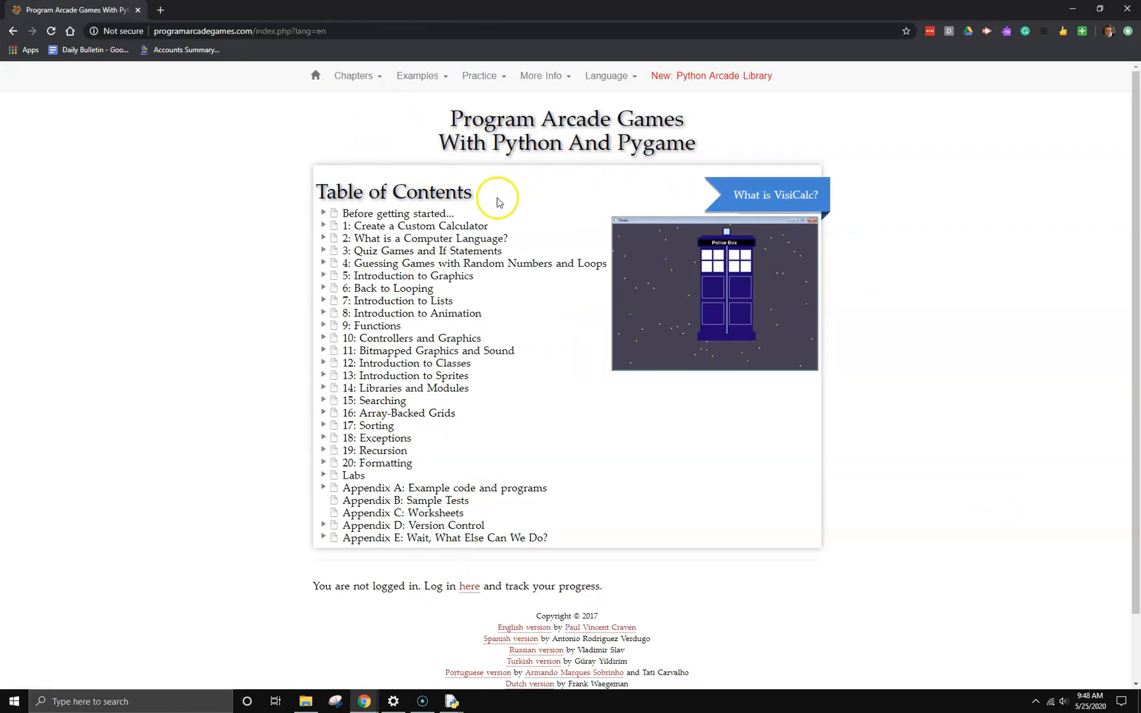
{"action": "mouse_move", "coordinate": [431, 227]}
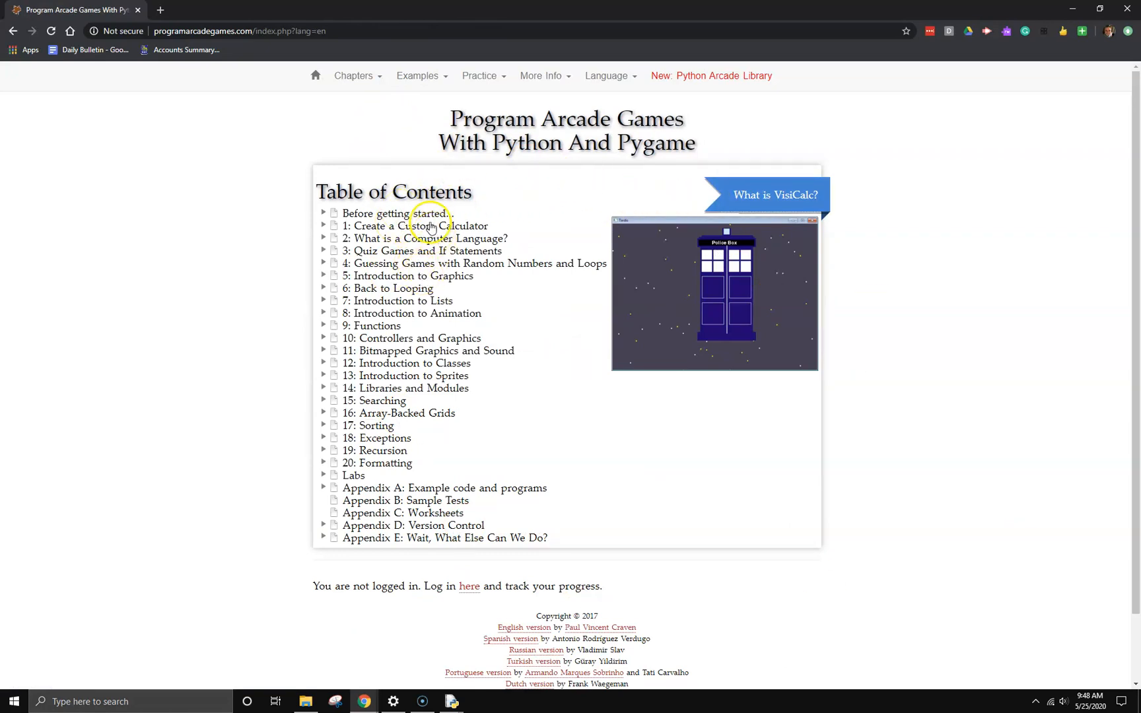
{"action": "mouse_move", "coordinate": [449, 273]}
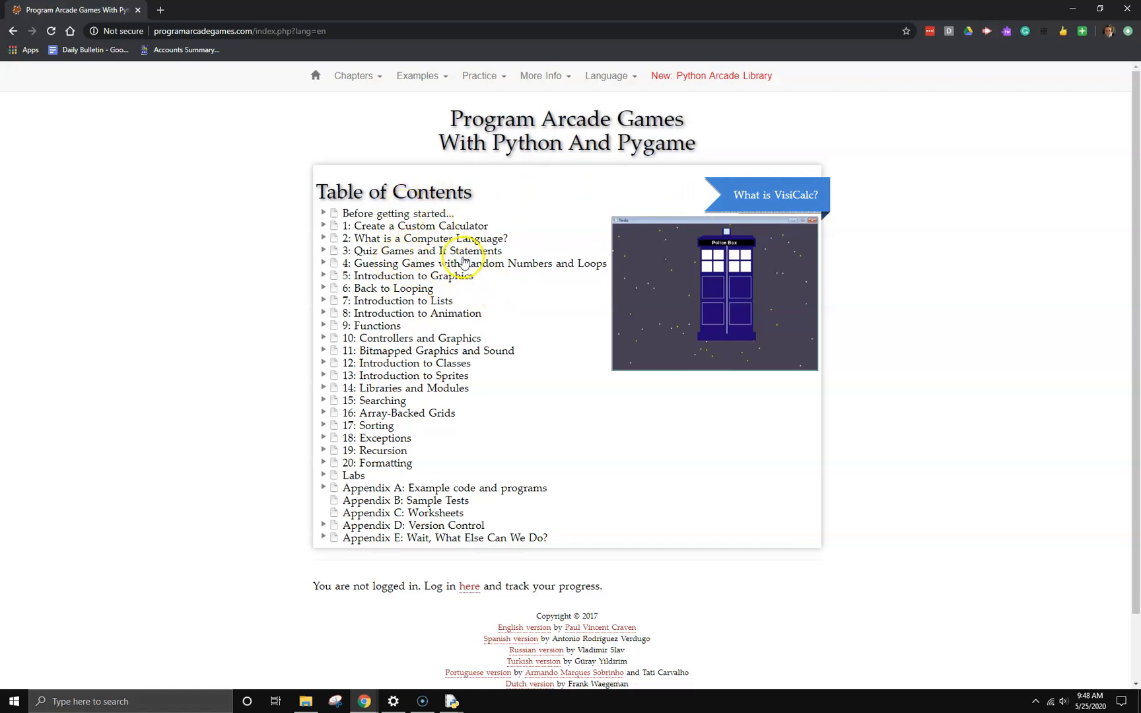
{"action": "mouse_move", "coordinate": [416, 263]}
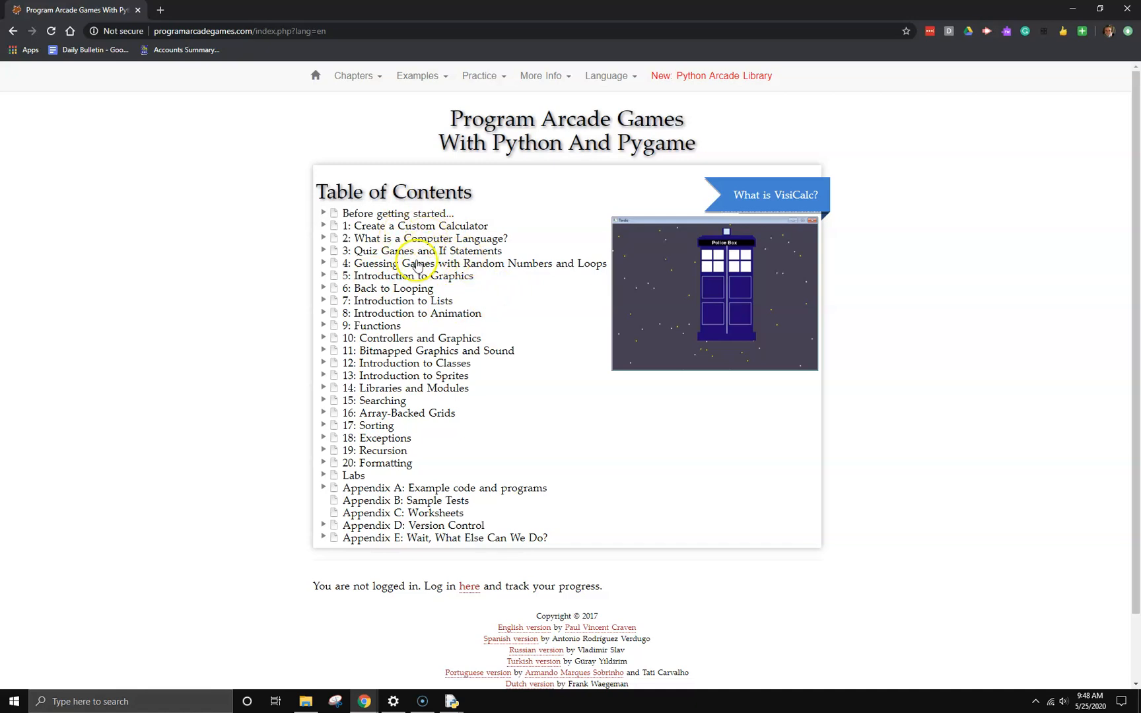
{"action": "left_click", "coordinate": [407, 275]}
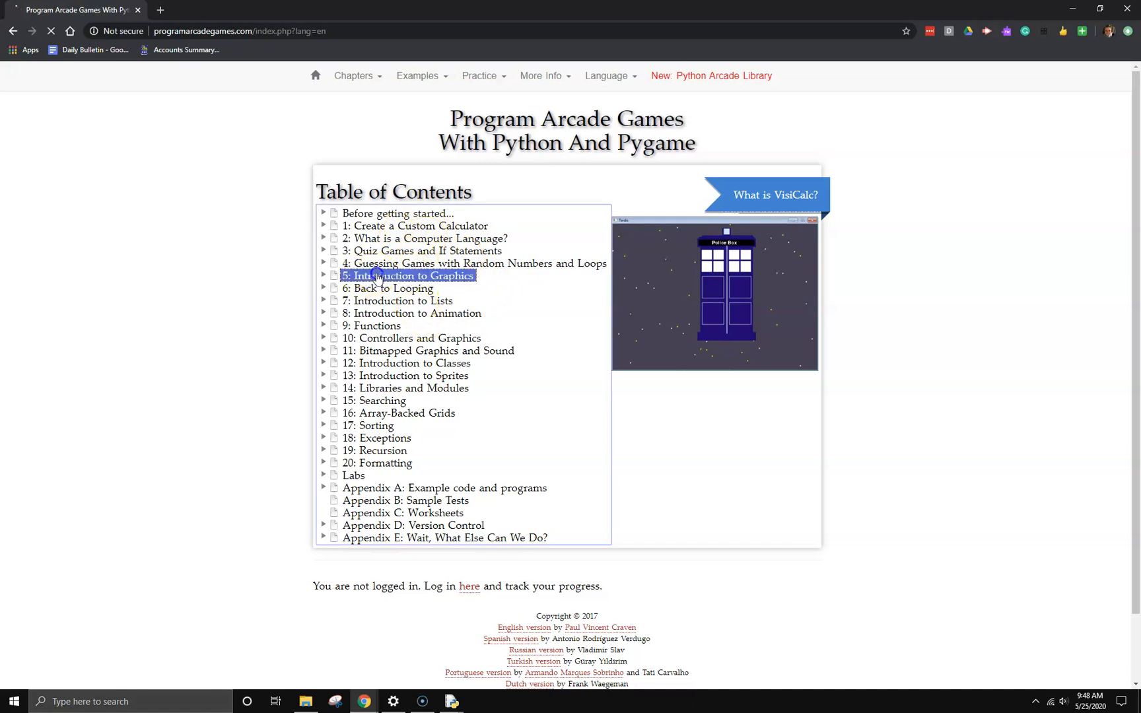
Step: Open chapter 5 and scroll down to Figure 5.5, Computer coordinate system
{"action": "left_click", "coordinate": [407, 275]}
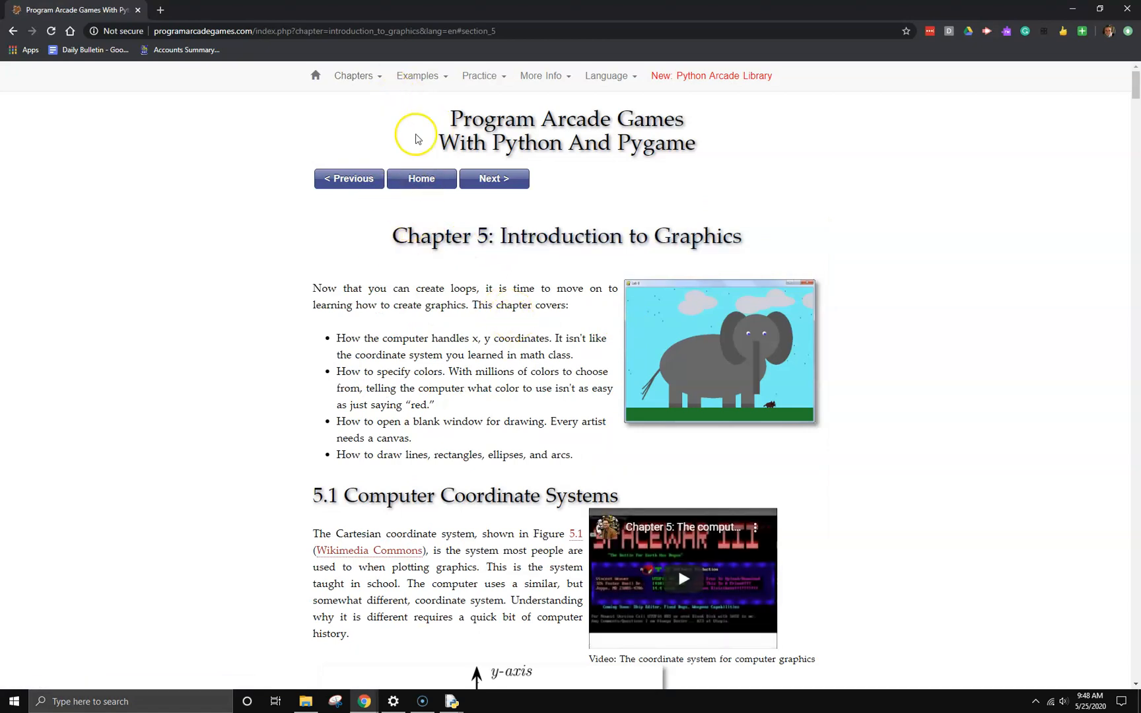
{"action": "mouse_move", "coordinate": [420, 178]}
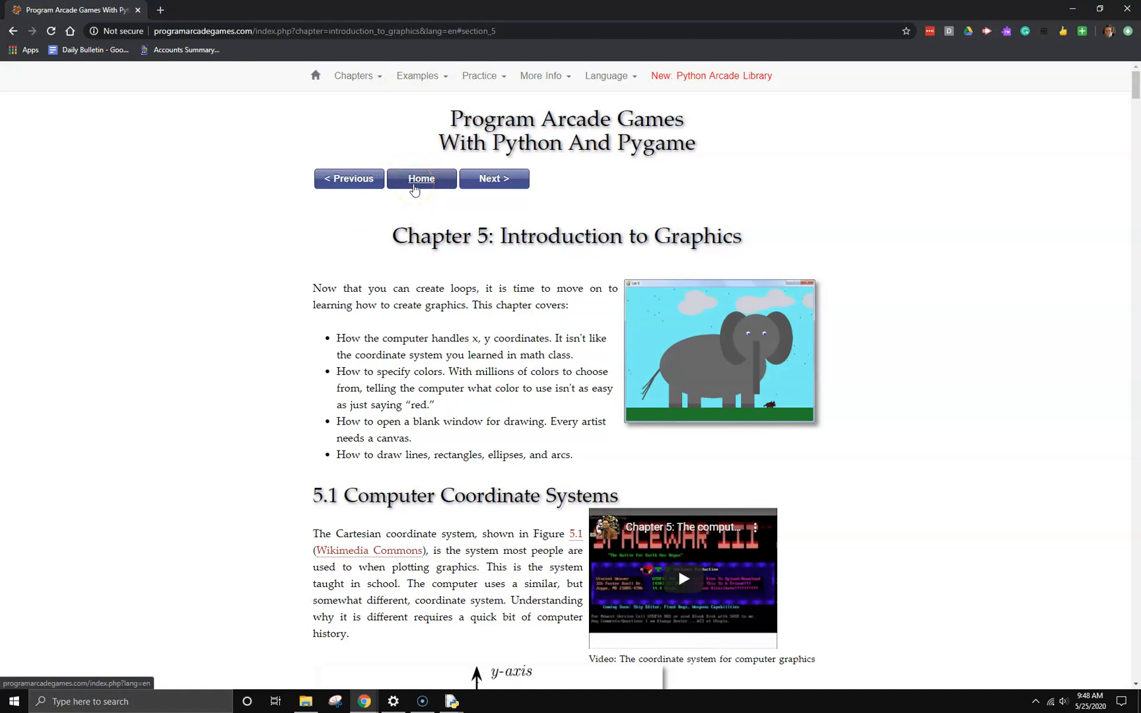
{"action": "mouse_move", "coordinate": [491, 356]}
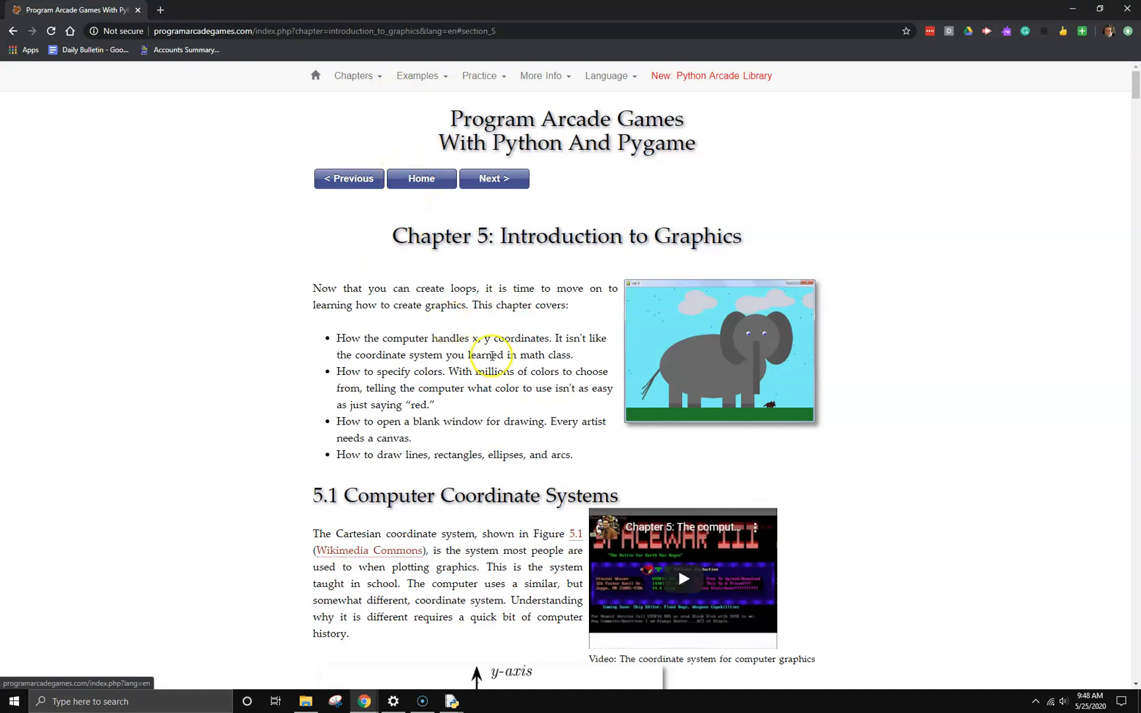
{"action": "scroll", "scroll_direction": "down", "scroll_amount": 3}
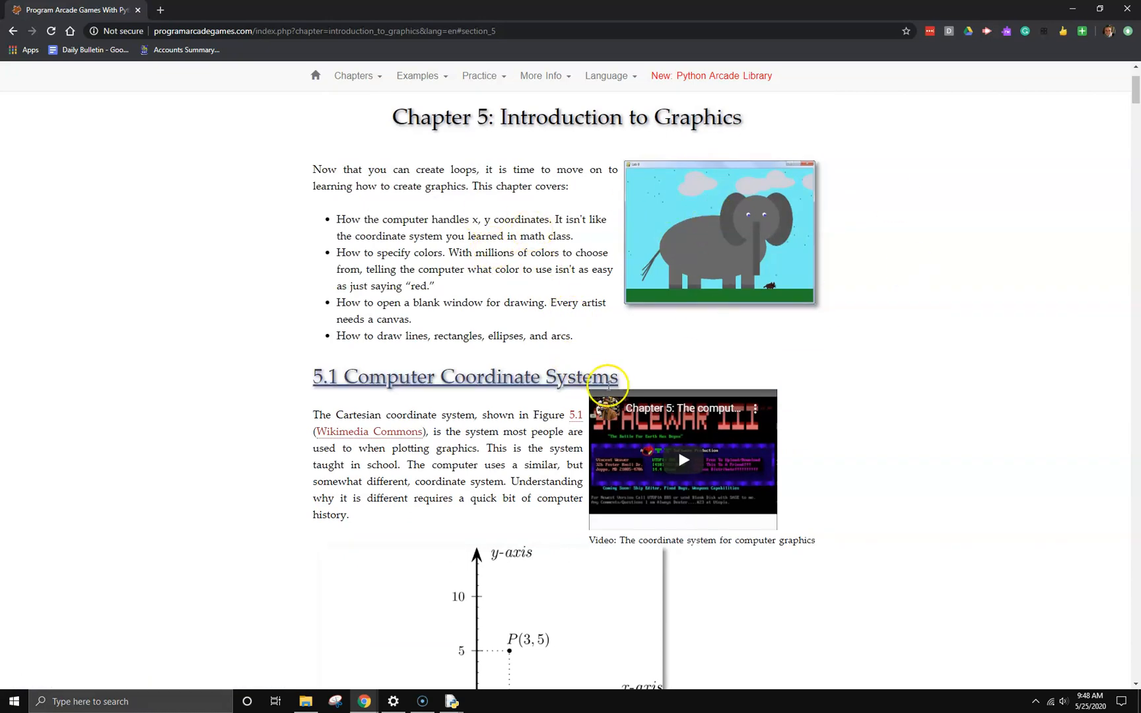
{"action": "scroll", "scroll_direction": "down", "scroll_amount": 3}
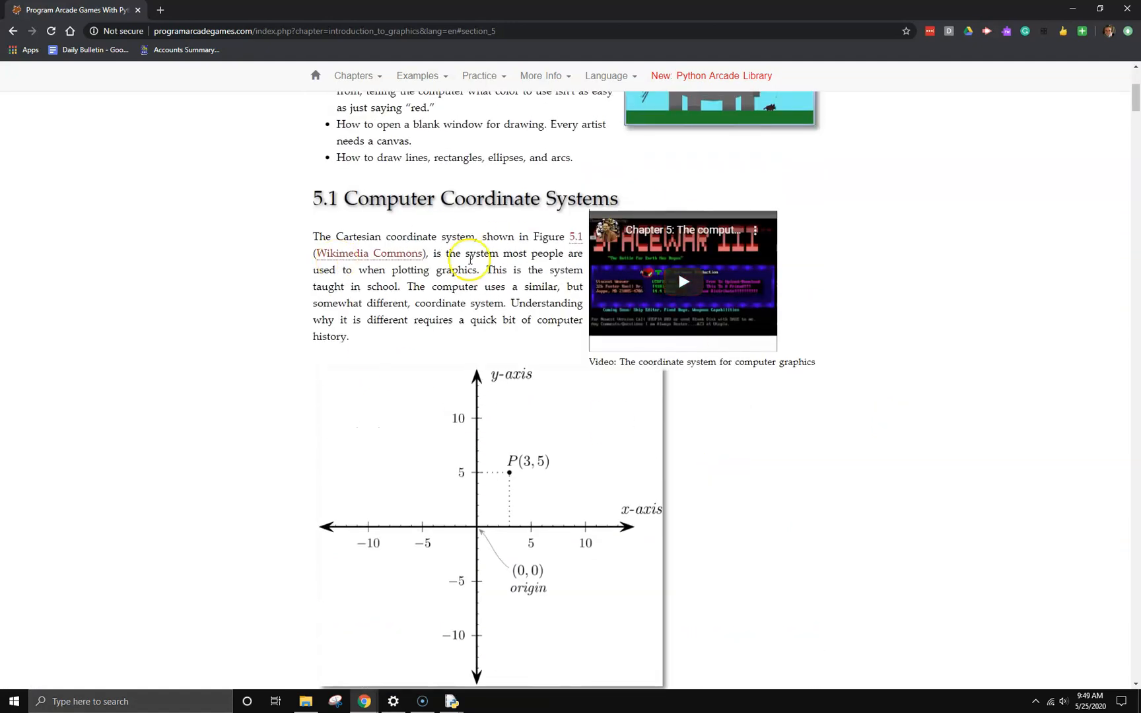
{"action": "scroll", "scroll_direction": "down", "scroll_amount": 3}
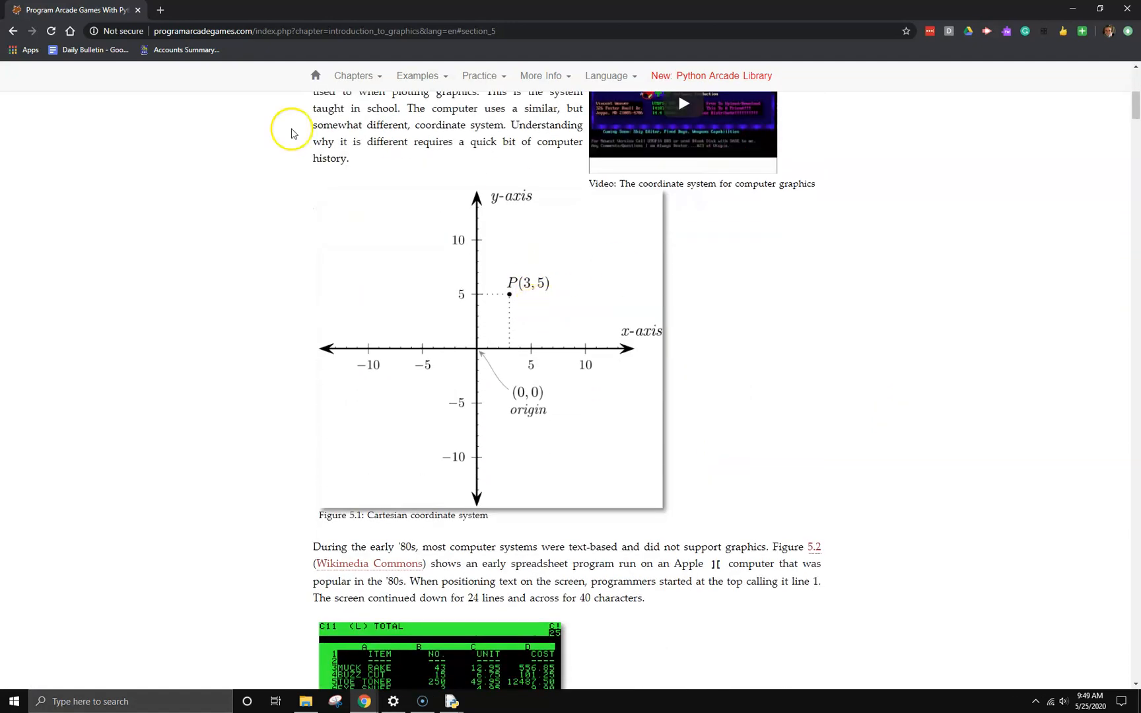
{"action": "mouse_move", "coordinate": [629, 313]}
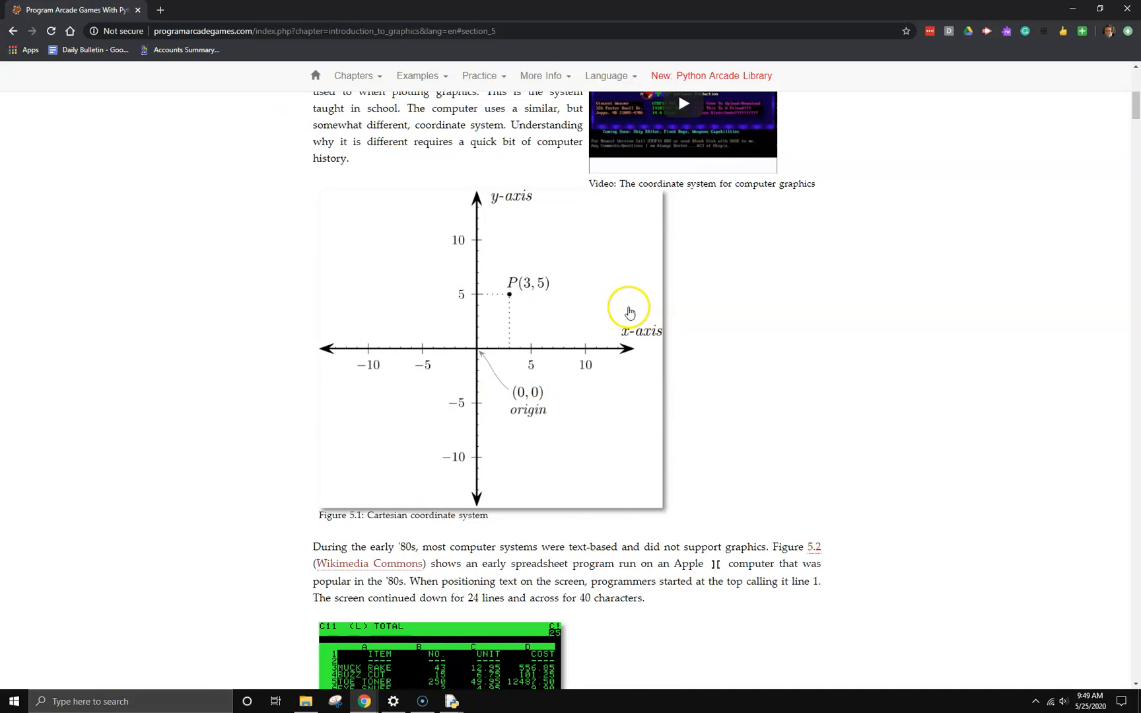
{"action": "mouse_move", "coordinate": [505, 355]}
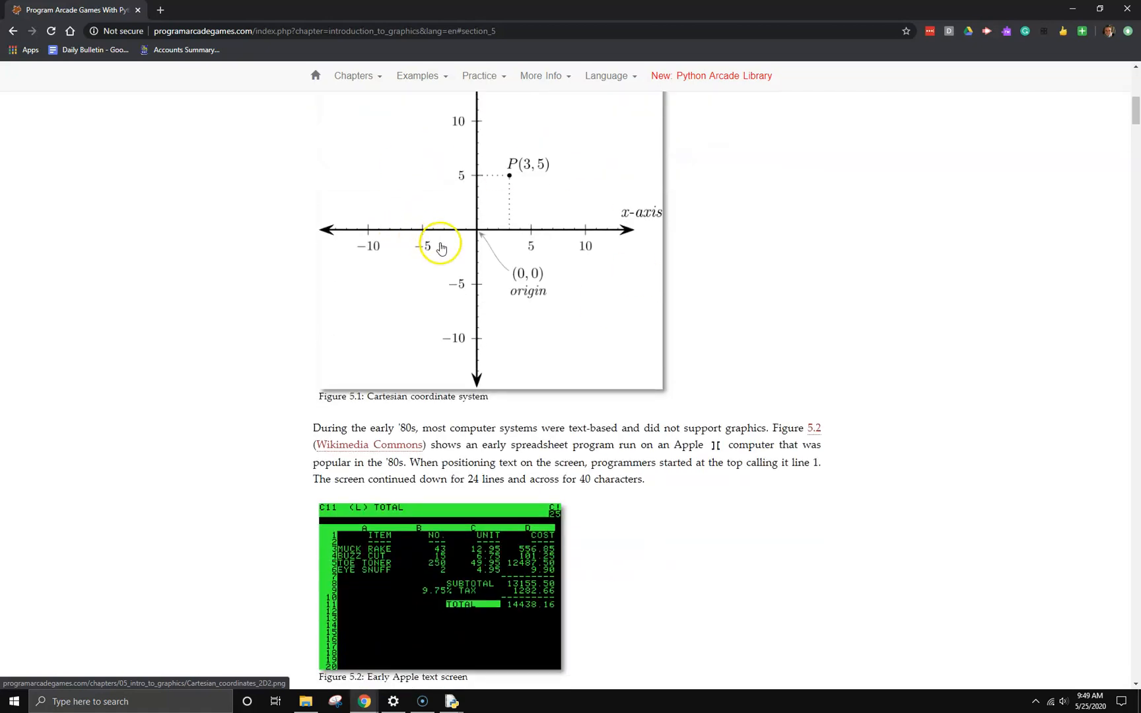
{"action": "scroll", "scroll_direction": "down", "scroll_amount": 3}
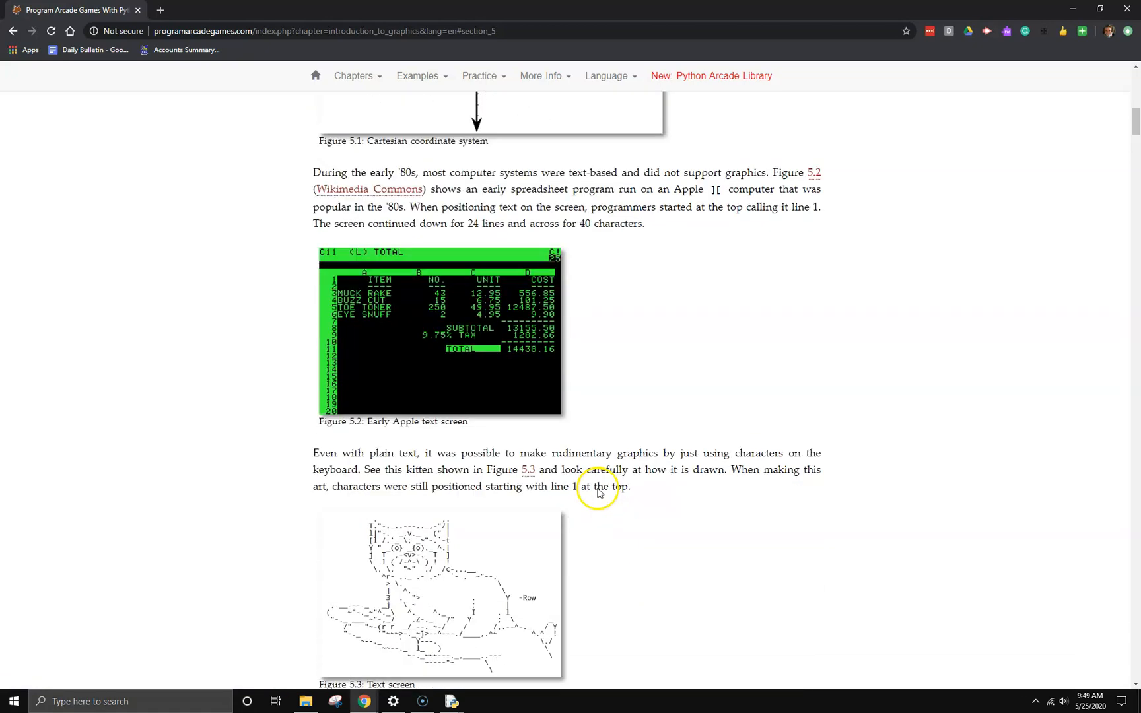
{"action": "scroll", "scroll_direction": "down", "scroll_amount": 3}
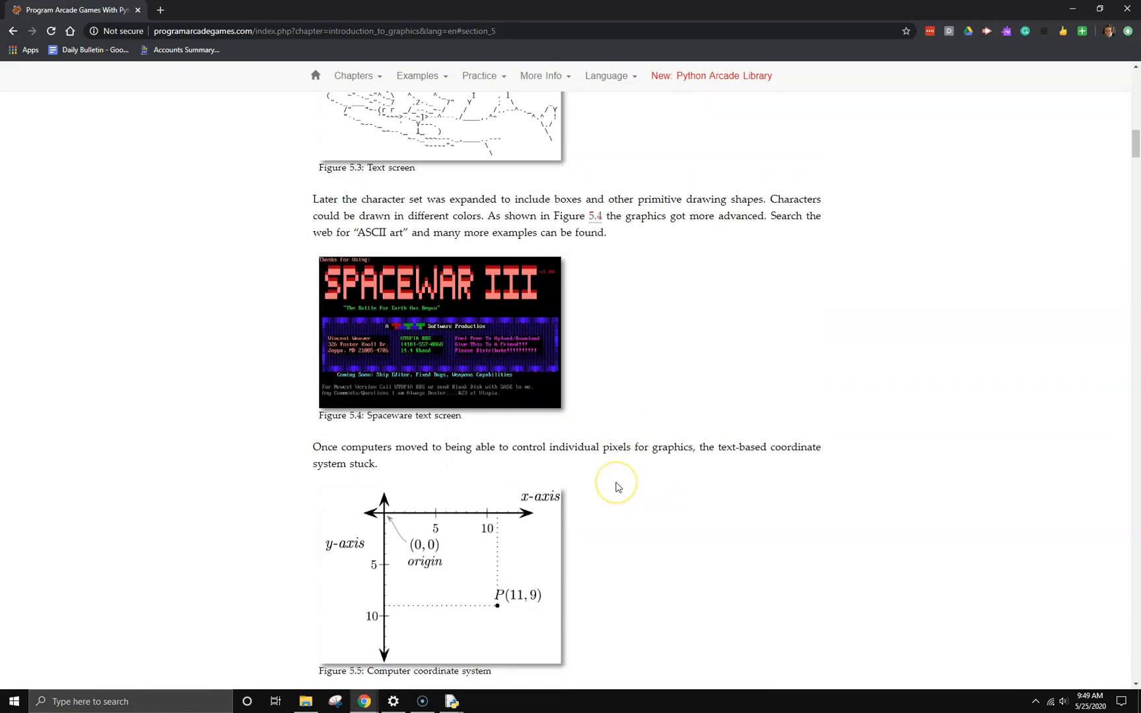
{"action": "scroll", "scroll_direction": "down", "scroll_amount": 3}
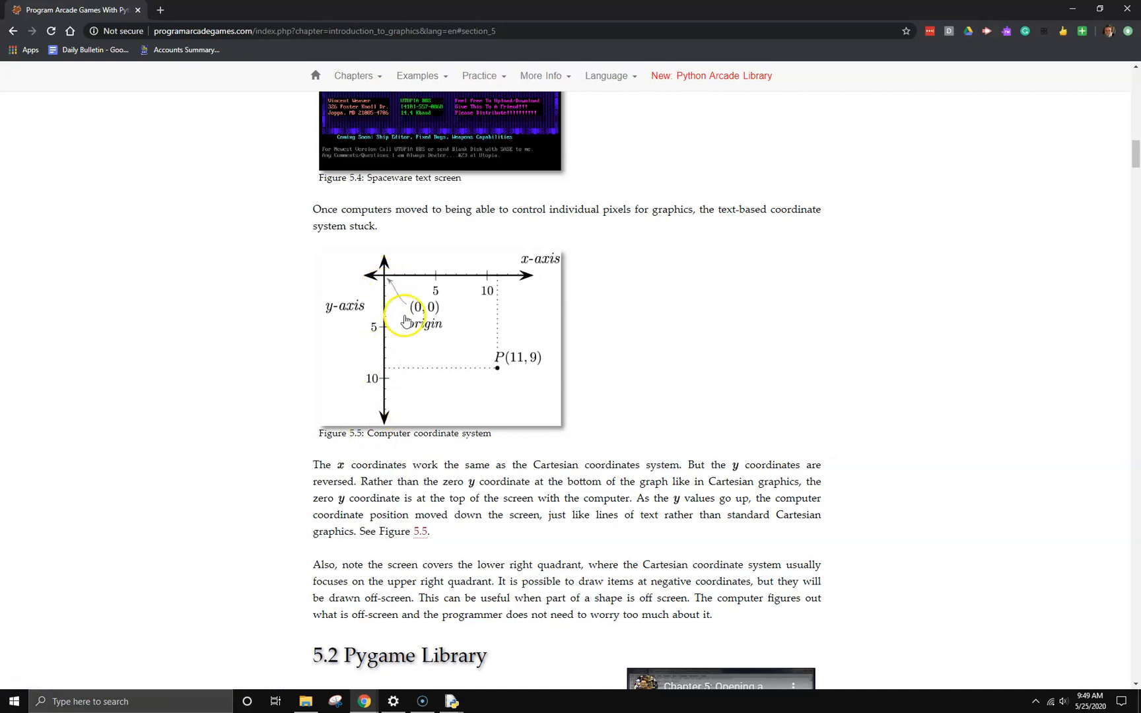
{"action": "mouse_move", "coordinate": [548, 283]}
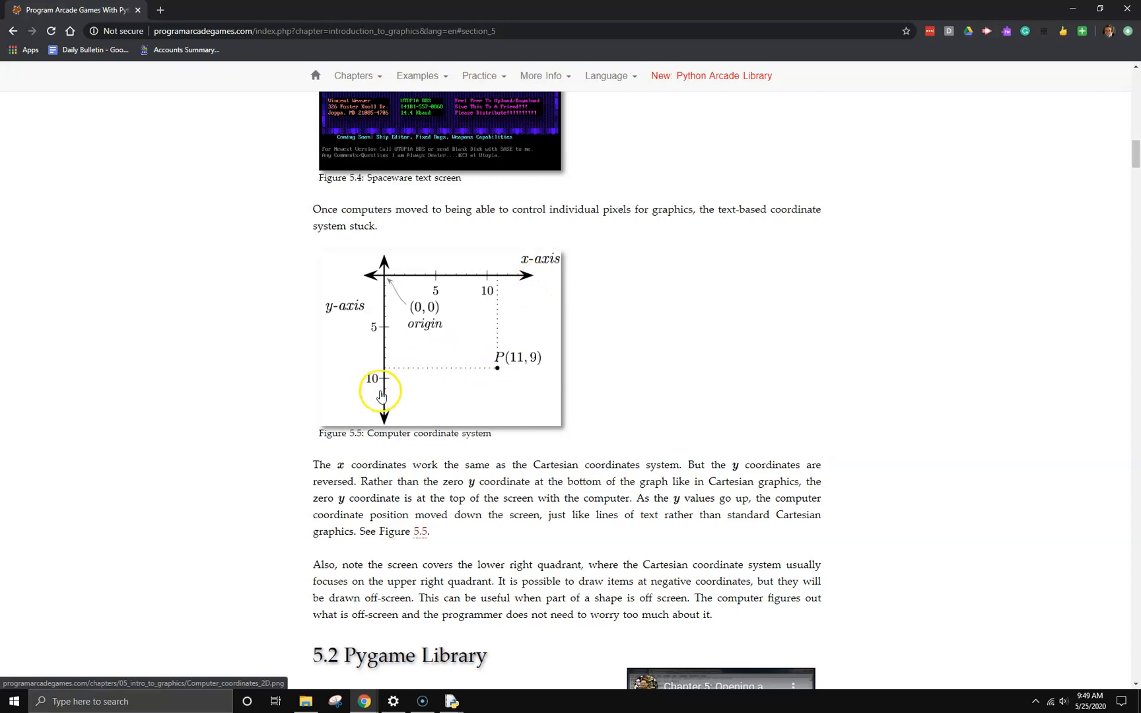
{"action": "mouse_move", "coordinate": [517, 364]}
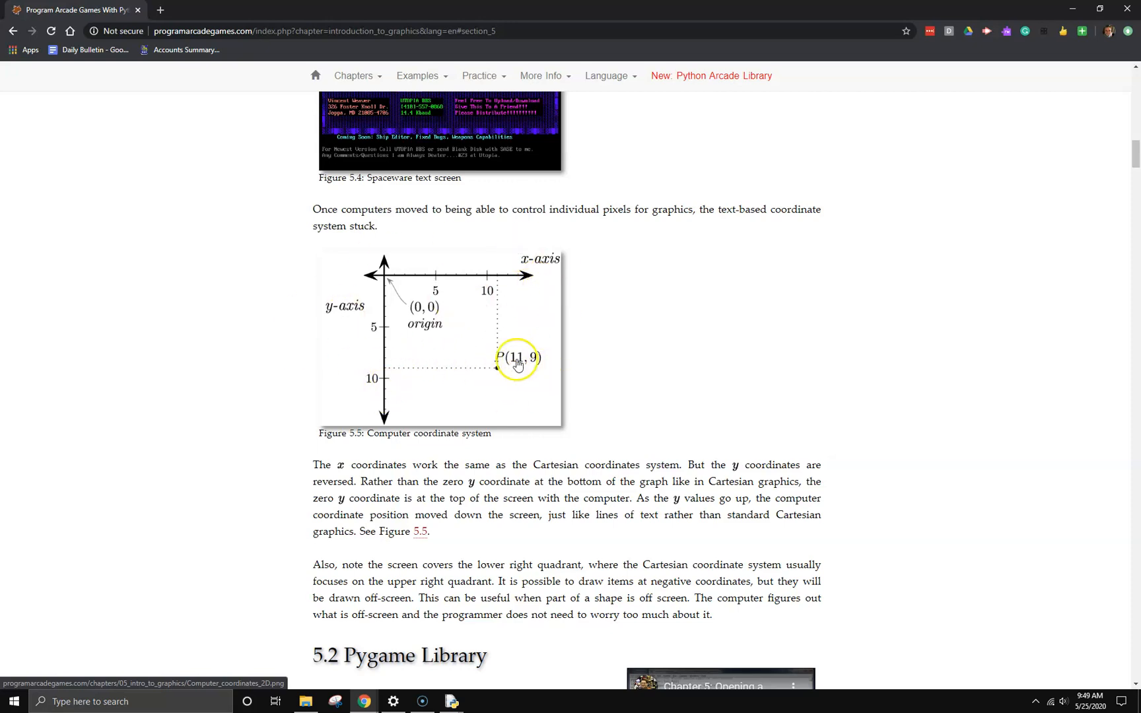
{"action": "mouse_move", "coordinate": [535, 362]}
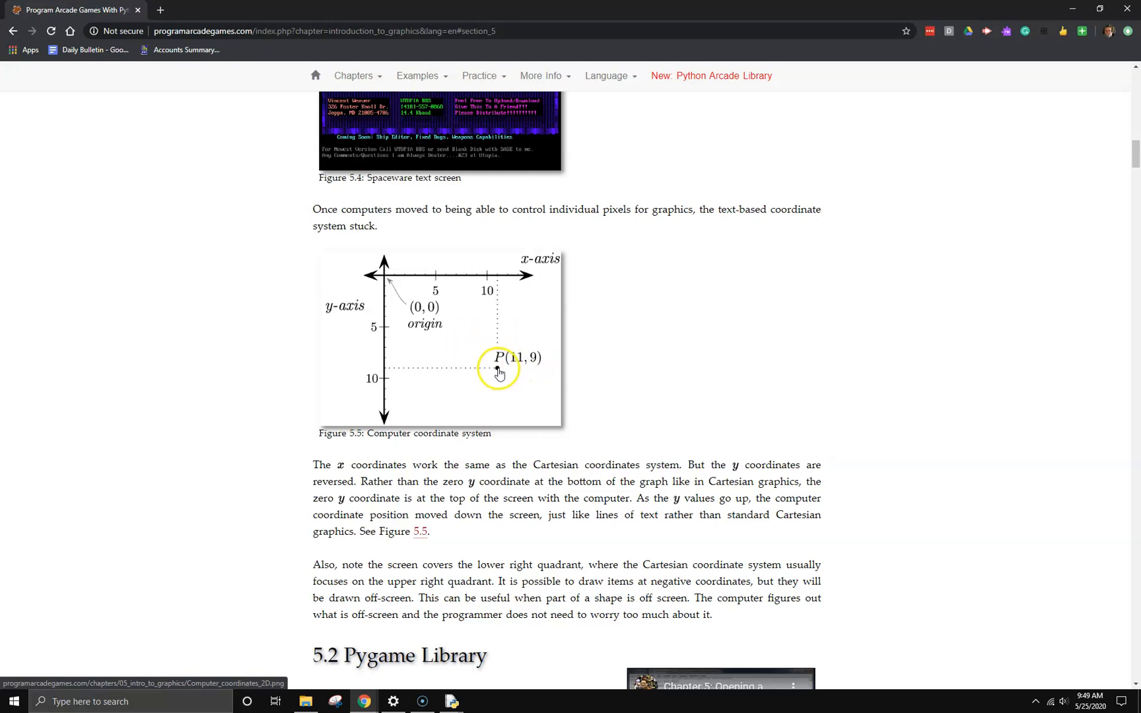
Step: Scroll the chapter down to section 5.2, Pygame Library
{"action": "scroll", "scroll_direction": "down", "scroll_amount": 3}
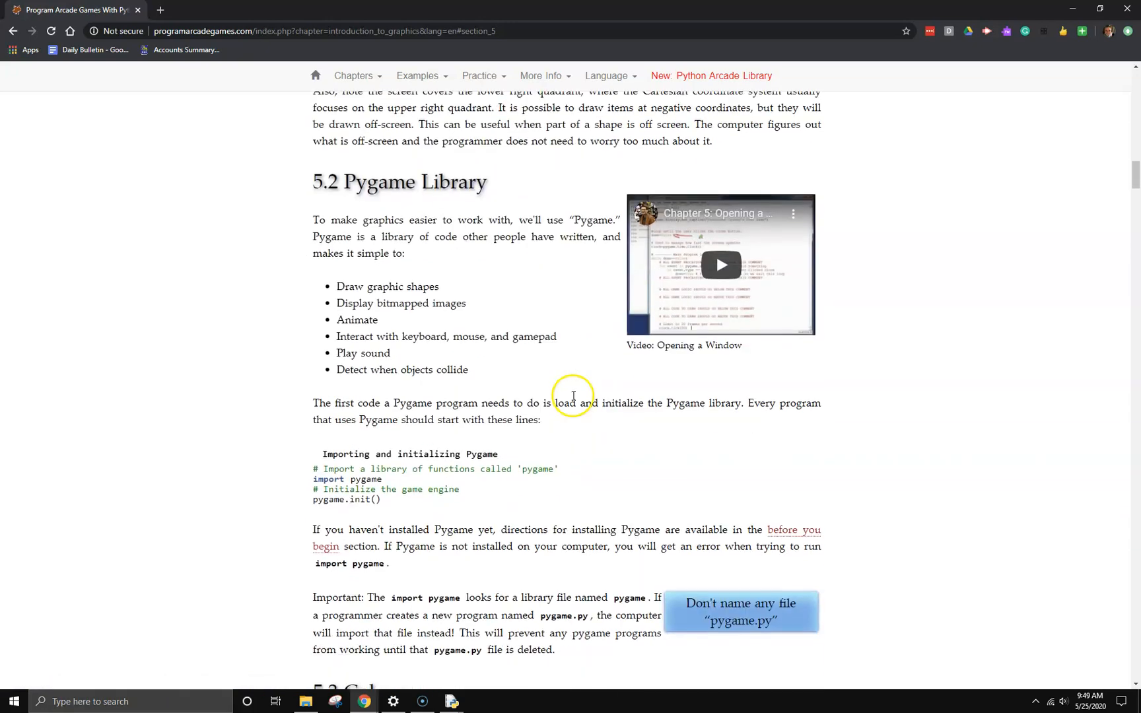
{"action": "scroll", "scroll_direction": "up", "scroll_amount": 3}
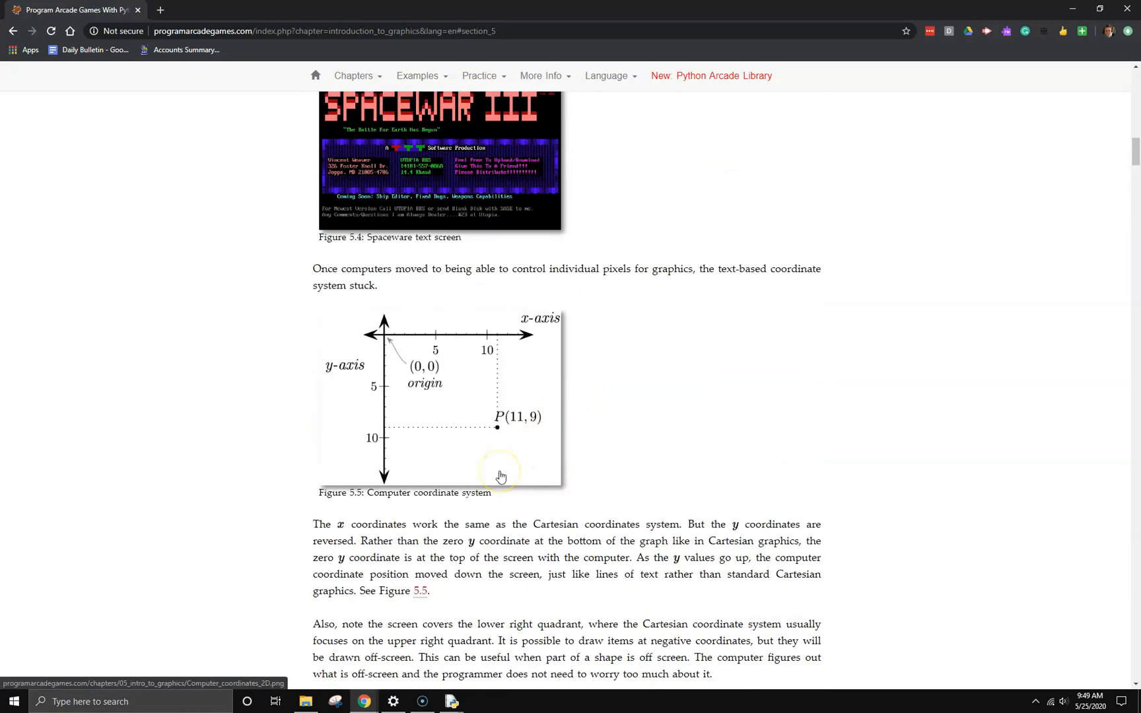
{"action": "scroll", "scroll_direction": "down", "scroll_amount": 3}
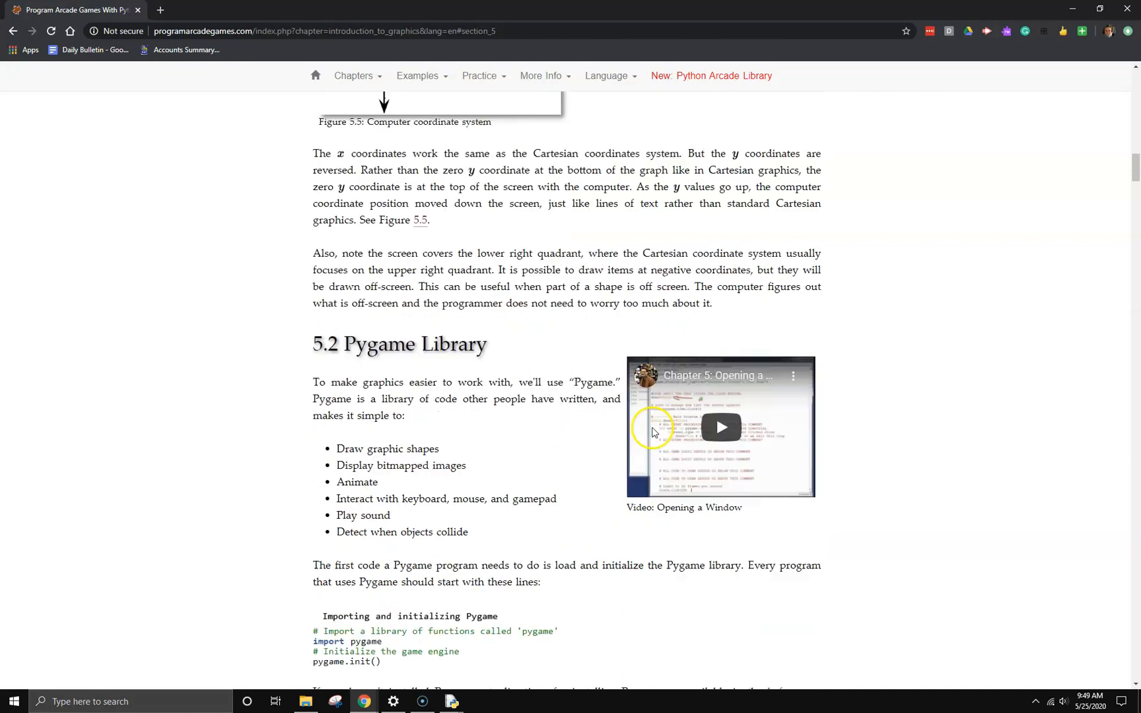
{"action": "scroll", "scroll_direction": "down", "scroll_amount": 3}
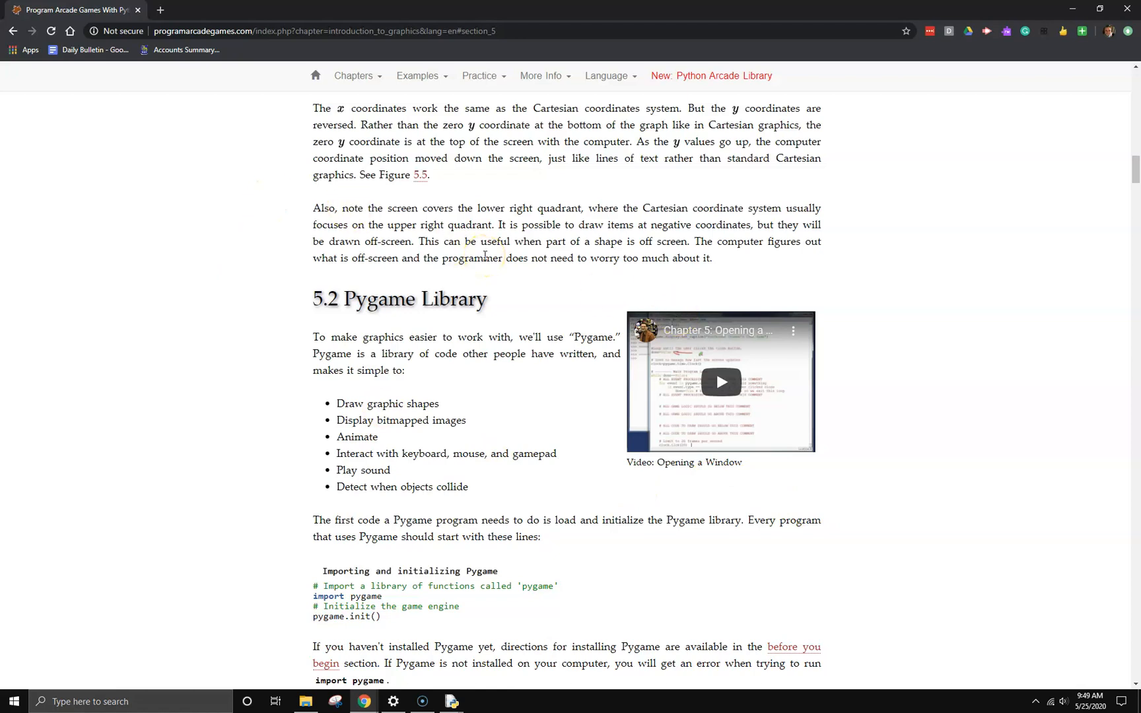
{"action": "mouse_move", "coordinate": [465, 334]}
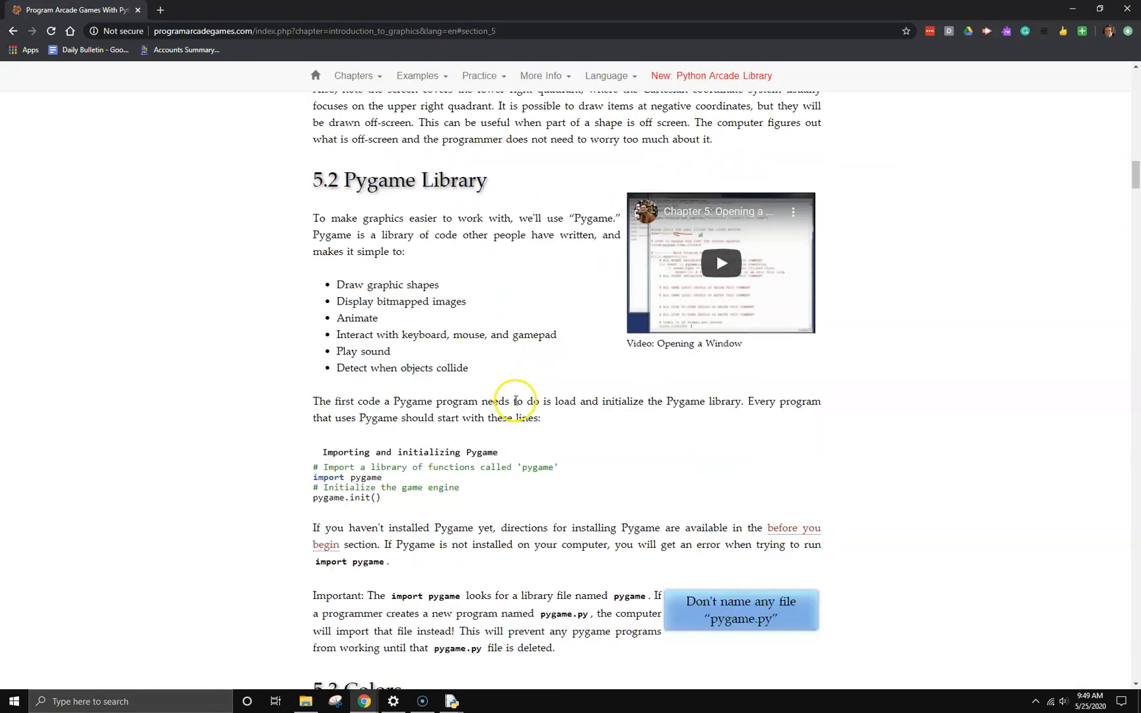
{"action": "scroll", "scroll_direction": "down", "scroll_amount": 3}
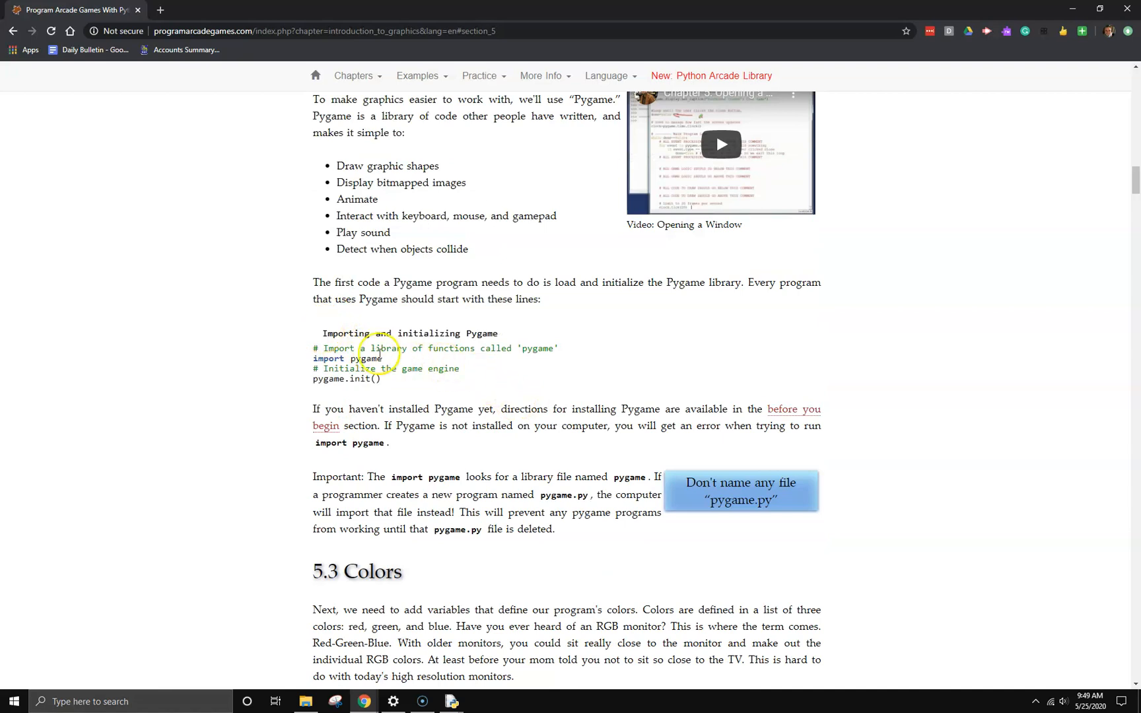
{"action": "scroll", "scroll_direction": "down", "scroll_amount": 3}
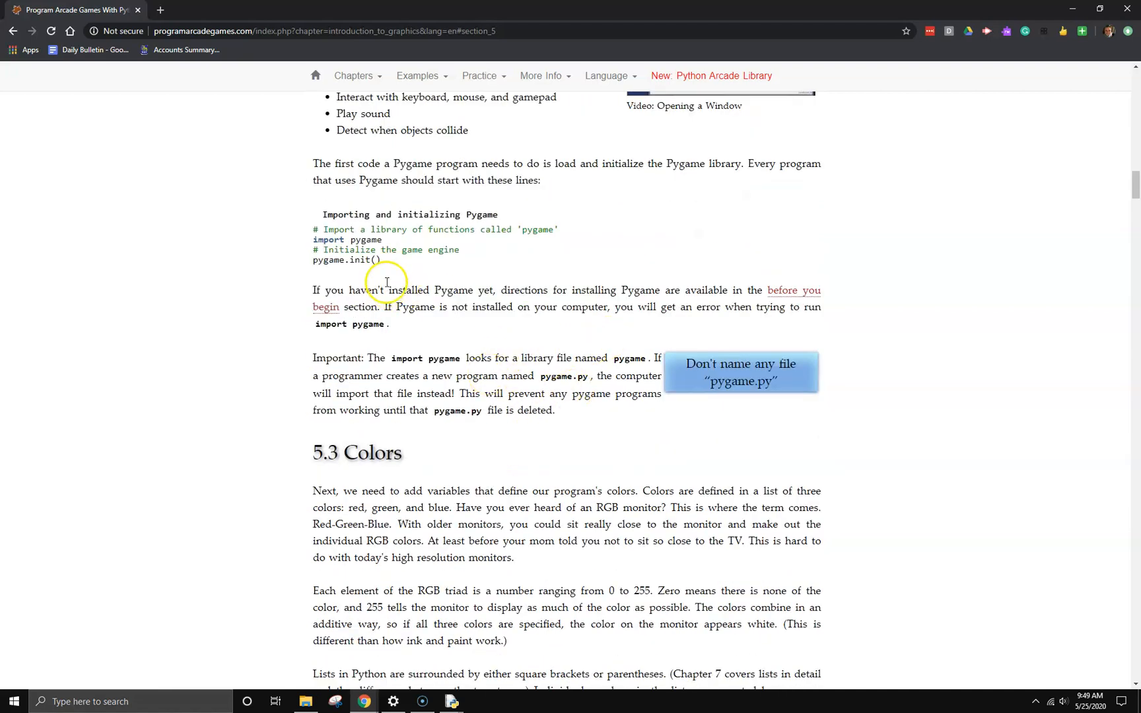
{"action": "mouse_move", "coordinate": [314, 241]}
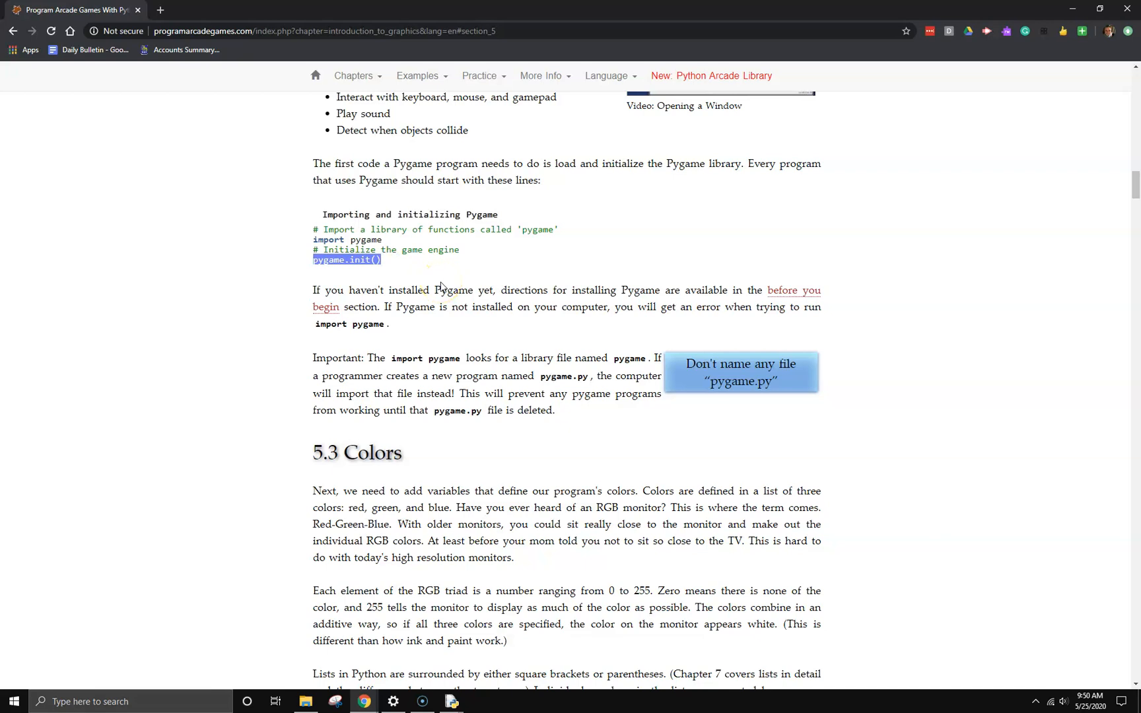
Step: Select the import pygame and pygame.init() code block for copying
{"action": "left_click_drag", "start_coordinate": [364, 260], "coordinate": [313, 214]}
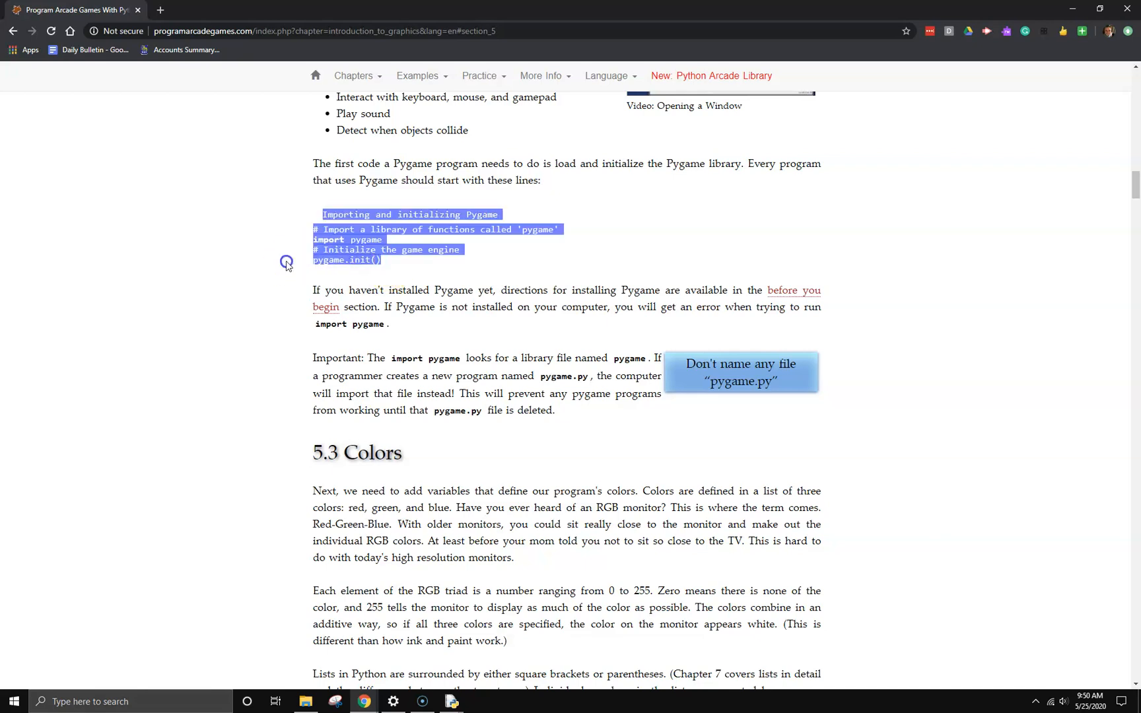
{"action": "left_click", "coordinate": [362, 269]}
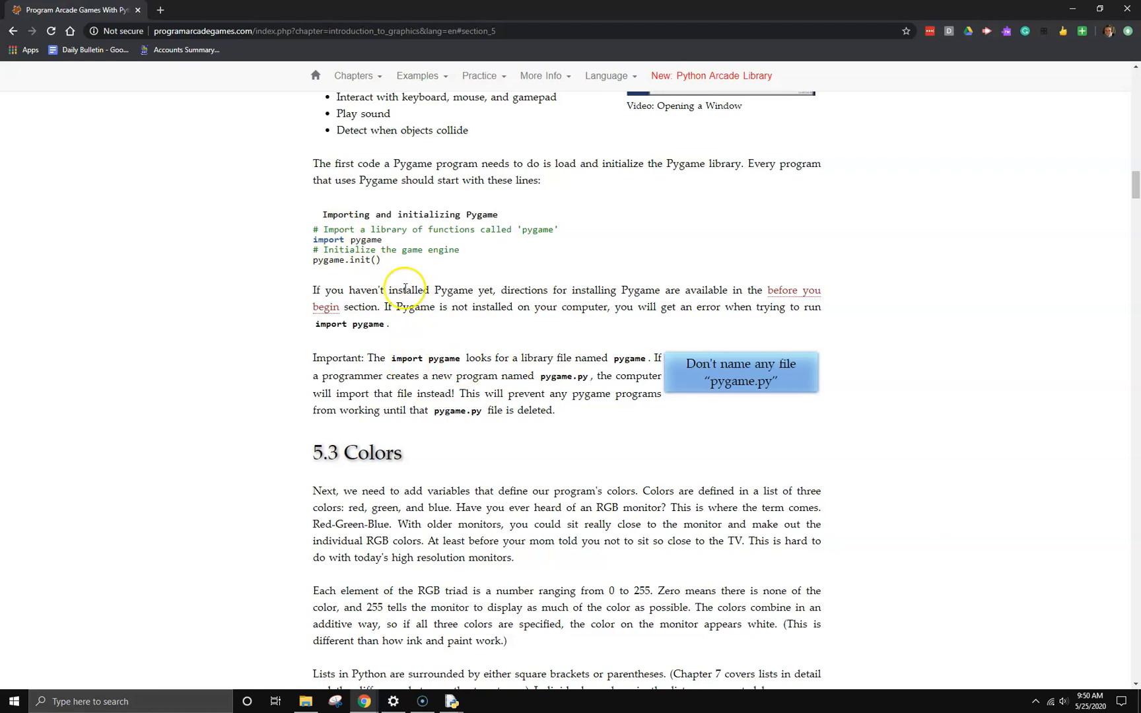
{"action": "double_click", "coordinate": [367, 240]}
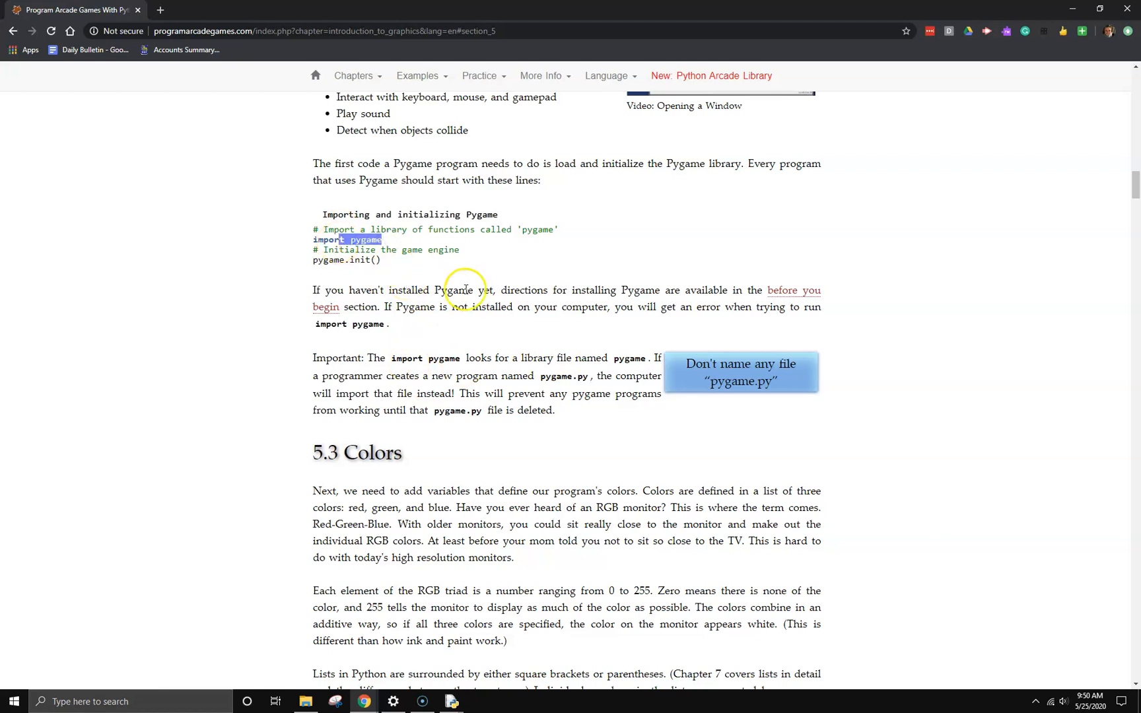
{"action": "mouse_move", "coordinate": [513, 646]}
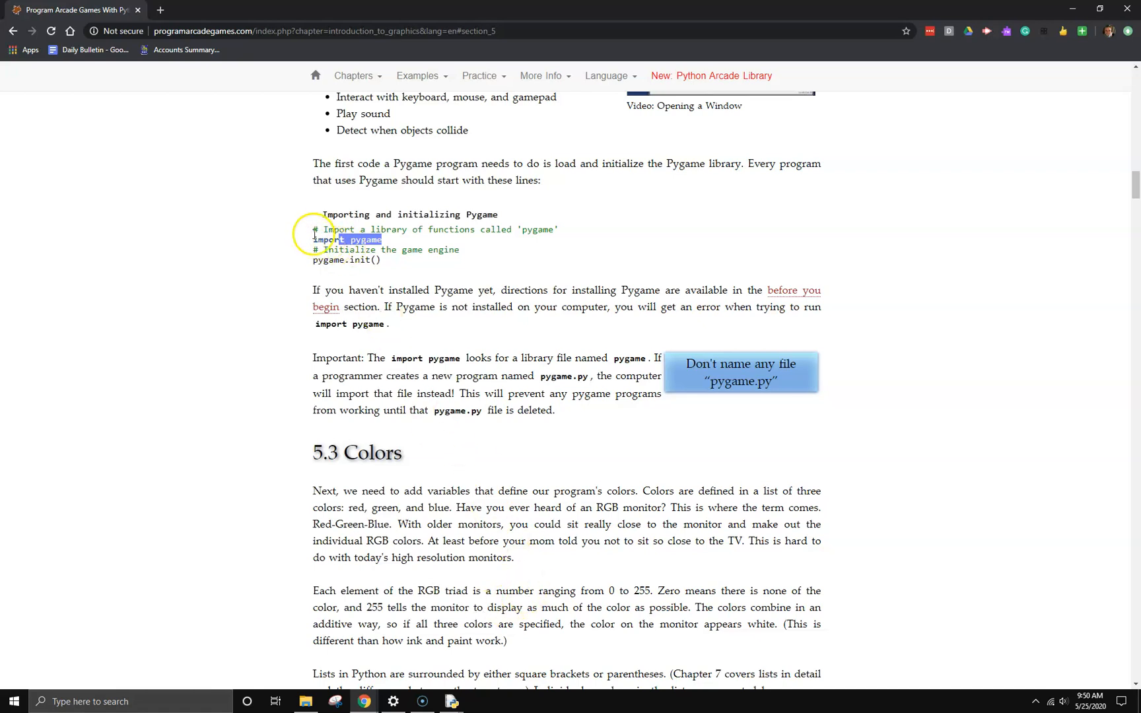
{"action": "left_click_drag", "start_coordinate": [348, 240], "coordinate": [393, 259]}
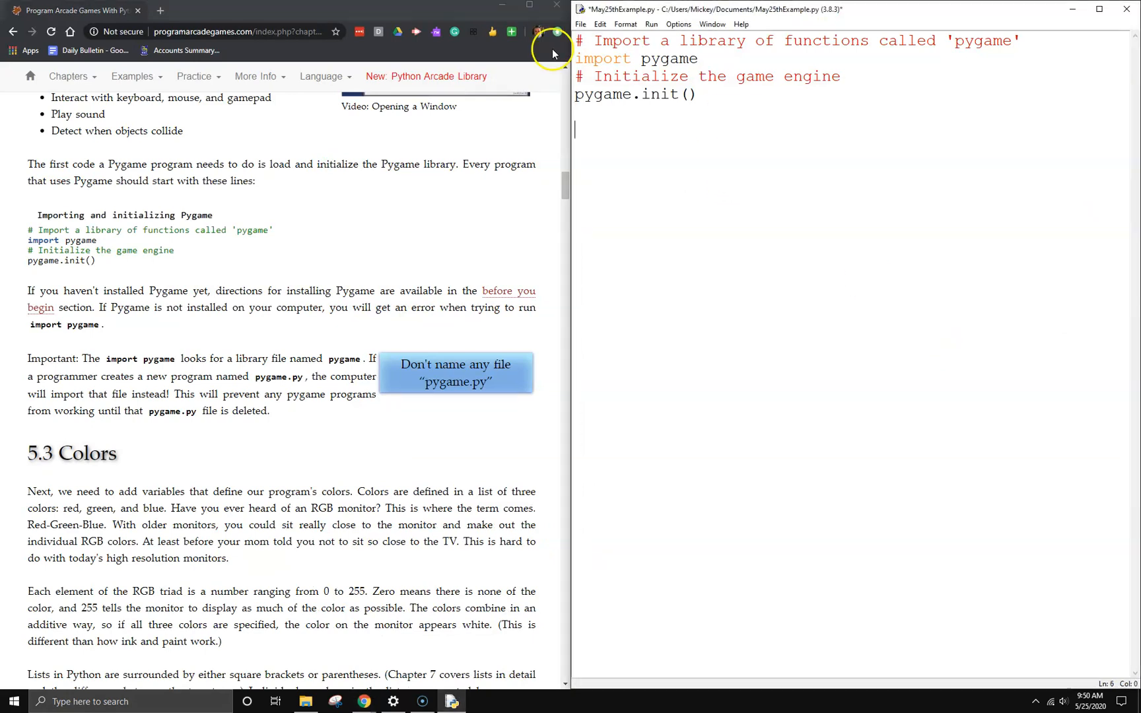
Step: Select the BLACK, WHITE, GREEN, RED and BLUE colour definitions on the page to copy
{"action": "scroll", "scroll_direction": "down", "scroll_amount": 3}
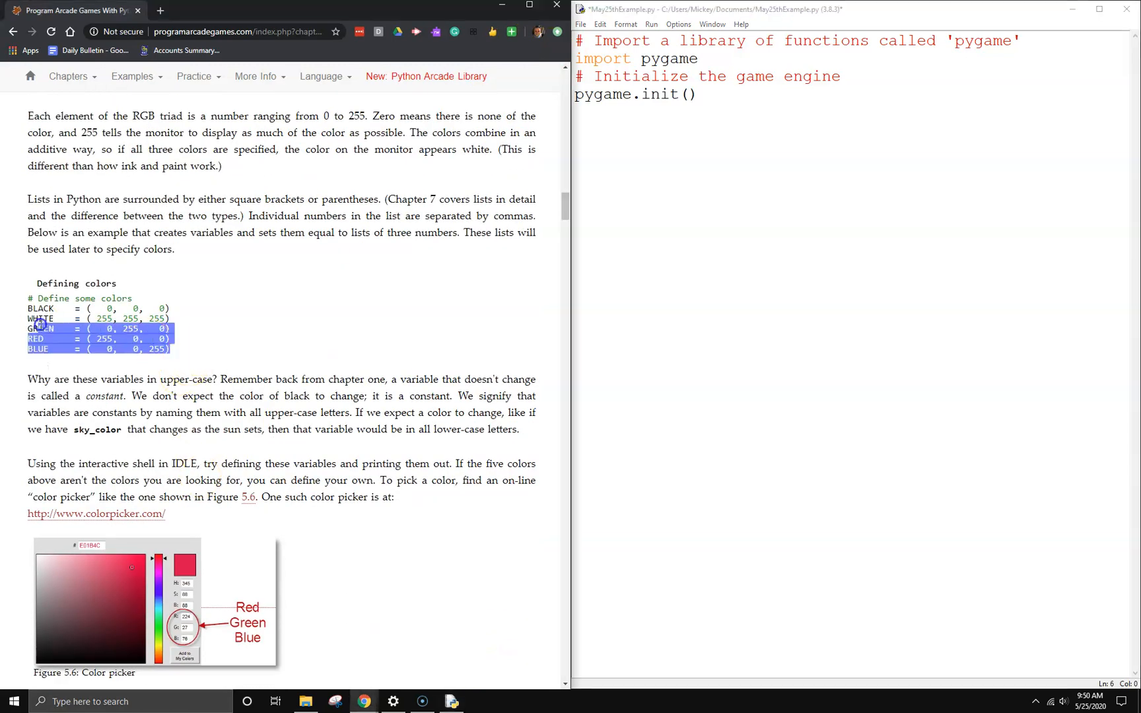
{"action": "left_click_drag", "start_coordinate": [27, 338], "coordinate": [29, 299]}
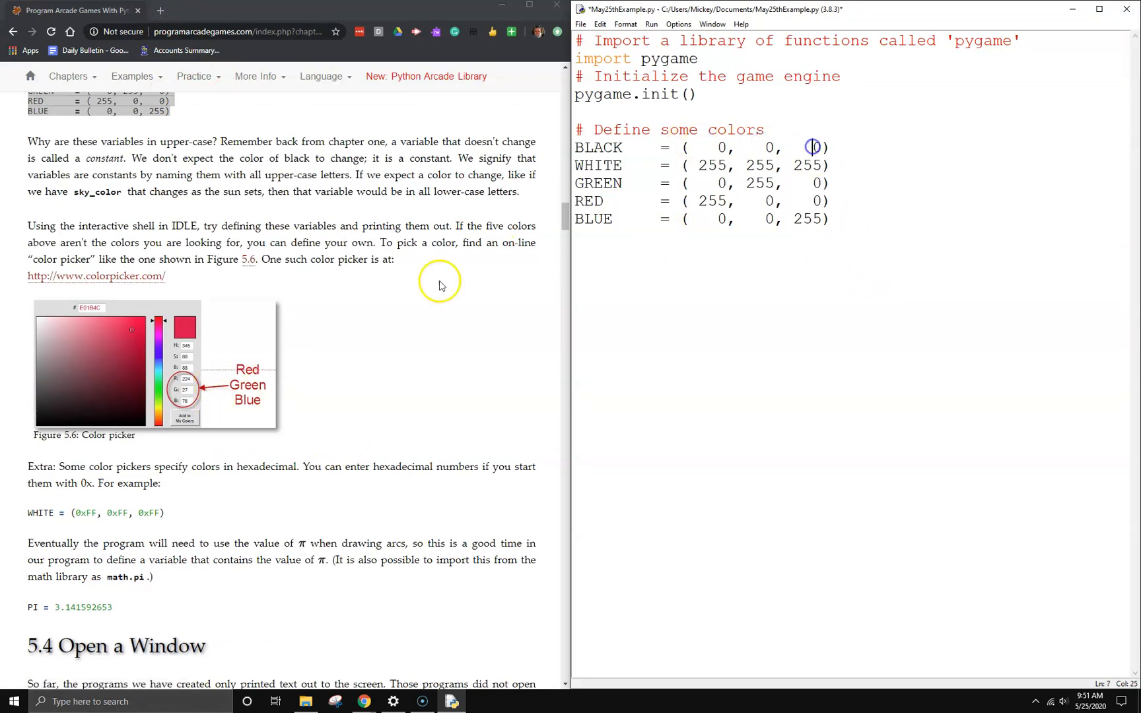
{"action": "mouse_move", "coordinate": [109, 276]}
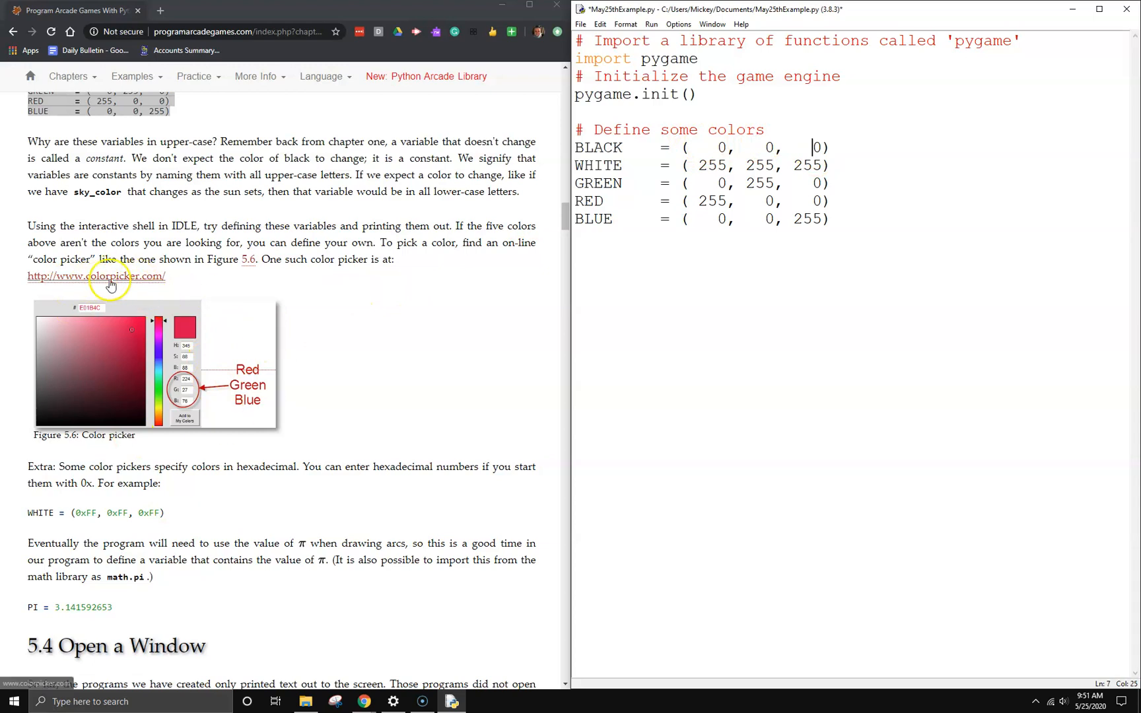
{"action": "scroll", "scroll_direction": "down", "scroll_amount": 3}
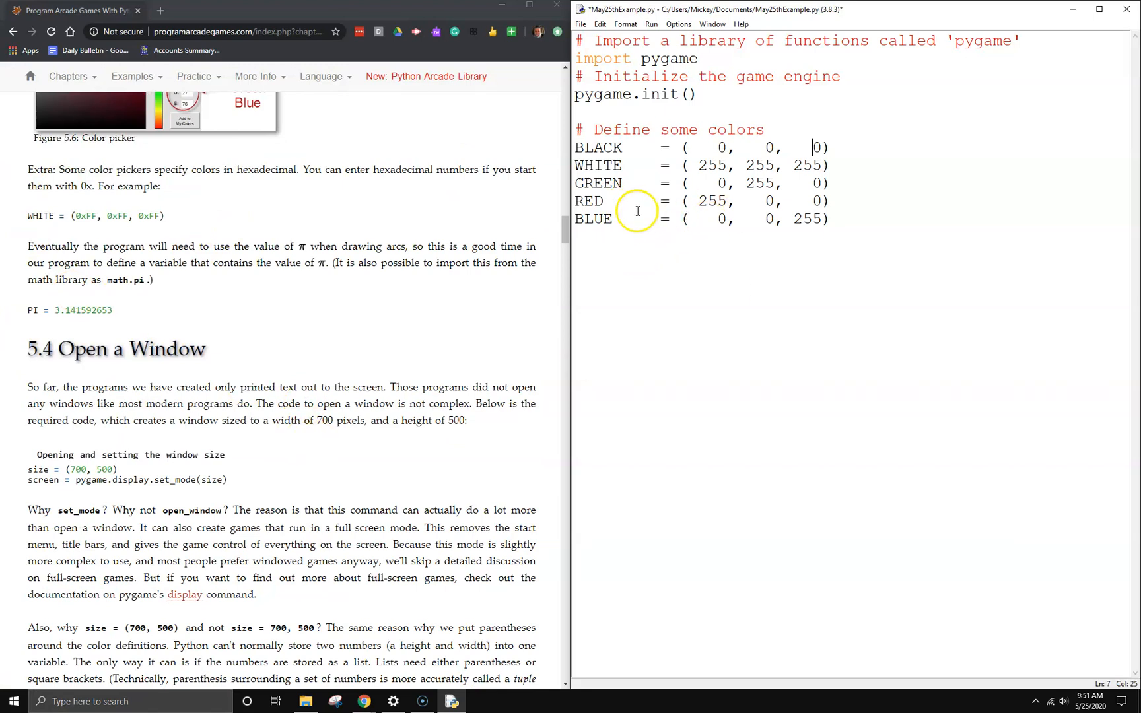
{"action": "scroll", "scroll_direction": "down", "scroll_amount": 3}
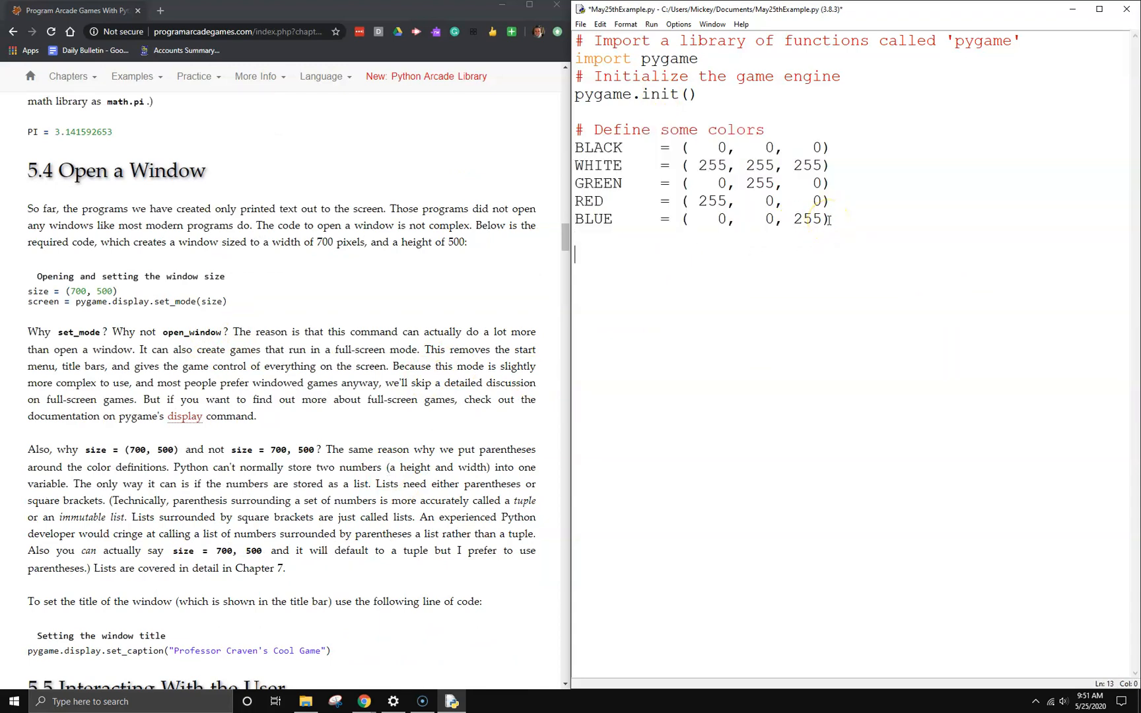
{"action": "mouse_move", "coordinate": [388, 291]}
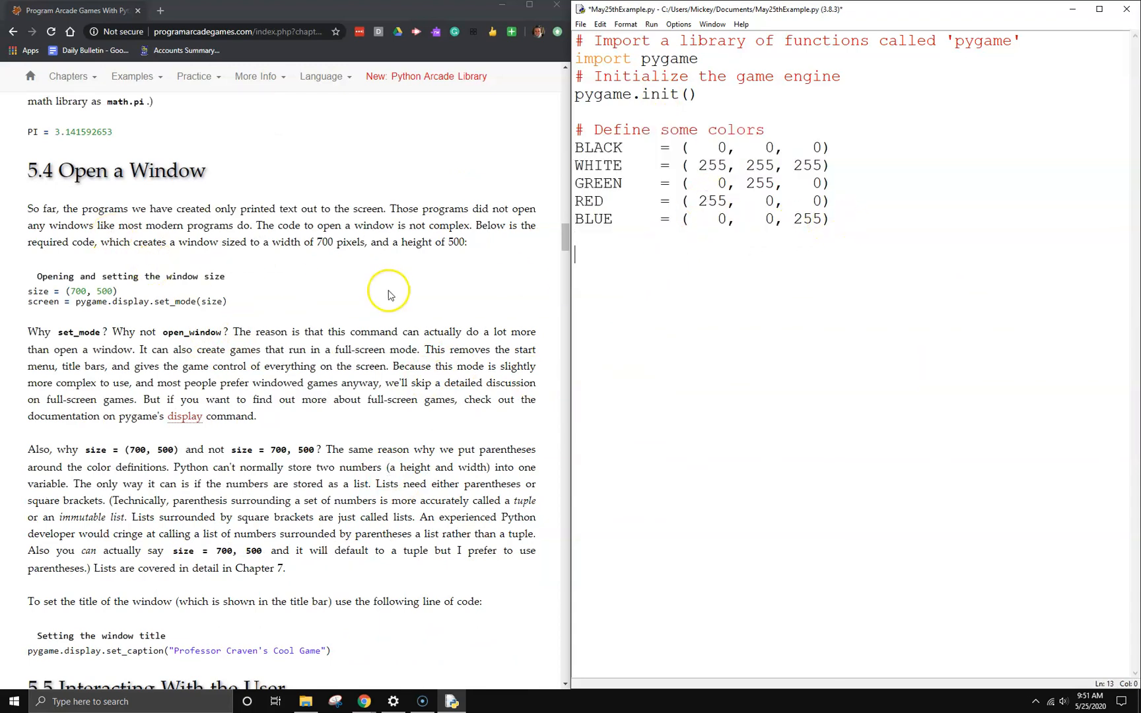
Step: Paste the window-setup comment, size = (700, 500) and screen = pygame.display.set_mode(size)
{"action": "left_click_drag", "start_coordinate": [36, 276], "coordinate": [227, 301]}
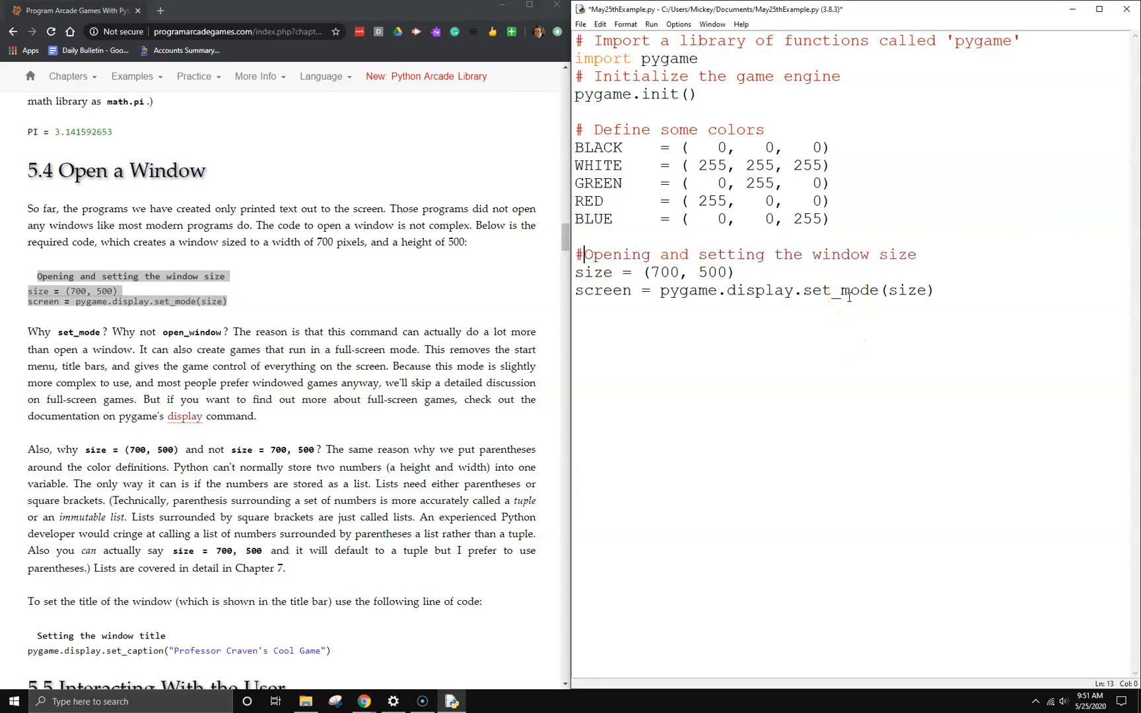
{"action": "left_click", "coordinate": [590, 273]}
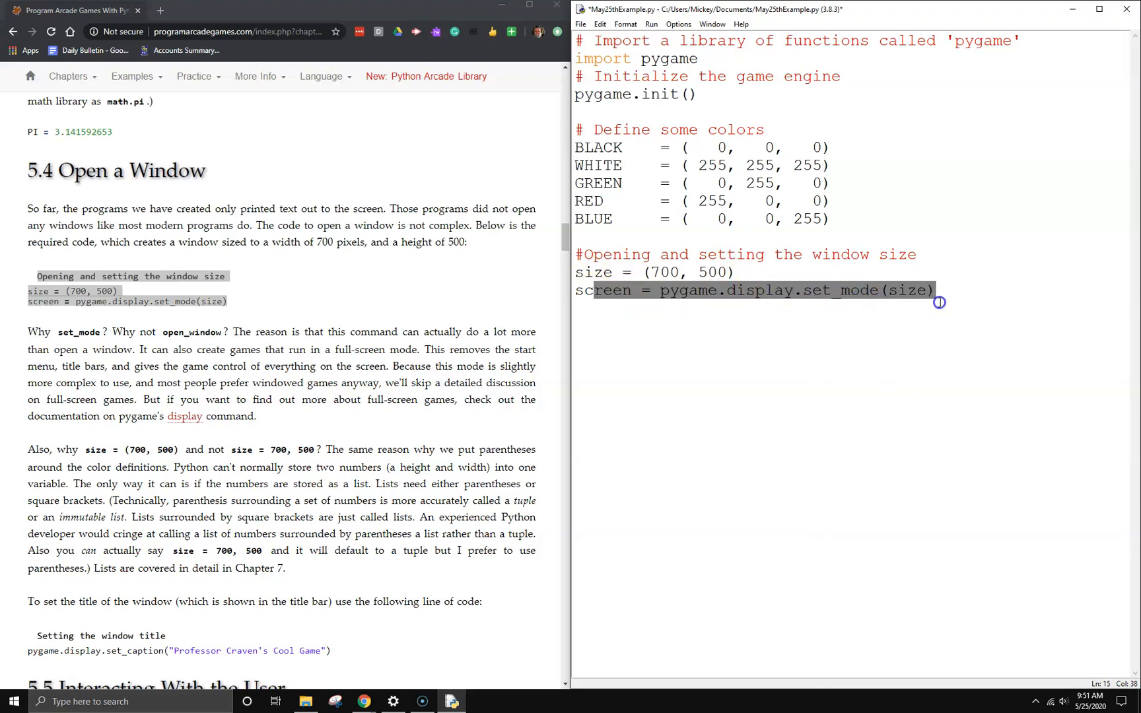
{"action": "left_click", "coordinate": [833, 290]}
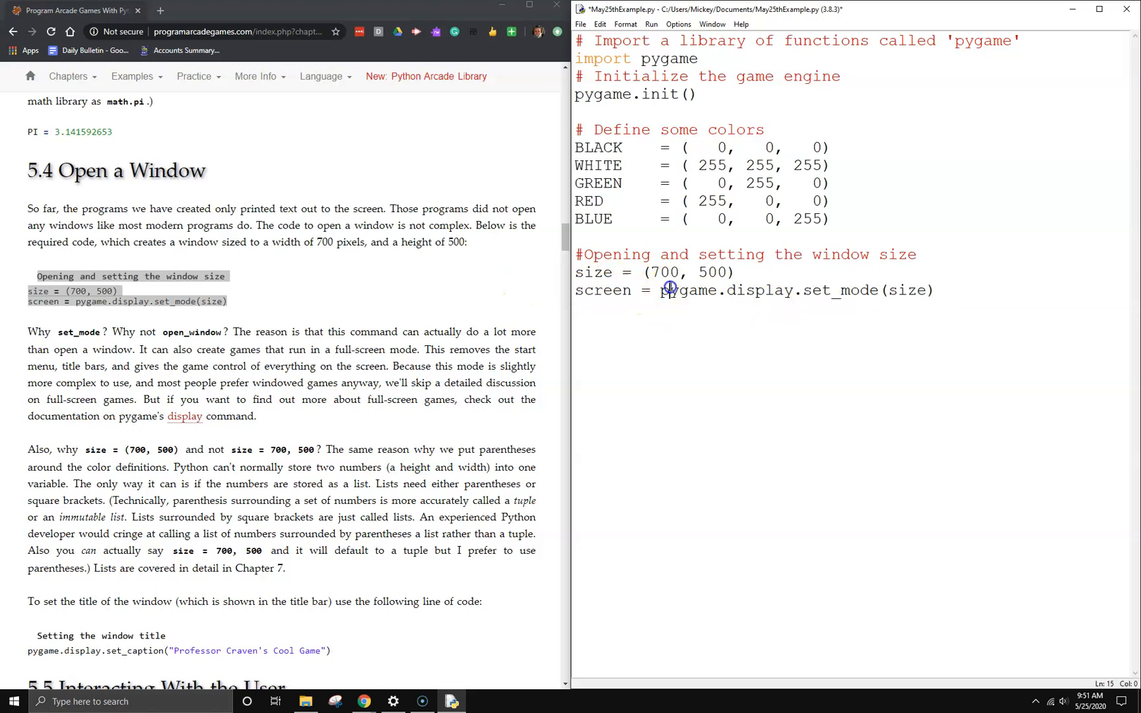
{"action": "left_click_drag", "start_coordinate": [669, 291], "coordinate": [884, 291]}
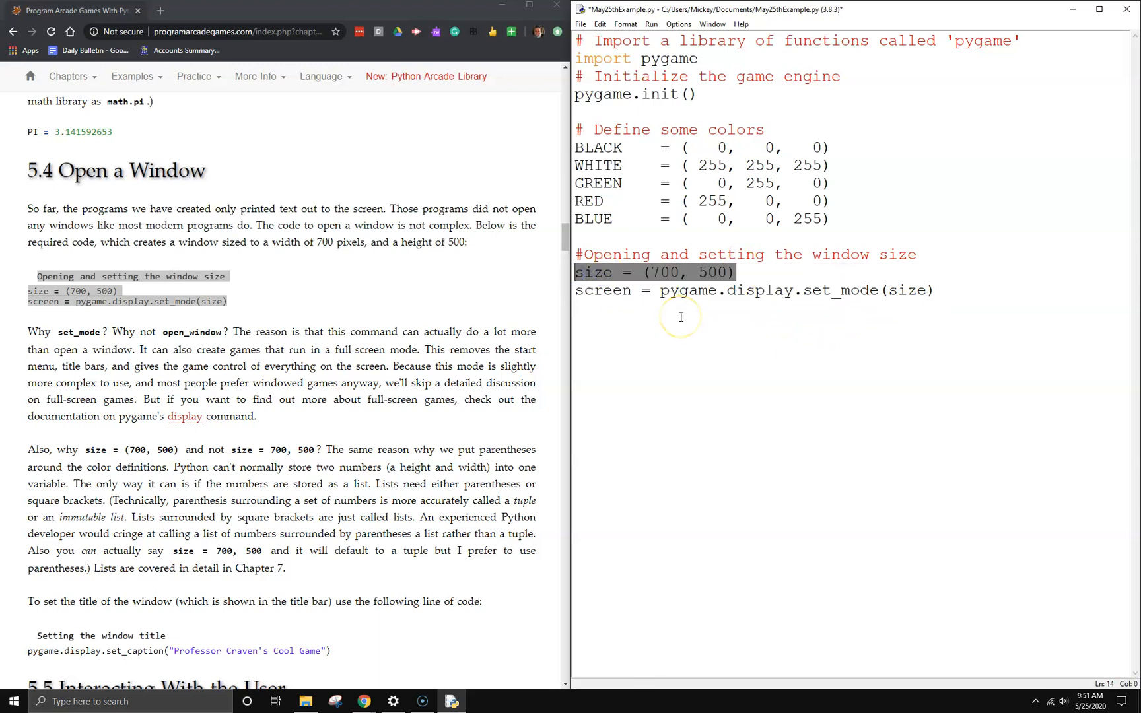
{"action": "left_click", "coordinate": [657, 272]}
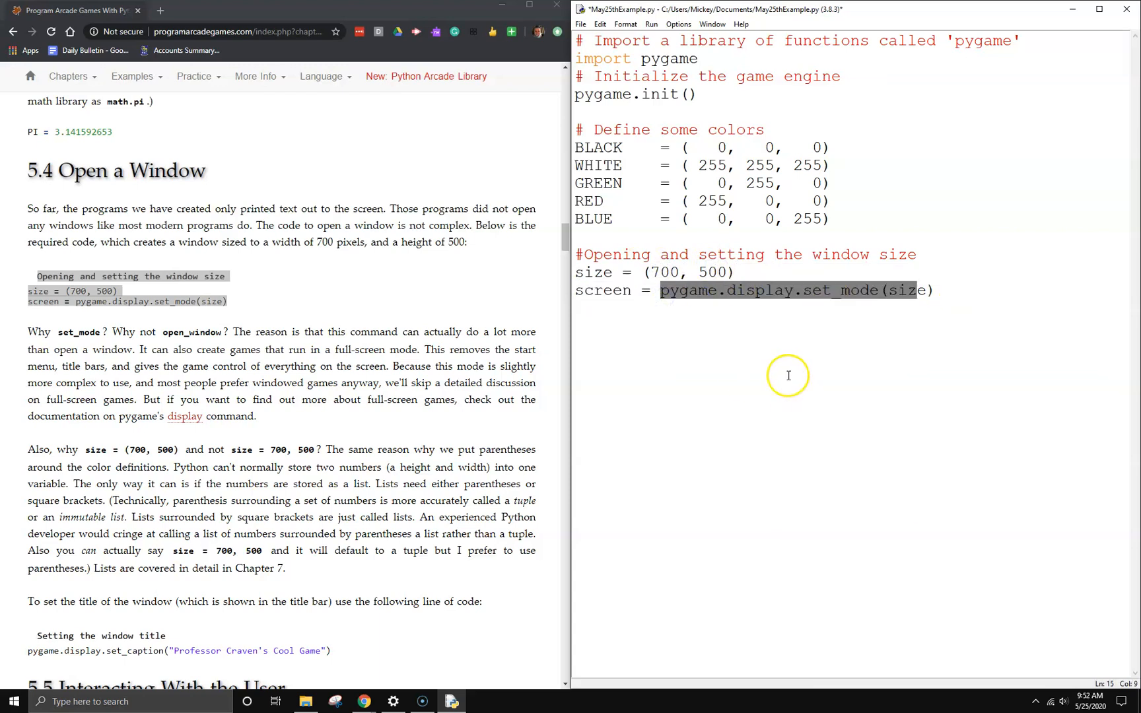
{"action": "double_click", "coordinate": [605, 290]}
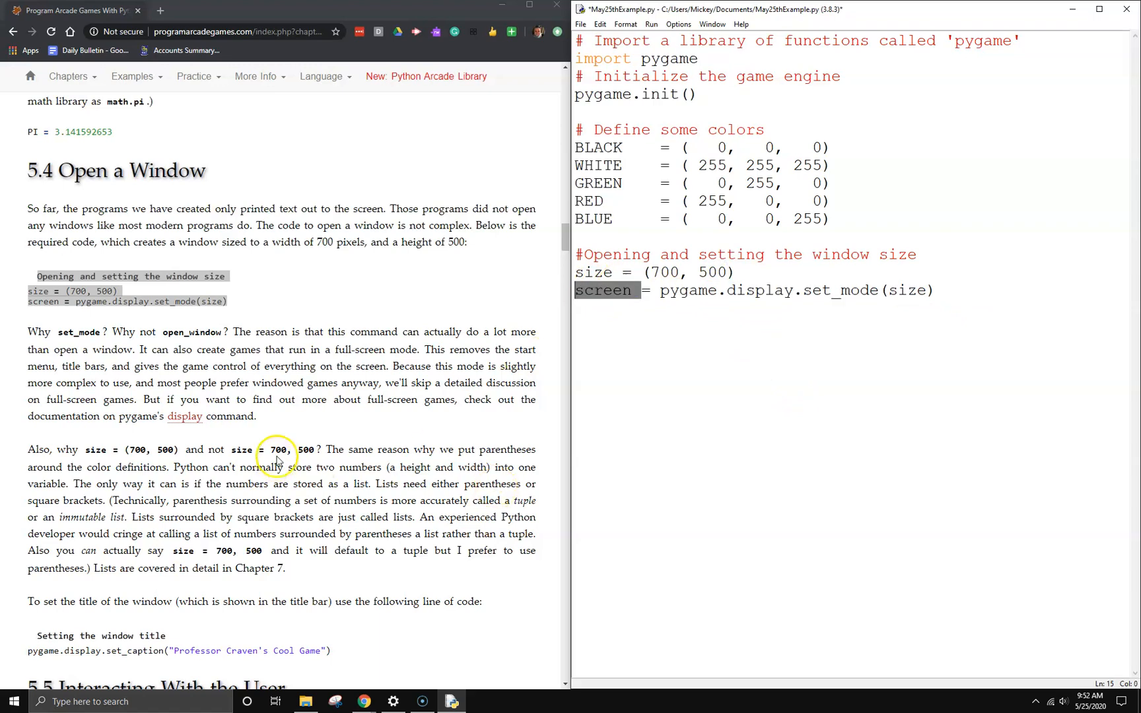
{"action": "scroll", "scroll_direction": "down", "scroll_amount": 3}
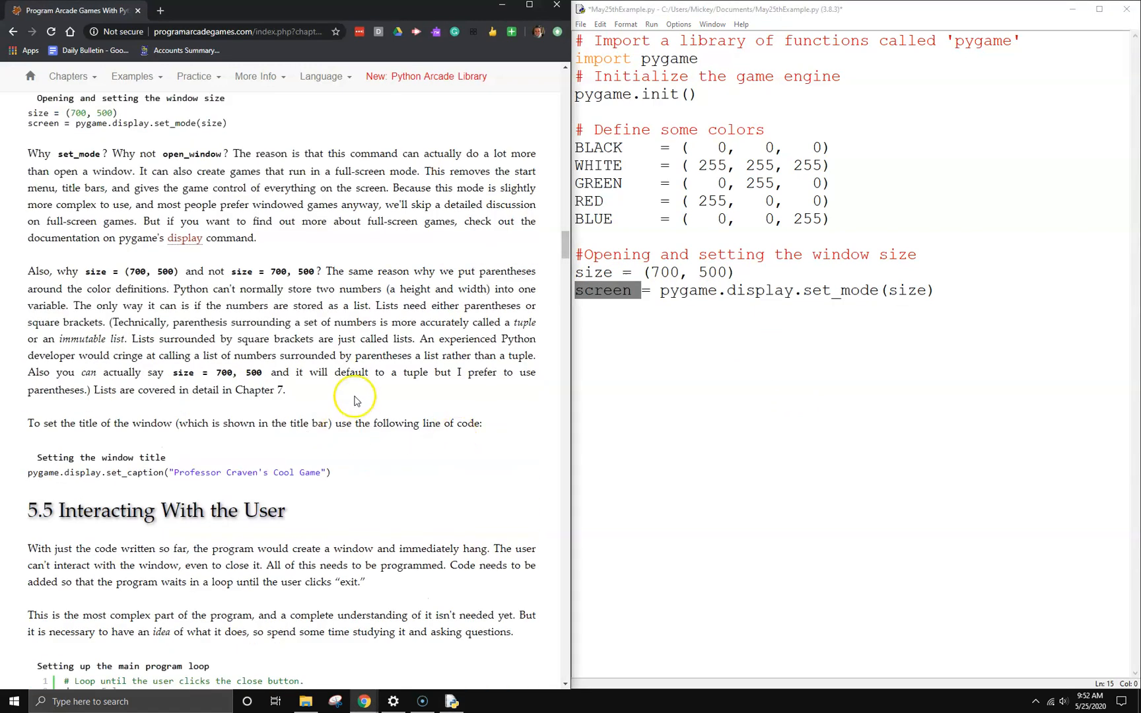
Step: Add a '#Setting the window title' comment and set_caption("Professor Craven's Cool Game"), then run
{"action": "scroll", "scroll_direction": "down", "scroll_amount": 3}
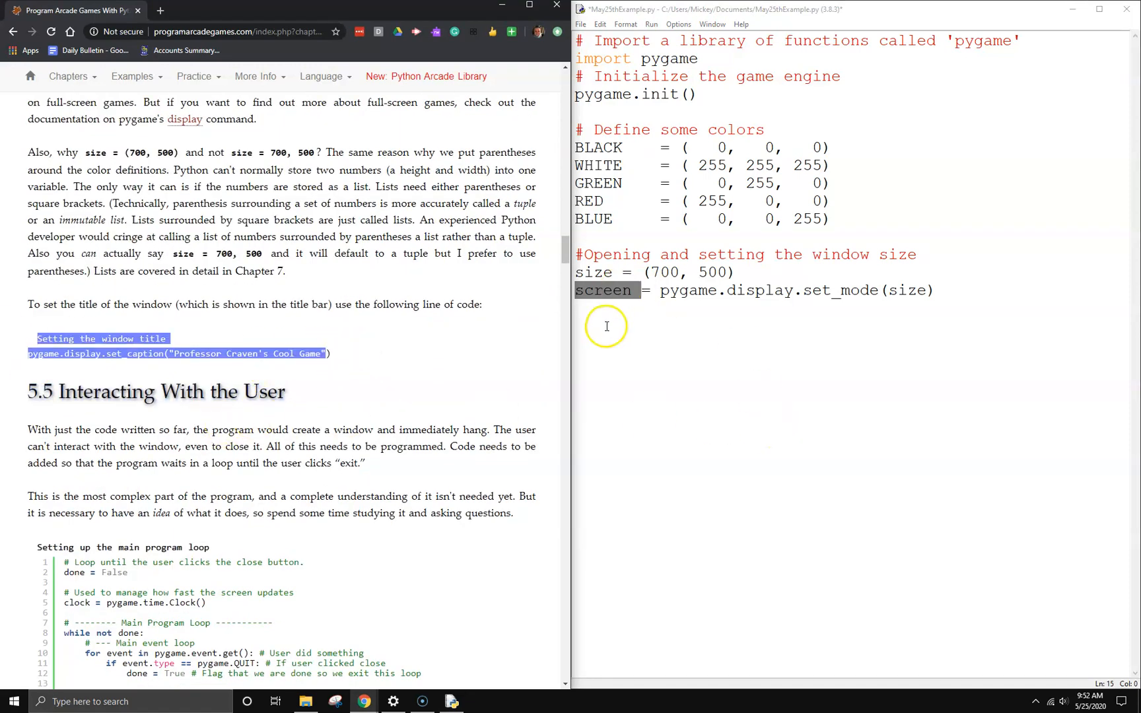
{"action": "type", "text": "Setting the window title"}
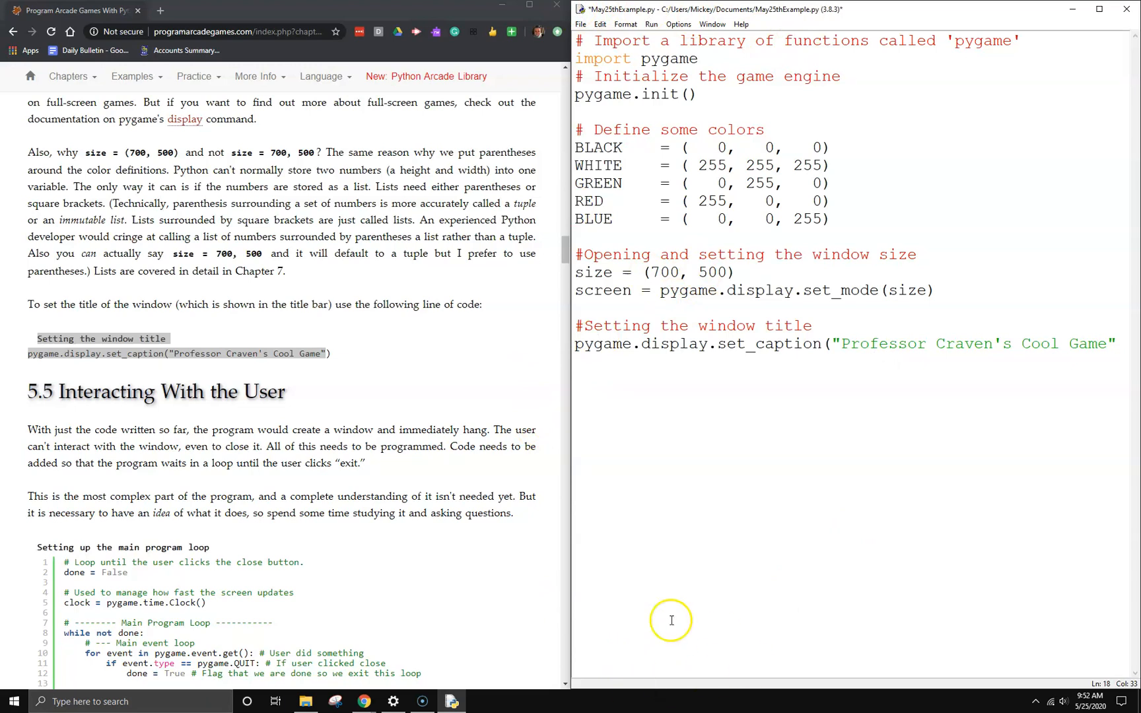
{"action": "left_click", "coordinate": [884, 343]}
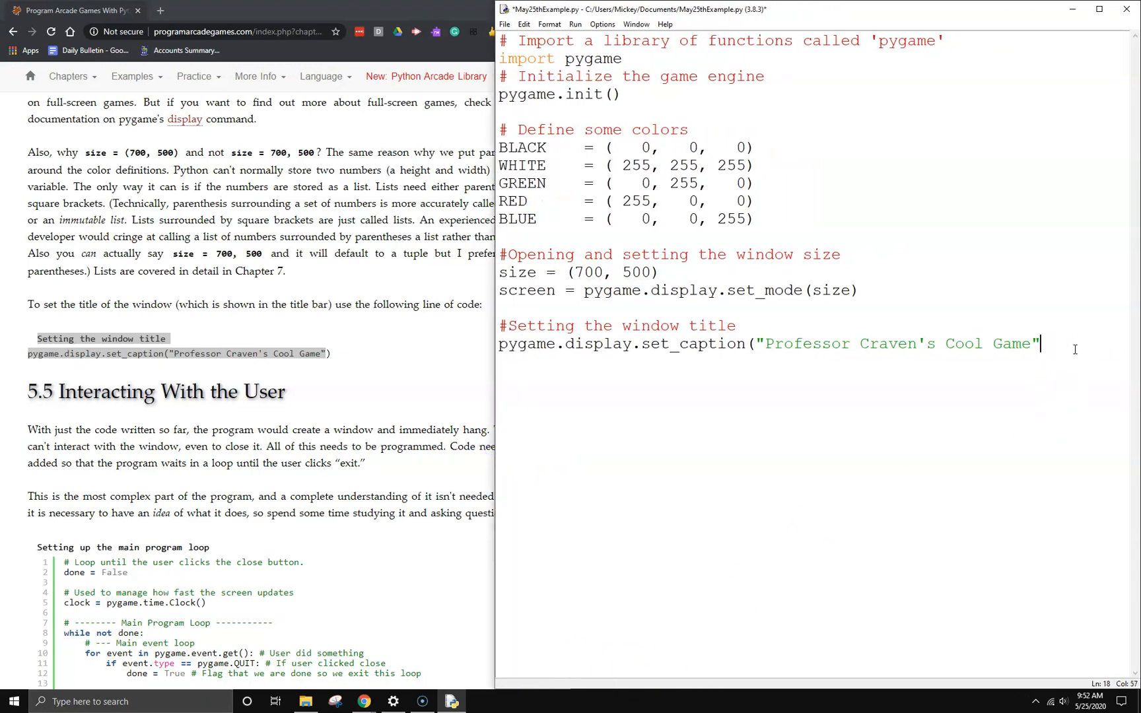
{"action": "type", "text": ")"}
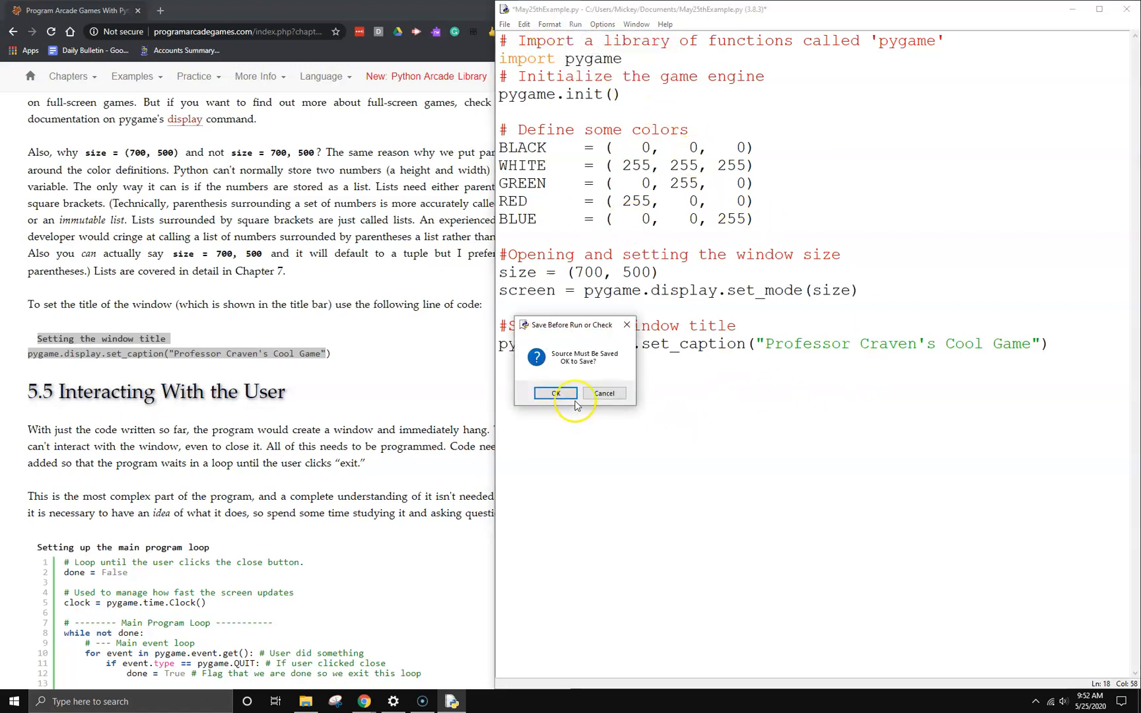
Step: Save the script so it runs, then return to the May25thExample.py editor
{"action": "left_click", "coordinate": [555, 393]}
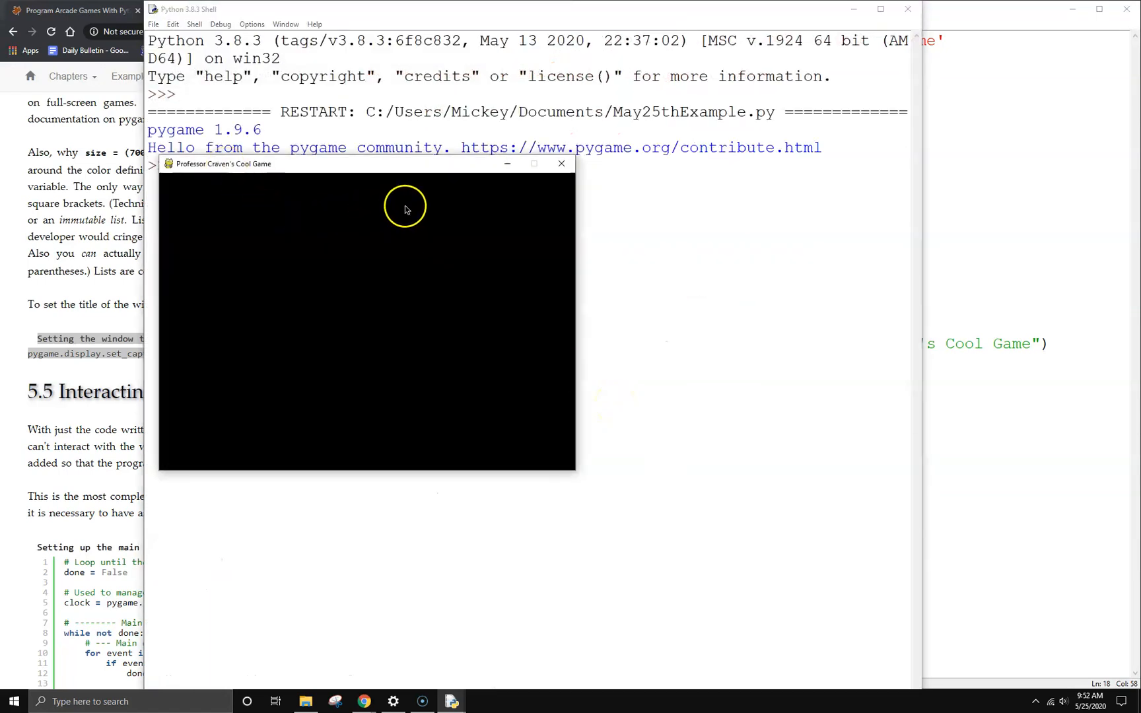
{"action": "mouse_move", "coordinate": [244, 177]}
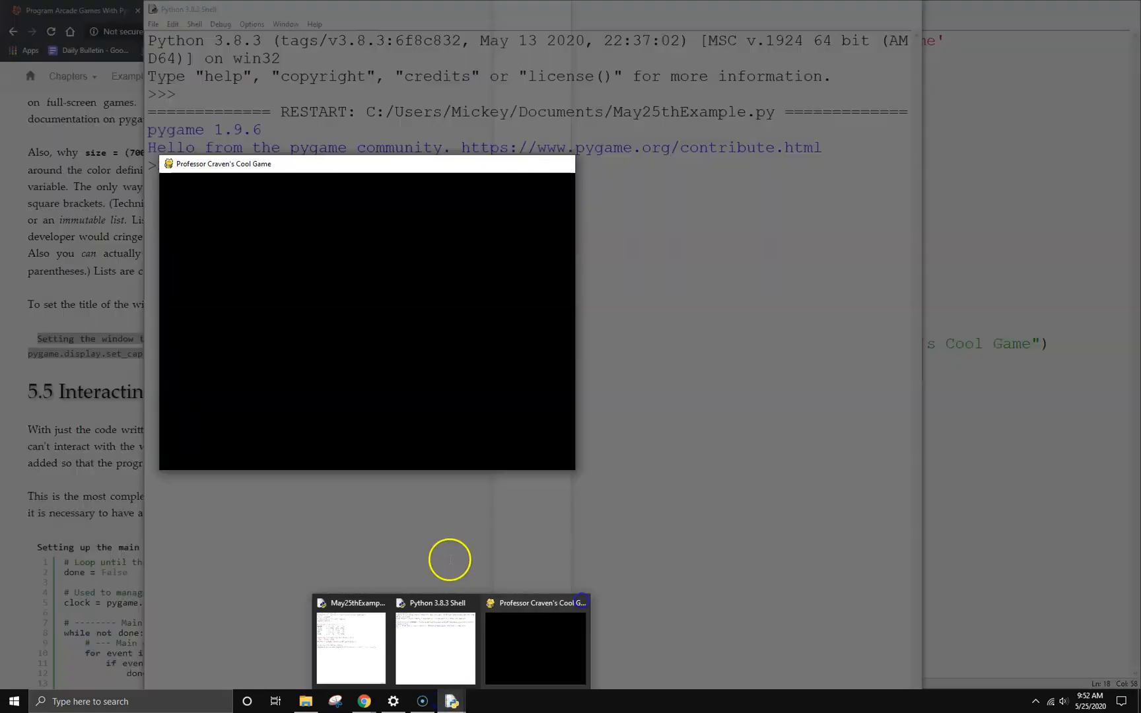
{"action": "left_click", "coordinate": [350, 648]}
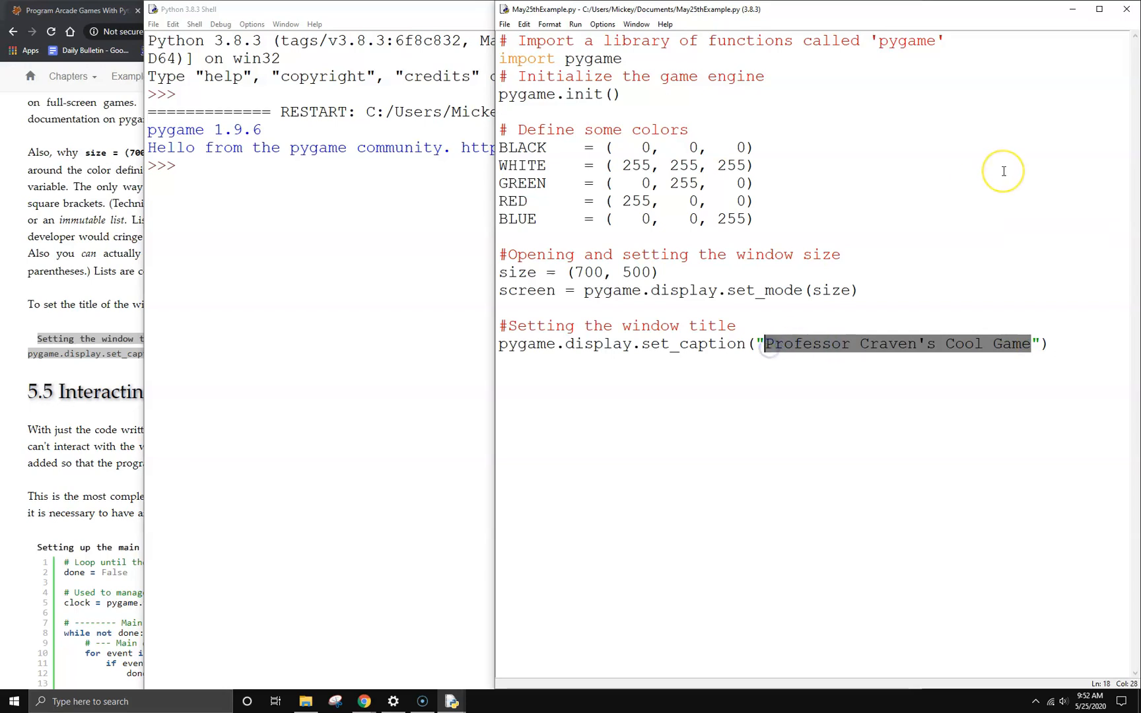
Step: Change the window caption to "Ms Langlois' Cool Game" and save
{"action": "type", "text": "Ms Langl"}
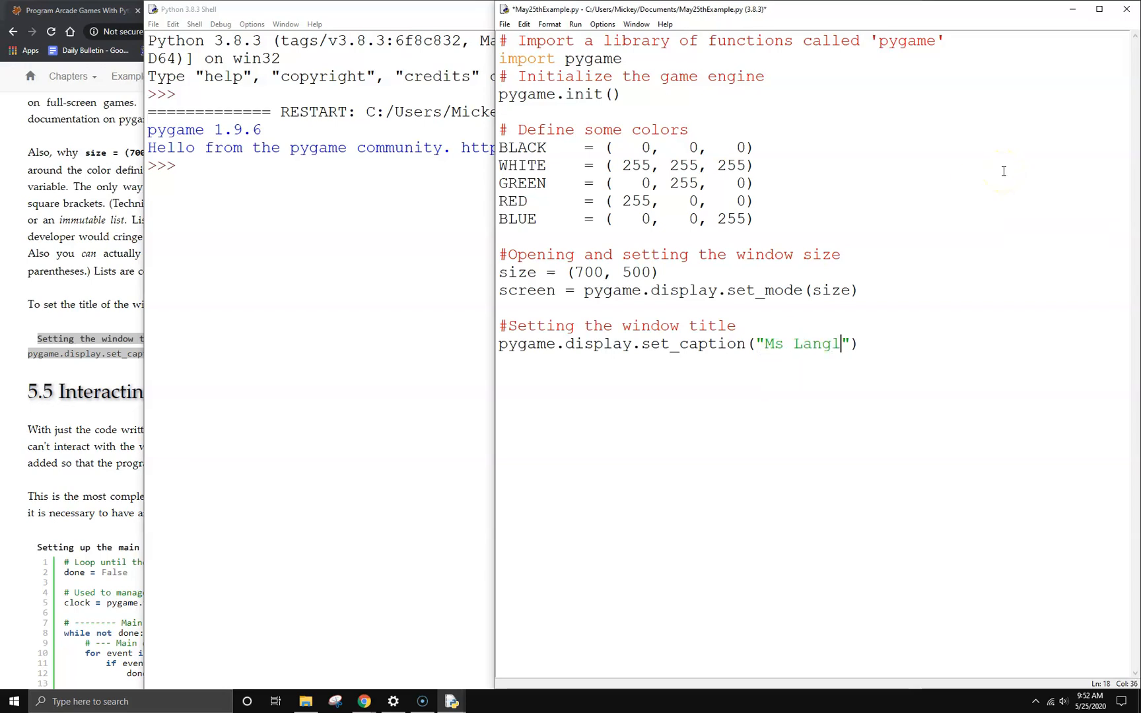
{"action": "type", "text": "ois' Cool"}
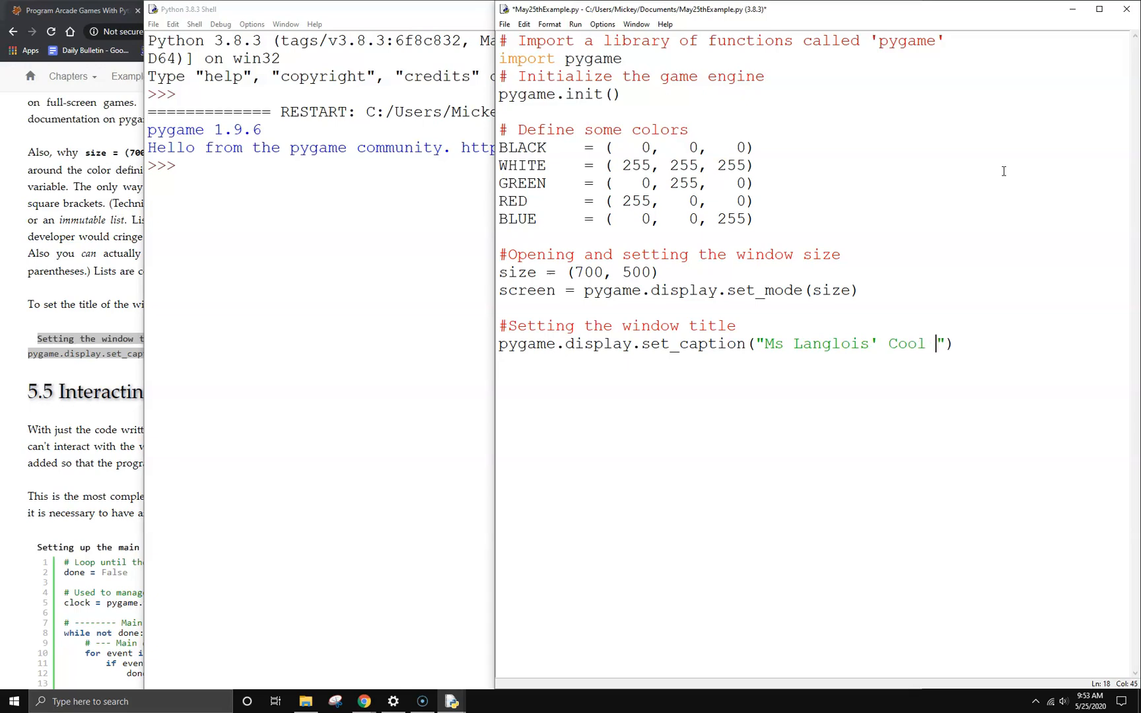
{"action": "type", "text": "Game\")"}
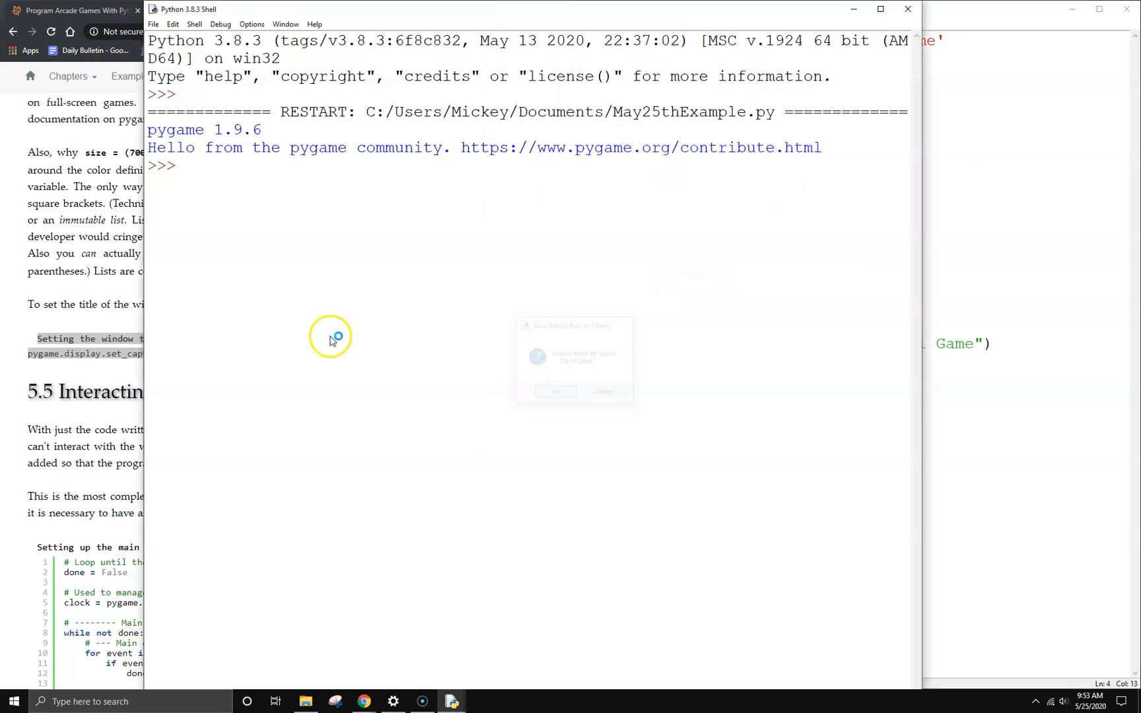
{"action": "left_click", "coordinate": [555, 391]}
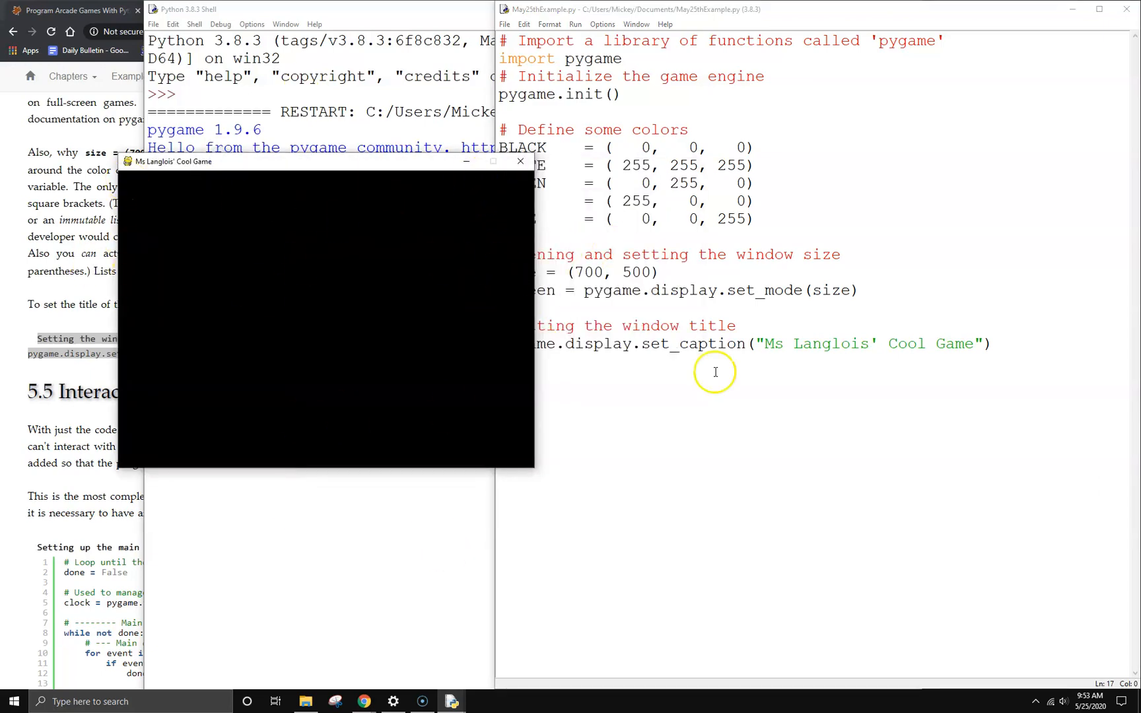
Step: Change the window size to (500, 500), then save and run the script
{"action": "left_click", "coordinate": [655, 273]}
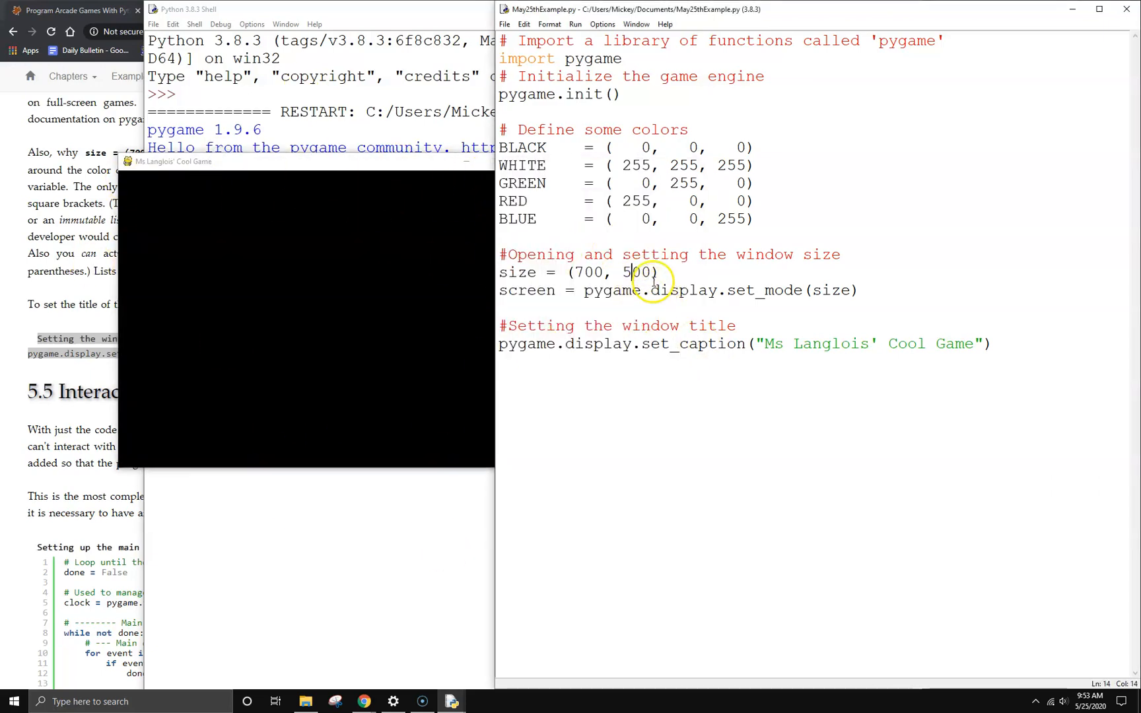
{"action": "key", "text": "Backspace"}
{"action": "type", "text": "5"}
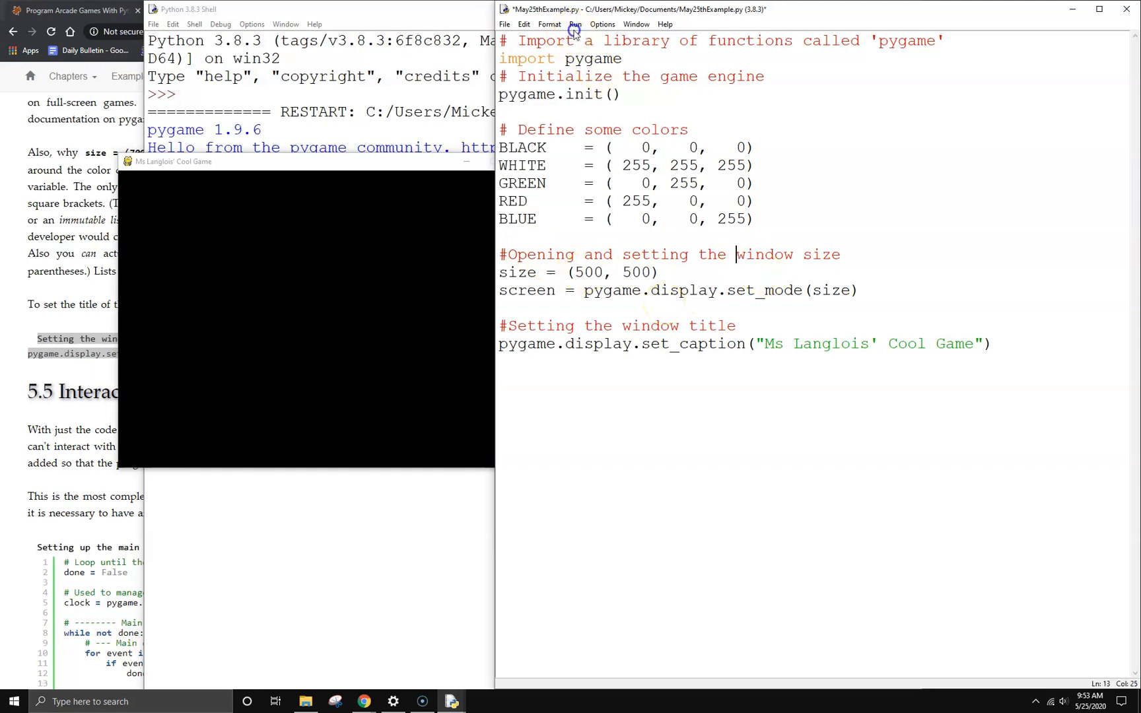
{"action": "left_click", "coordinate": [575, 24]}
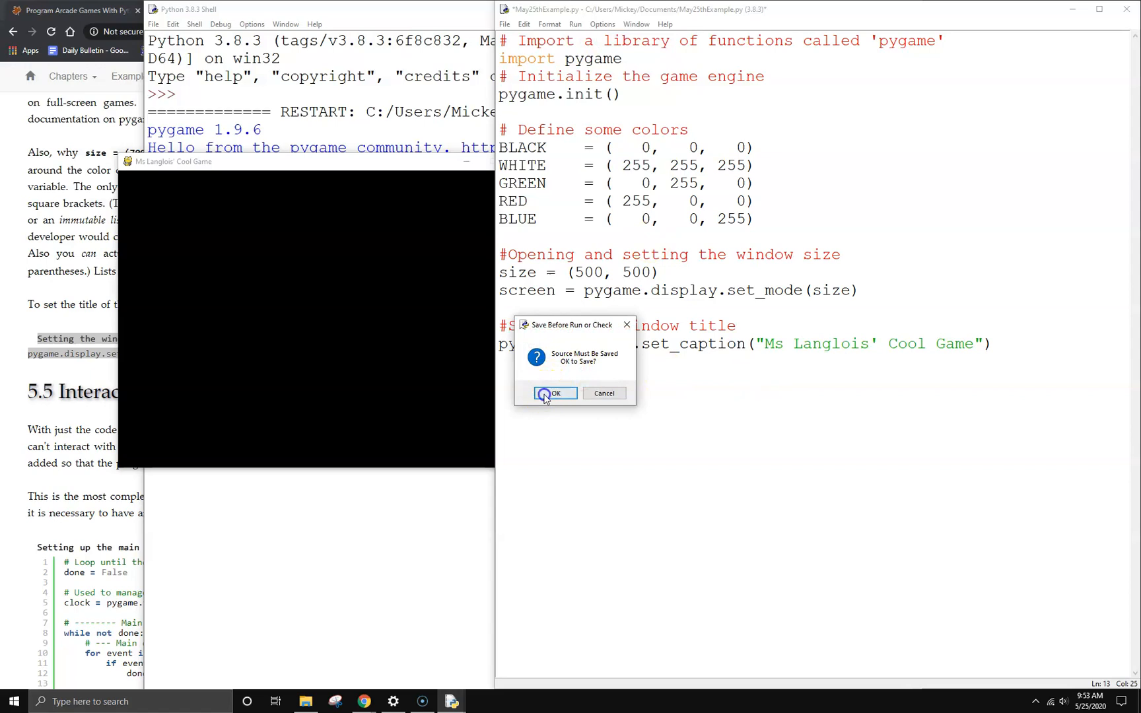
{"action": "left_click", "coordinate": [553, 393]}
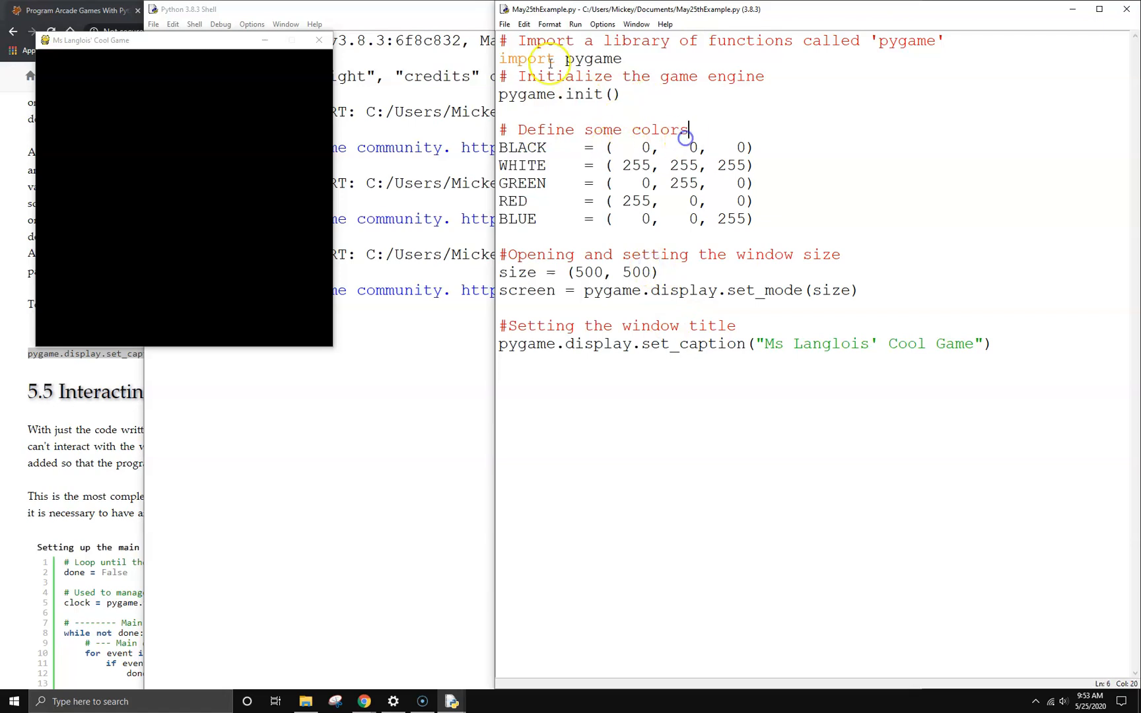
{"action": "mouse_move", "coordinate": [824, 205]}
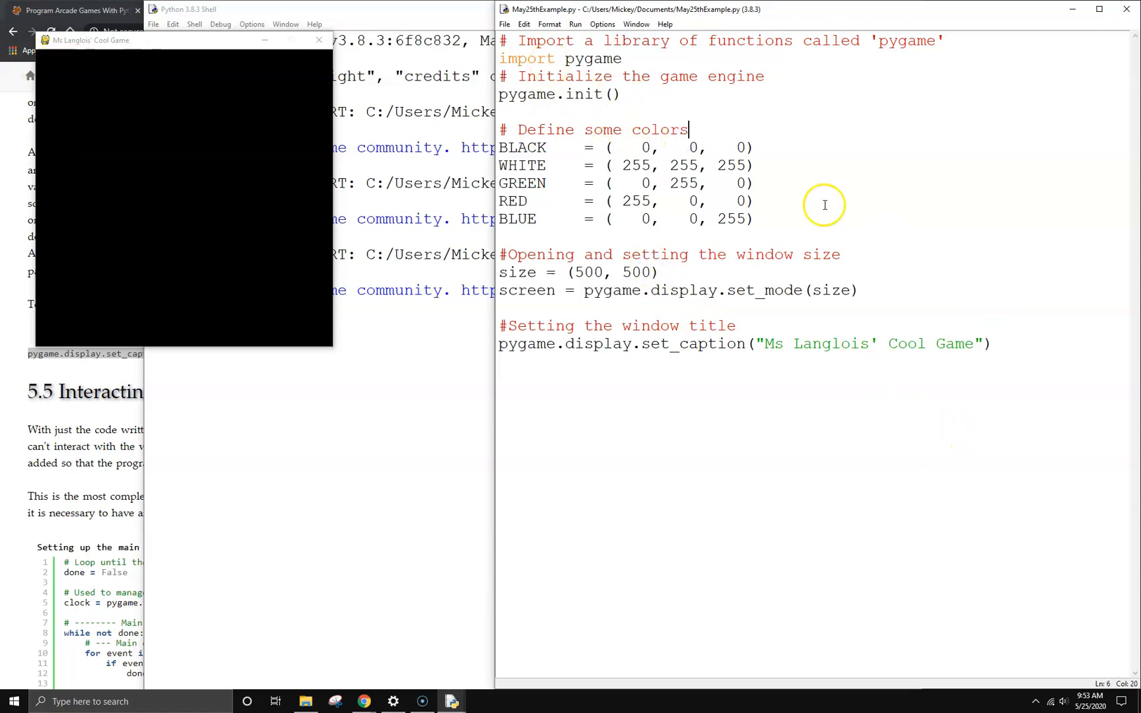
{"action": "mouse_move", "coordinate": [694, 100]}
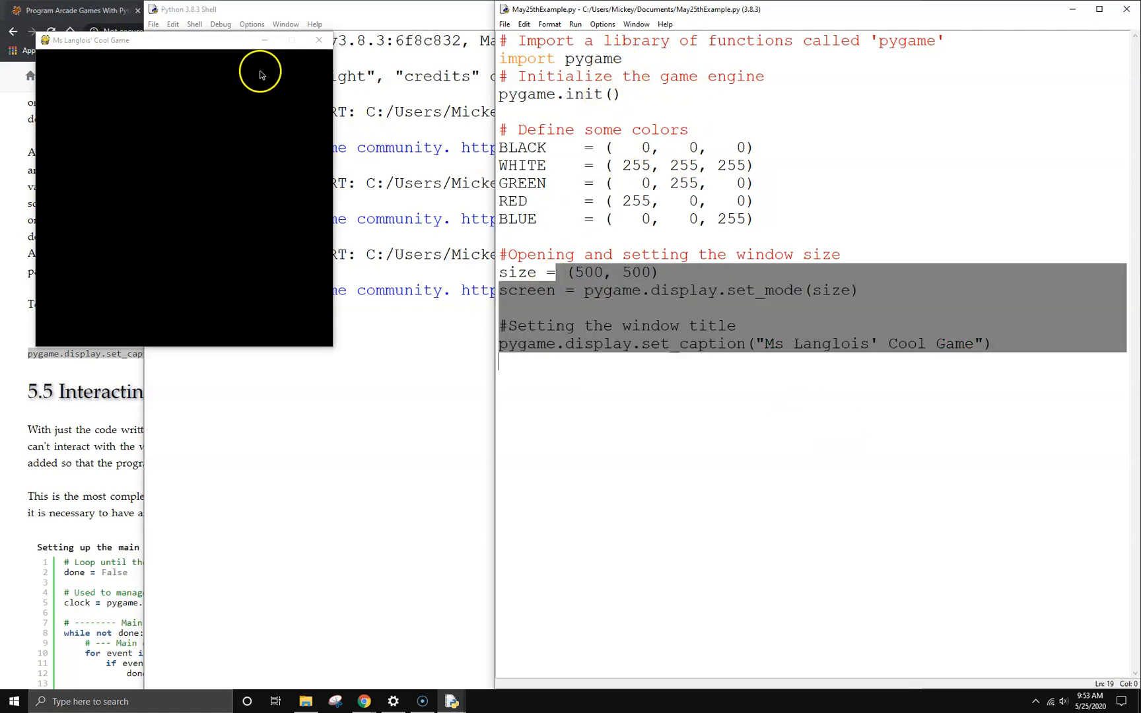
{"action": "mouse_move", "coordinate": [216, 66]}
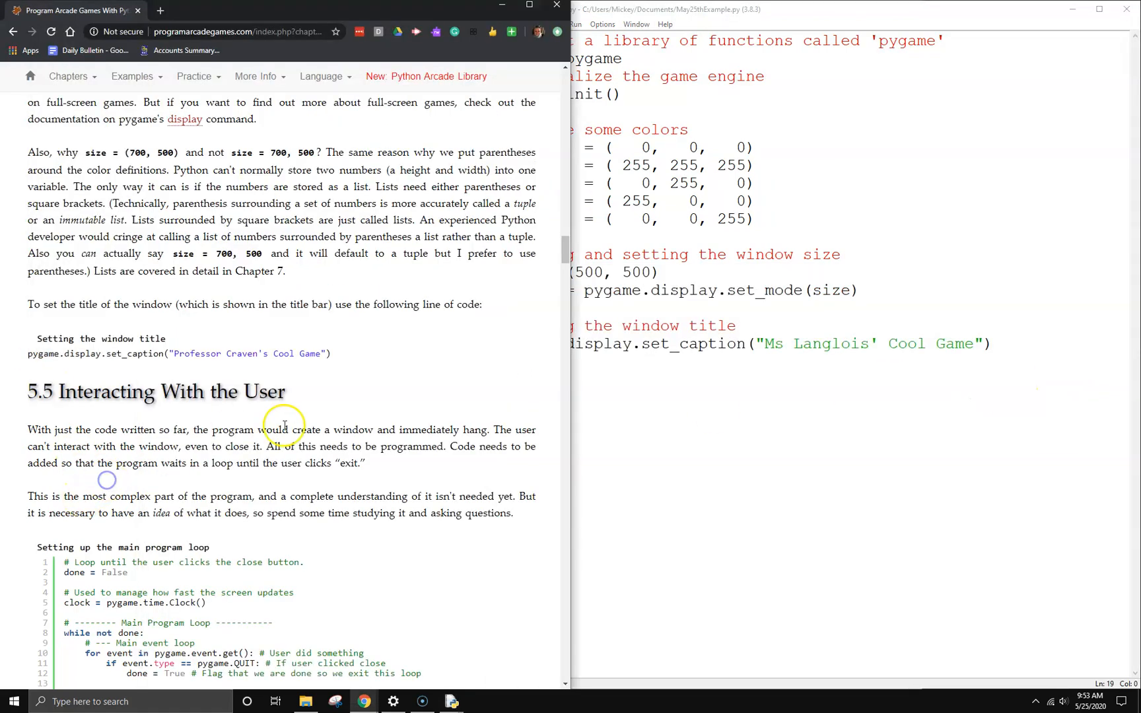
Step: Scroll the tutorial to section 5.6's pygame.quit() shutdown snippet for the script's end
{"action": "scroll", "scroll_direction": "down", "scroll_amount": 3}
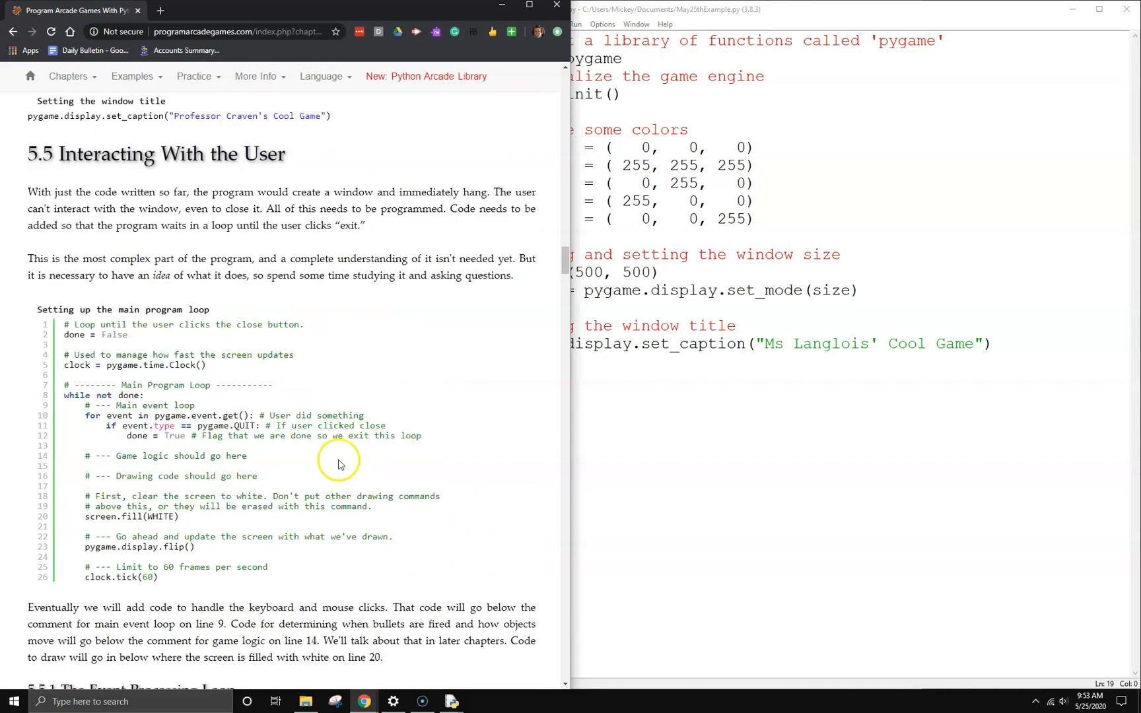
{"action": "scroll", "scroll_direction": "down", "scroll_amount": 3}
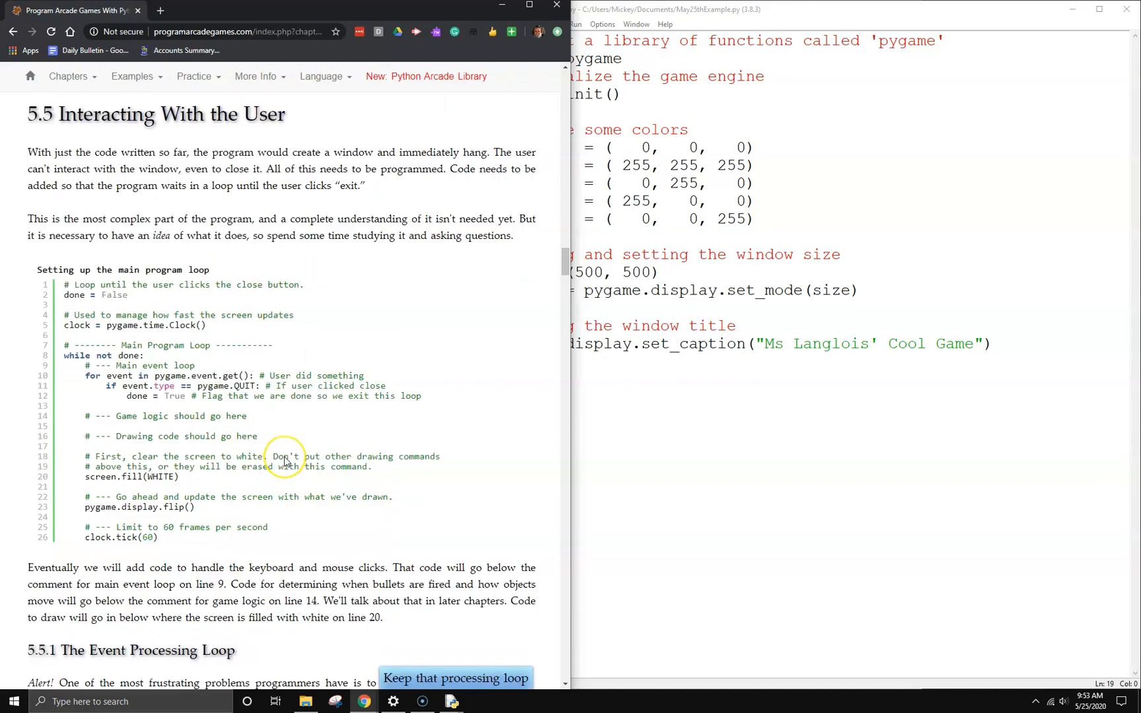
{"action": "scroll", "scroll_direction": "down", "scroll_amount": 3}
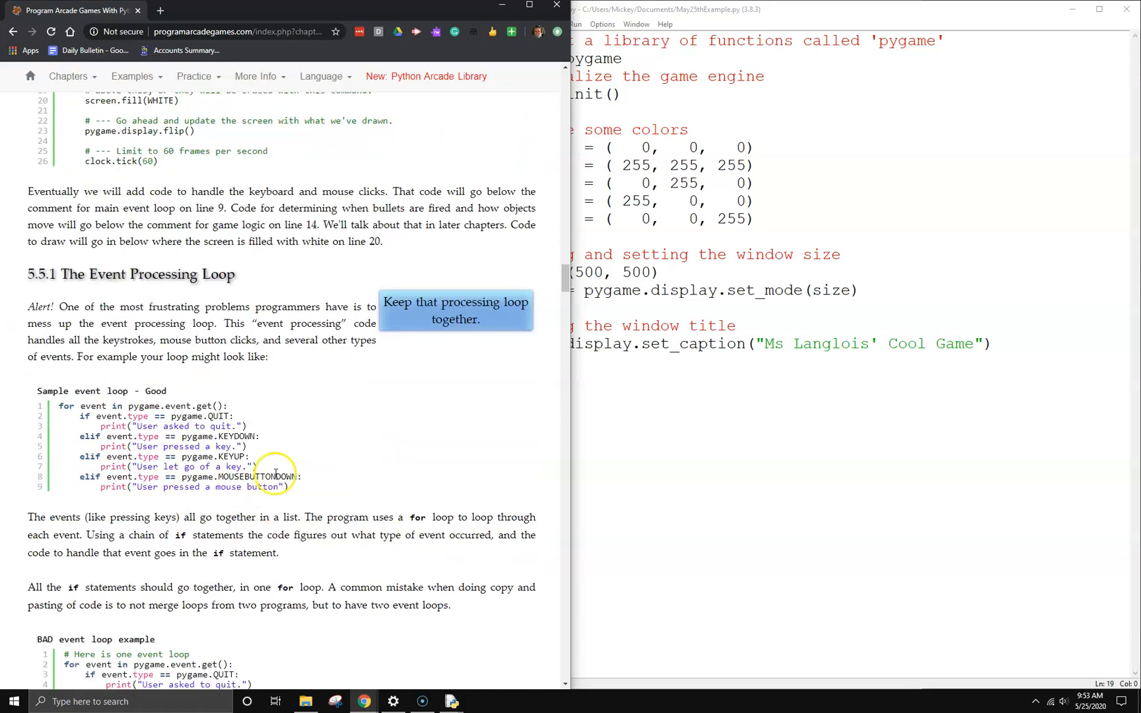
{"action": "scroll", "scroll_direction": "down", "scroll_amount": 3}
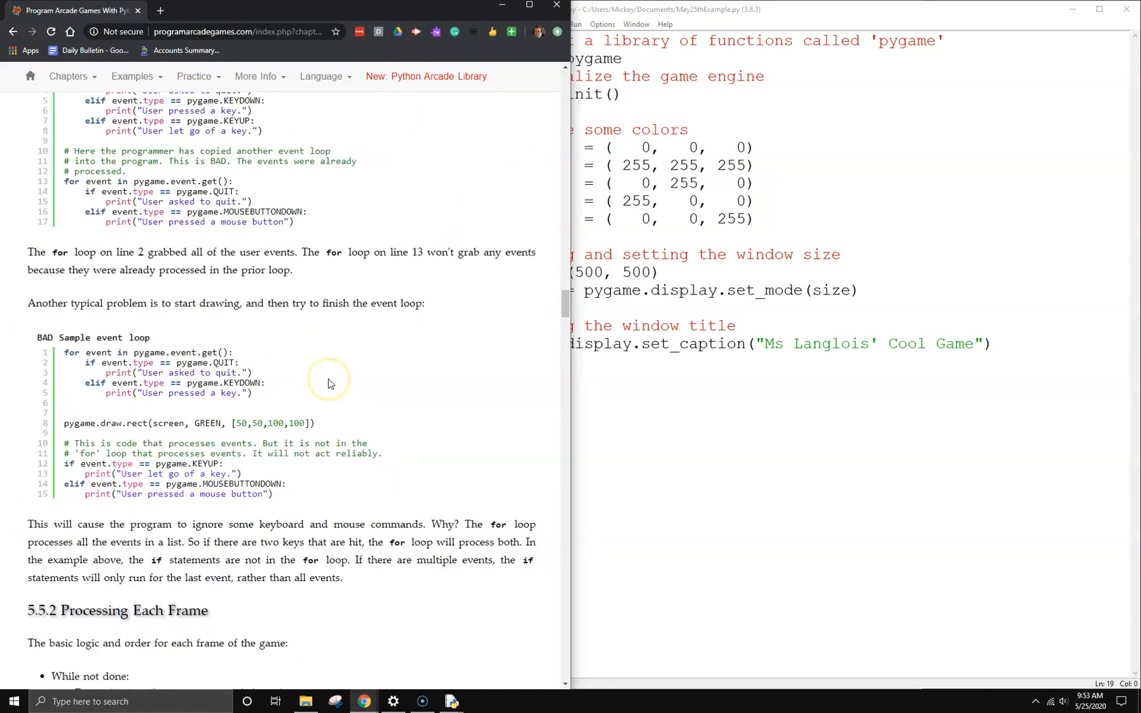
{"action": "scroll", "scroll_direction": "down", "scroll_amount": 3}
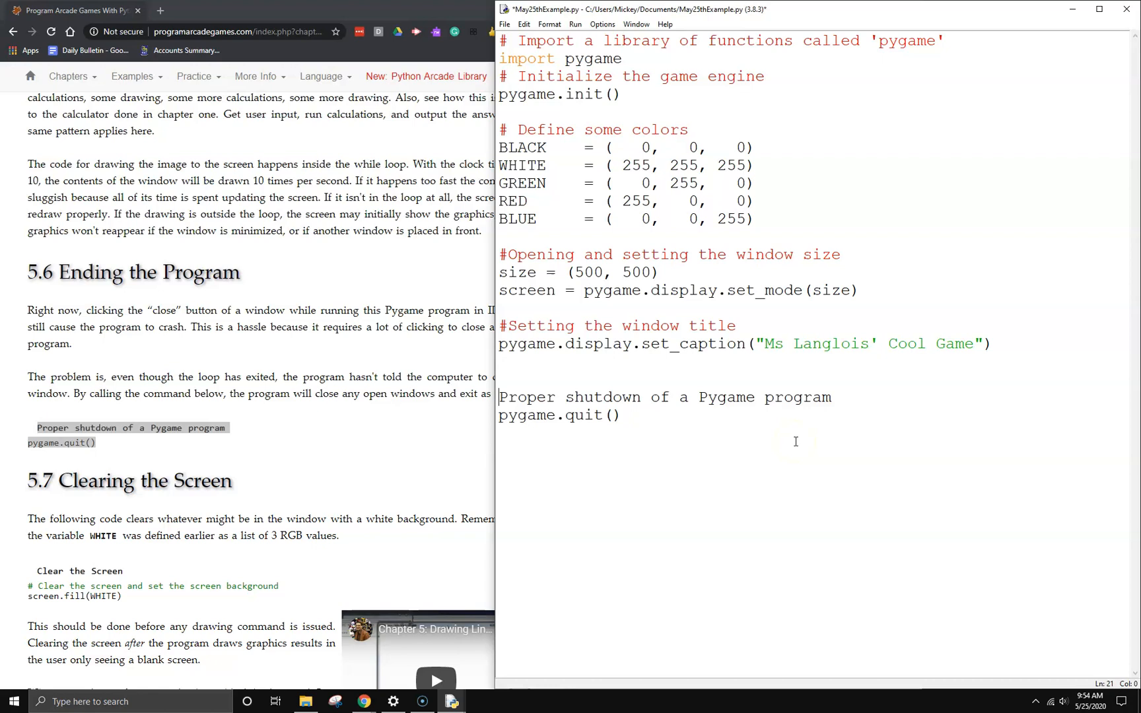
Step: Comment out the 'Proper shutdown of a Pygame program' line, then save and run
{"action": "type", "text": "#"}
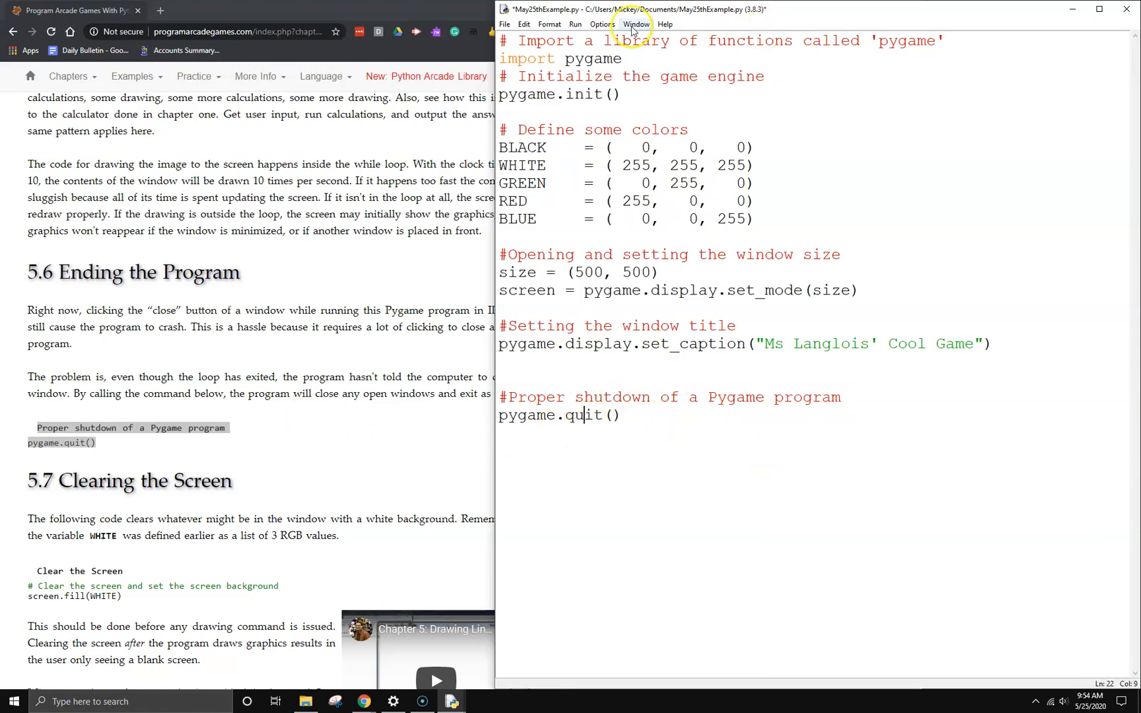
{"action": "left_click", "coordinate": [575, 24]}
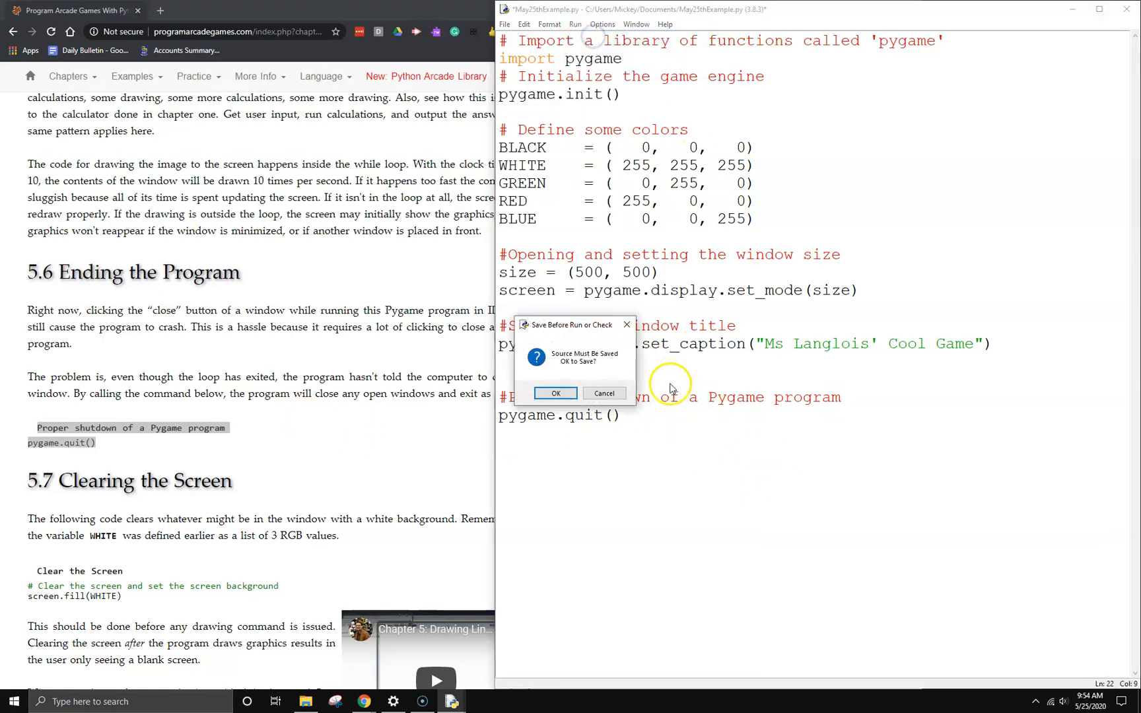
{"action": "left_click", "coordinate": [555, 393]}
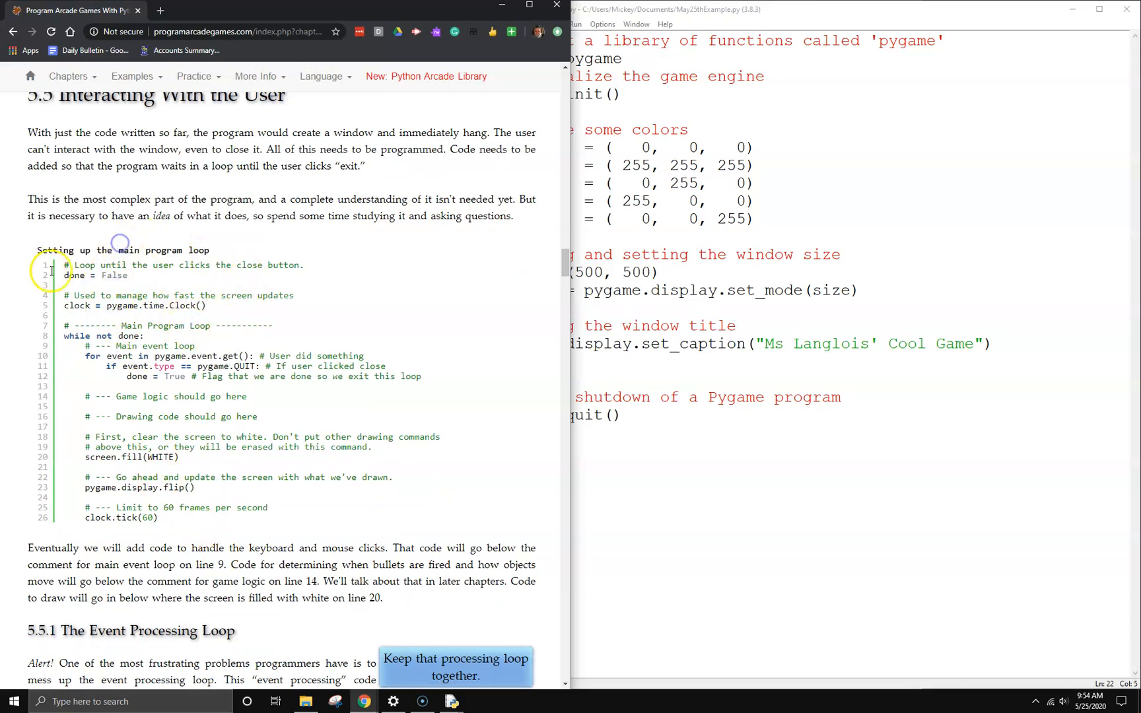
{"action": "left_click_drag", "start_coordinate": [66, 264], "coordinate": [263, 436]}
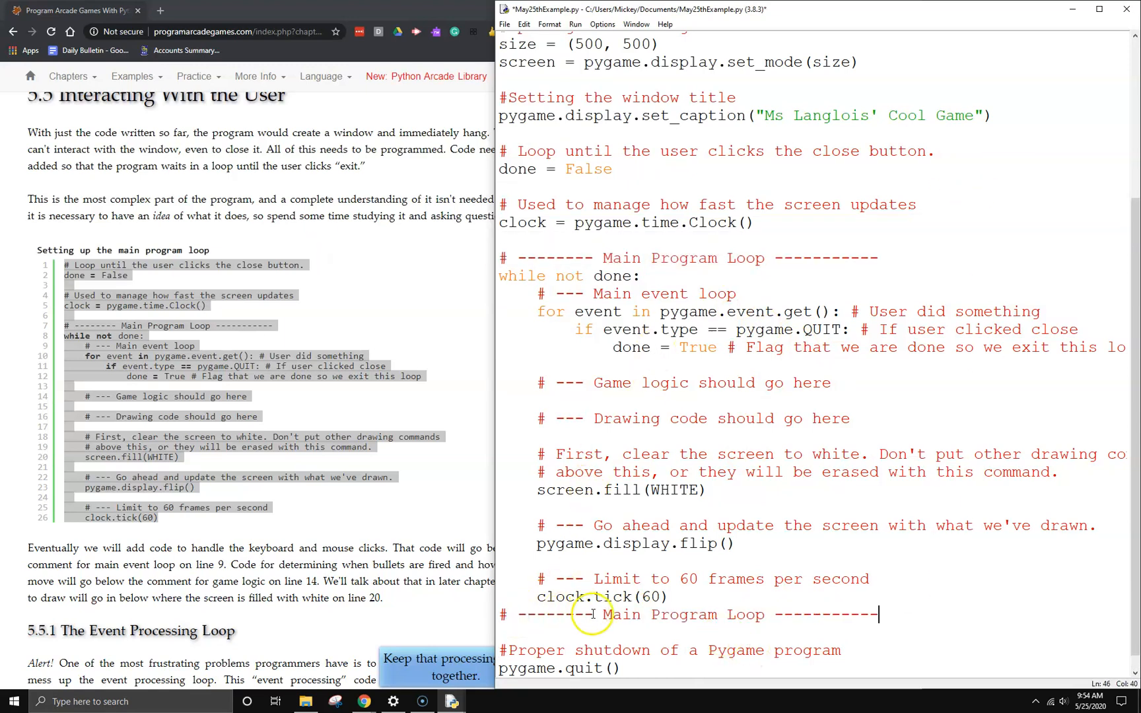
{"action": "left_click", "coordinate": [601, 614]}
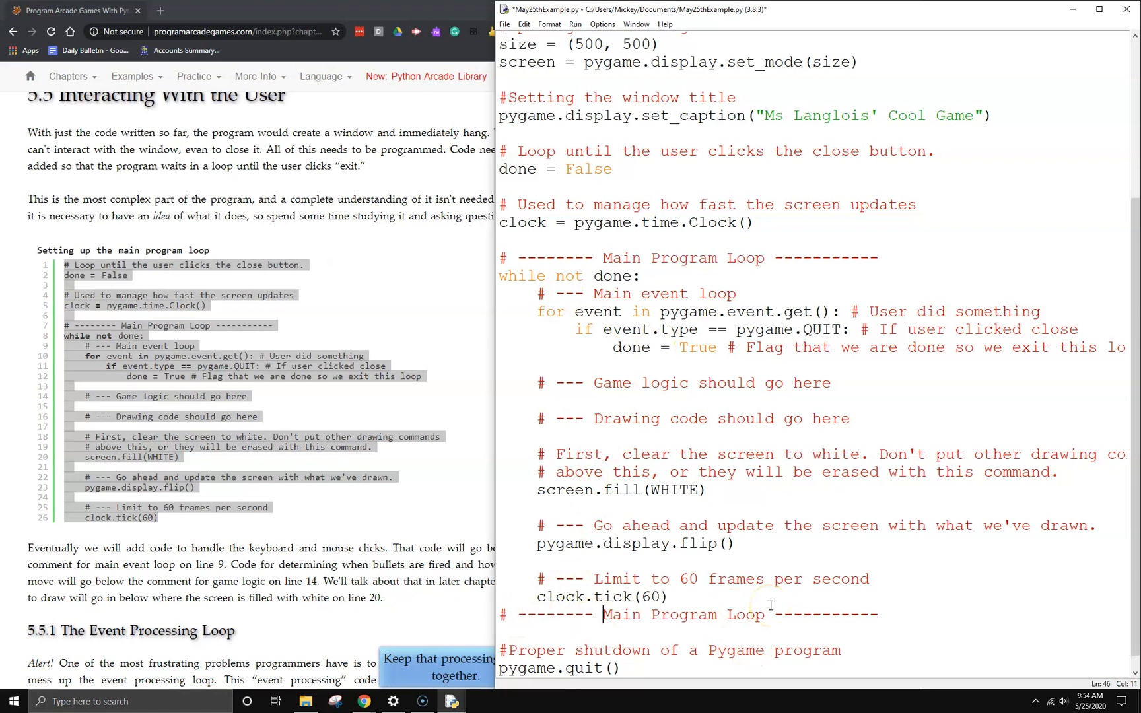
{"action": "type", "text": "End"}
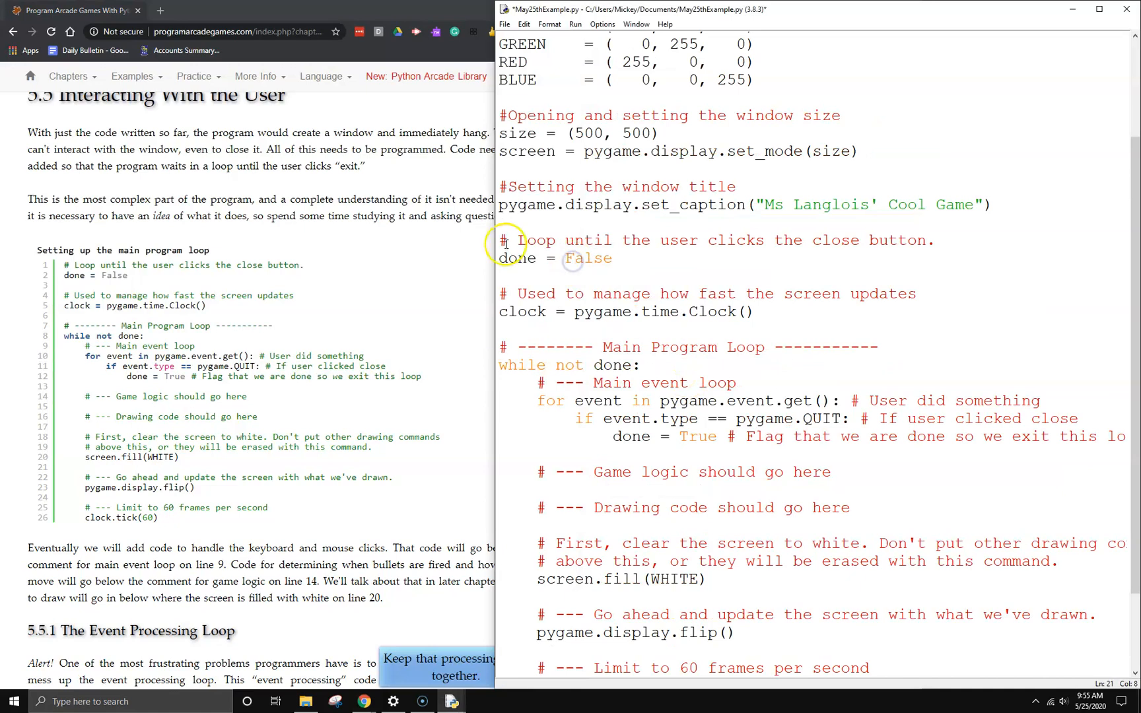
{"action": "left_click_drag", "start_coordinate": [500, 240], "coordinate": [613, 258]}
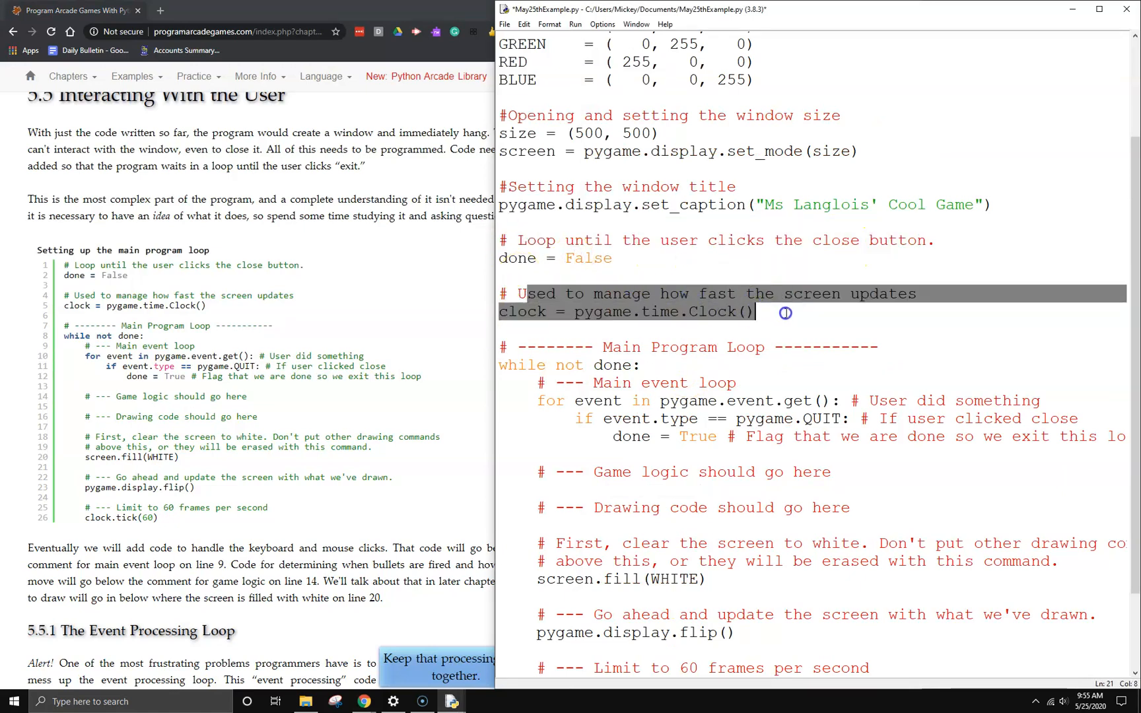
{"action": "left_click", "coordinate": [536, 241]}
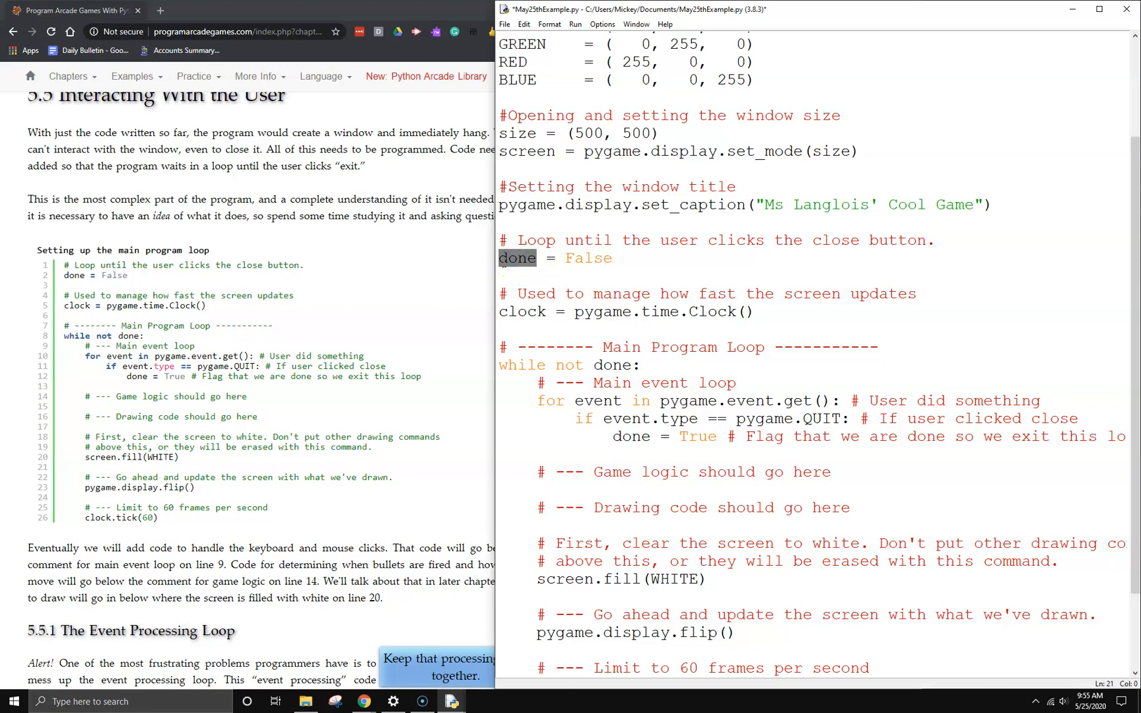
{"action": "double_click", "coordinate": [587, 257]}
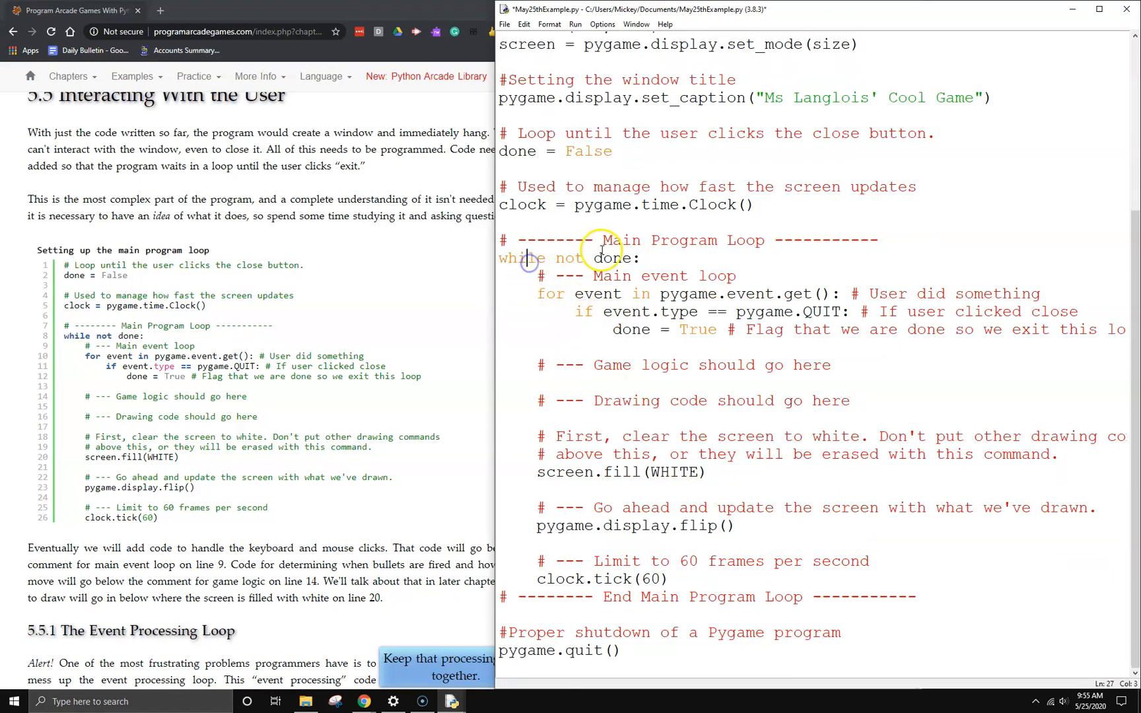
{"action": "mouse_move", "coordinate": [600, 525]}
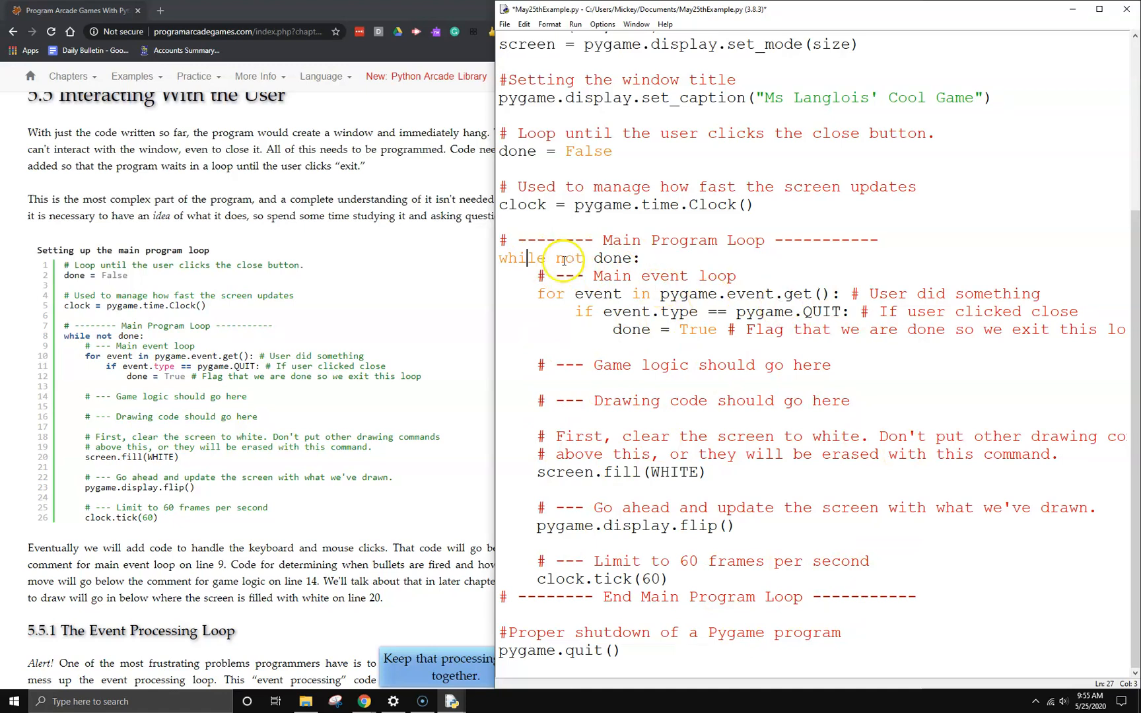
{"action": "mouse_move", "coordinate": [560, 294]}
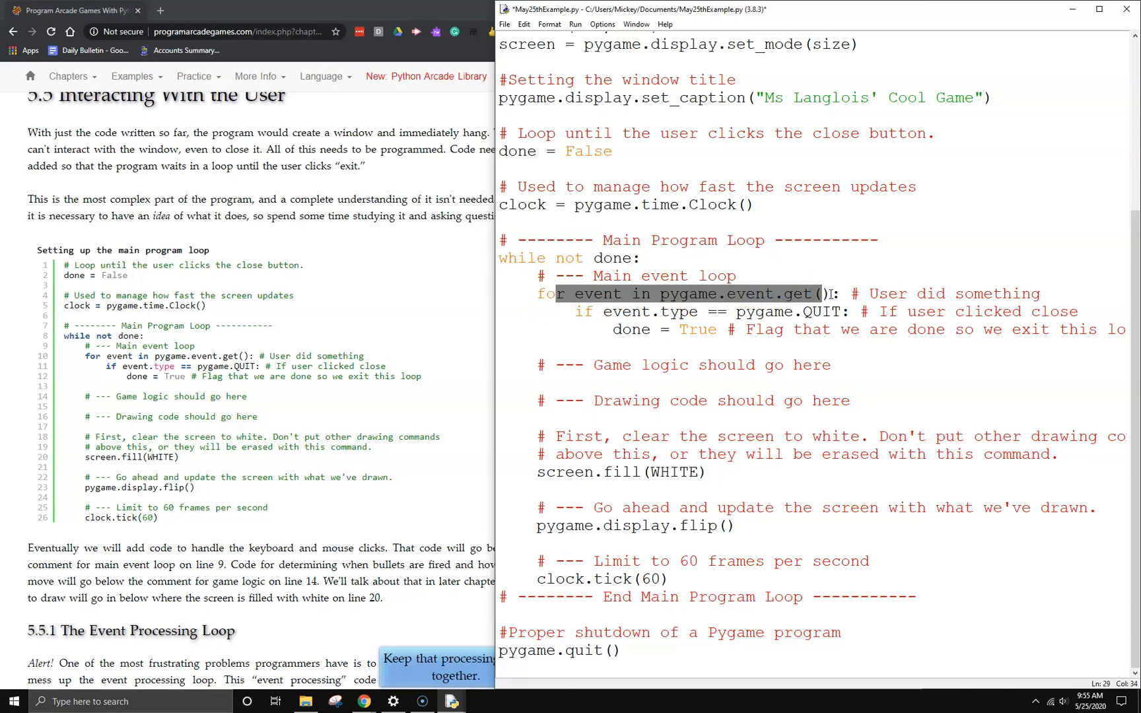
{"action": "mouse_move", "coordinate": [694, 295]}
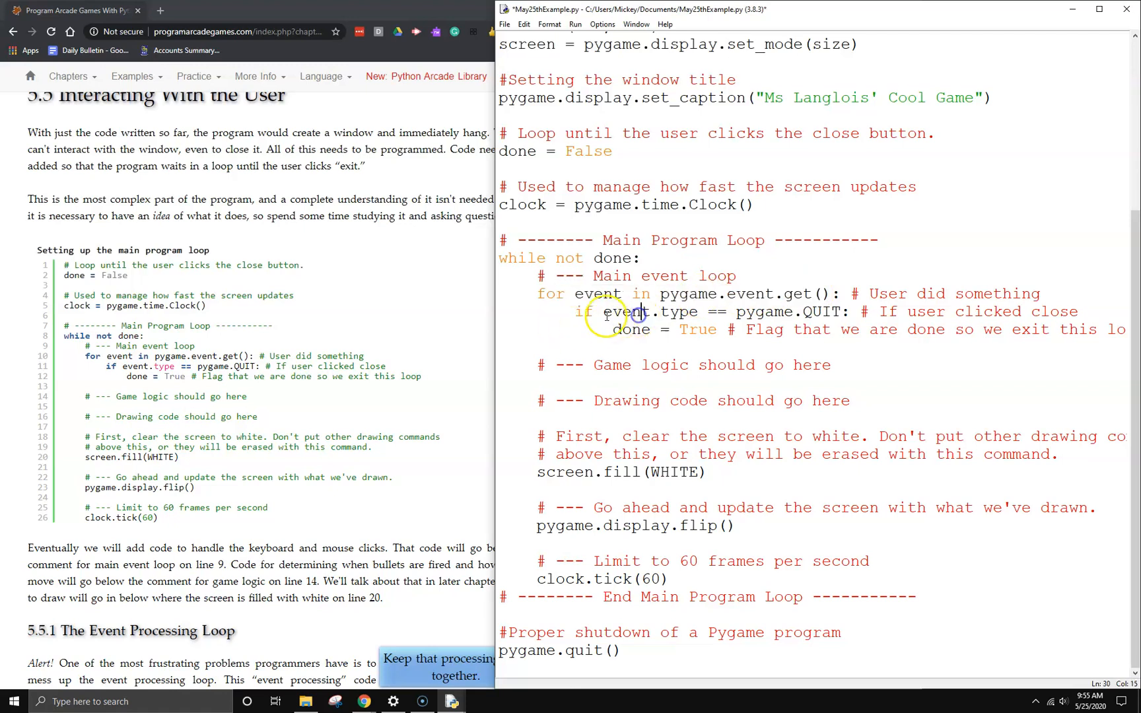
{"action": "left_click_drag", "start_coordinate": [604, 312], "coordinate": [756, 312]}
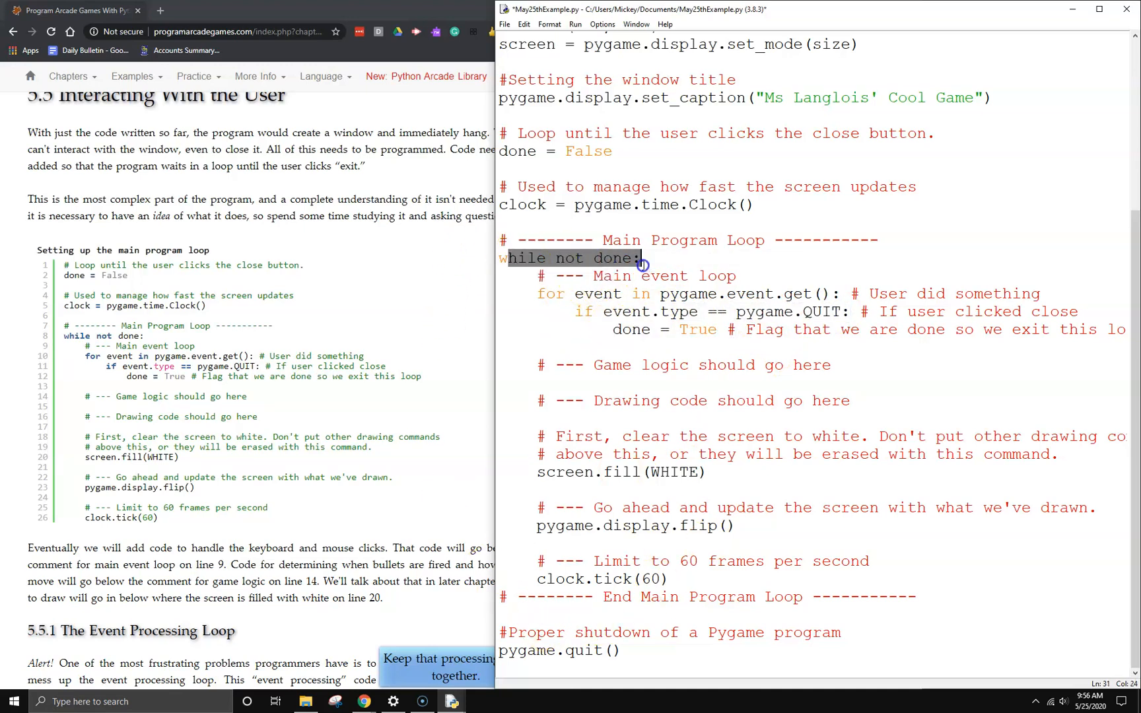
{"action": "left_click", "coordinate": [639, 258]}
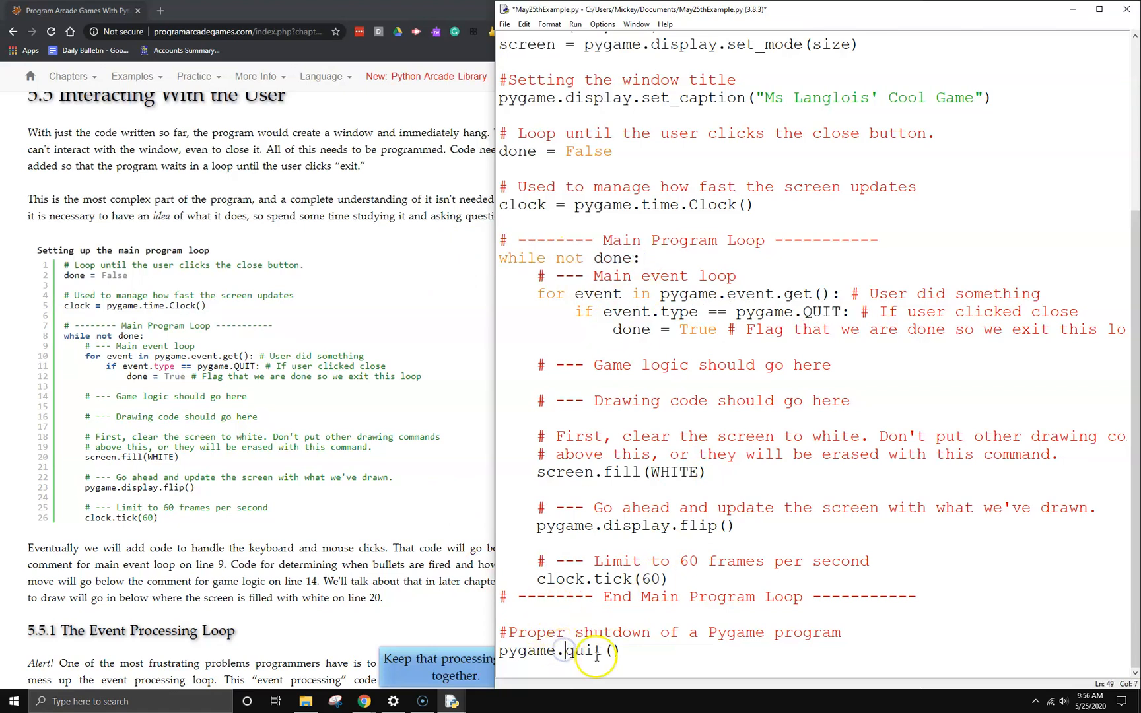
{"action": "mouse_move", "coordinate": [701, 535]}
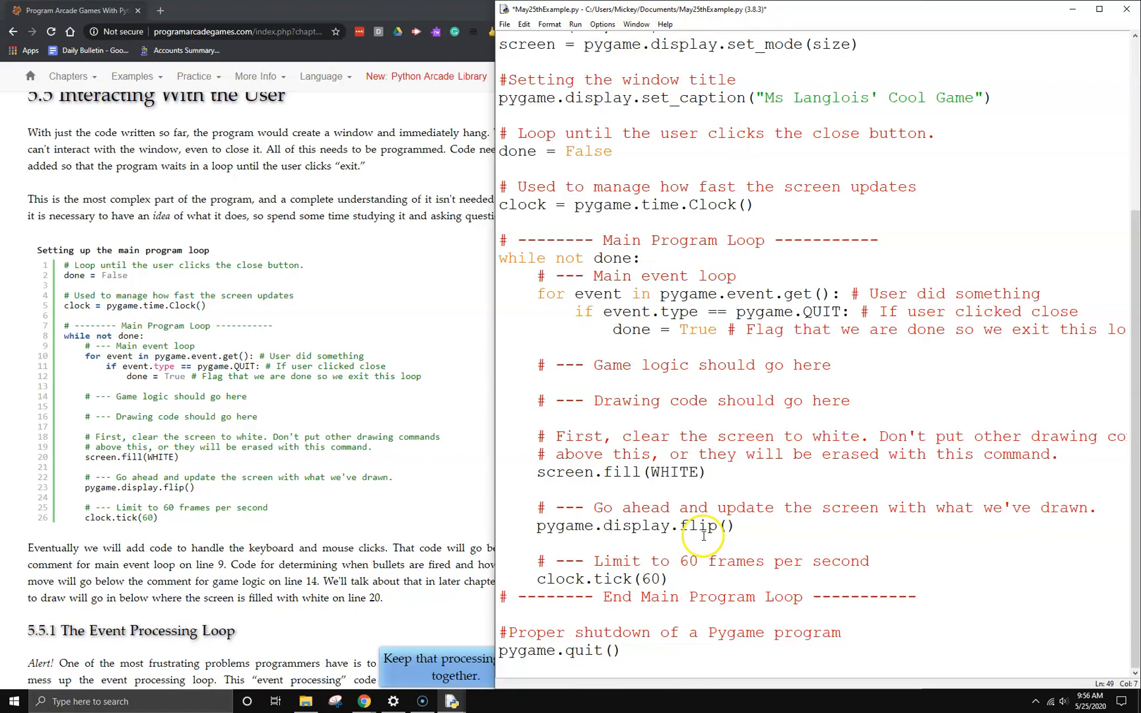
{"action": "left_click_drag", "start_coordinate": [499, 258], "coordinate": [690, 590]}
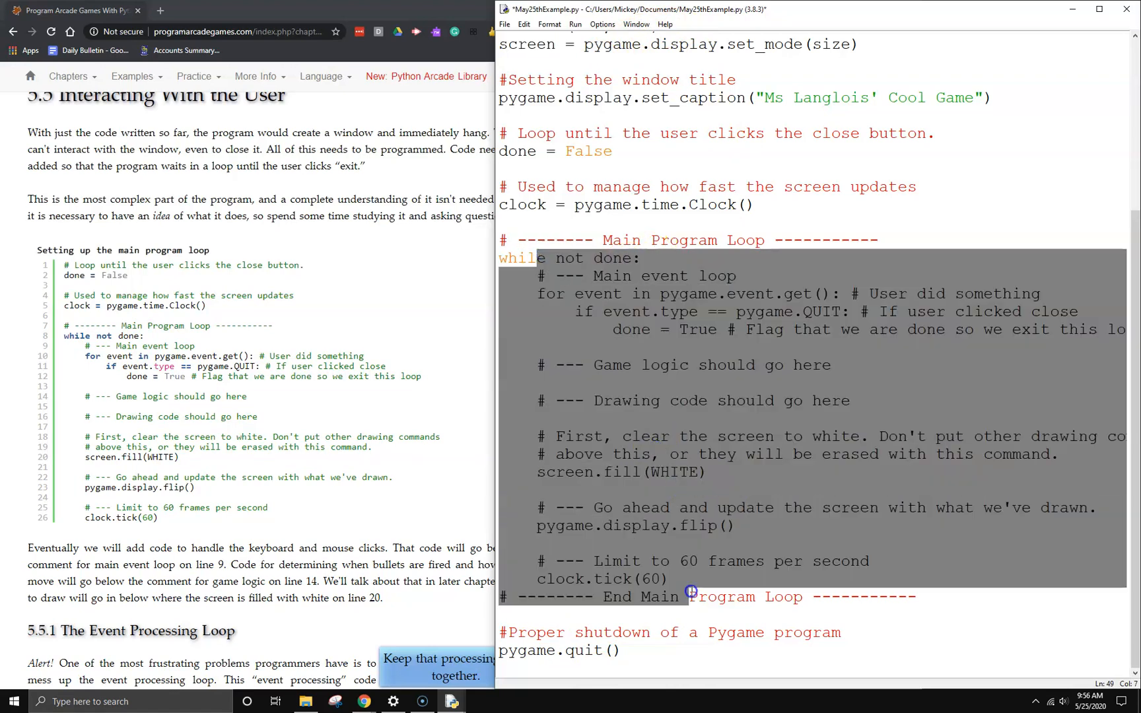
{"action": "left_click", "coordinate": [640, 502]}
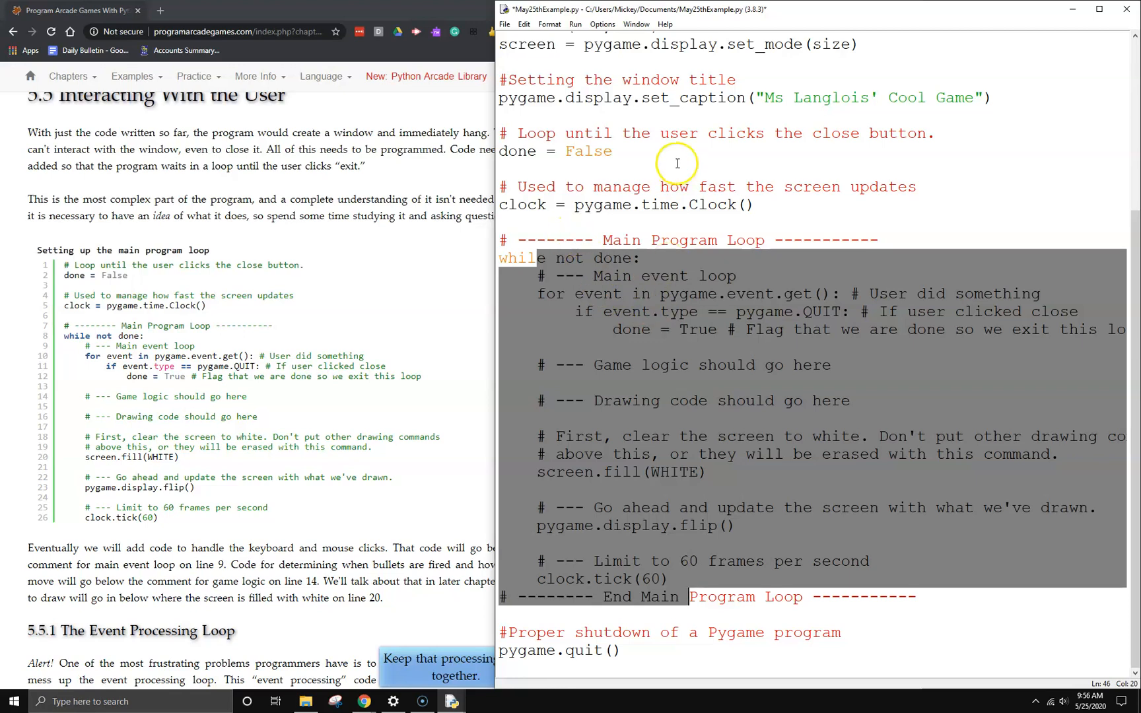
{"action": "left_click", "coordinate": [575, 24]}
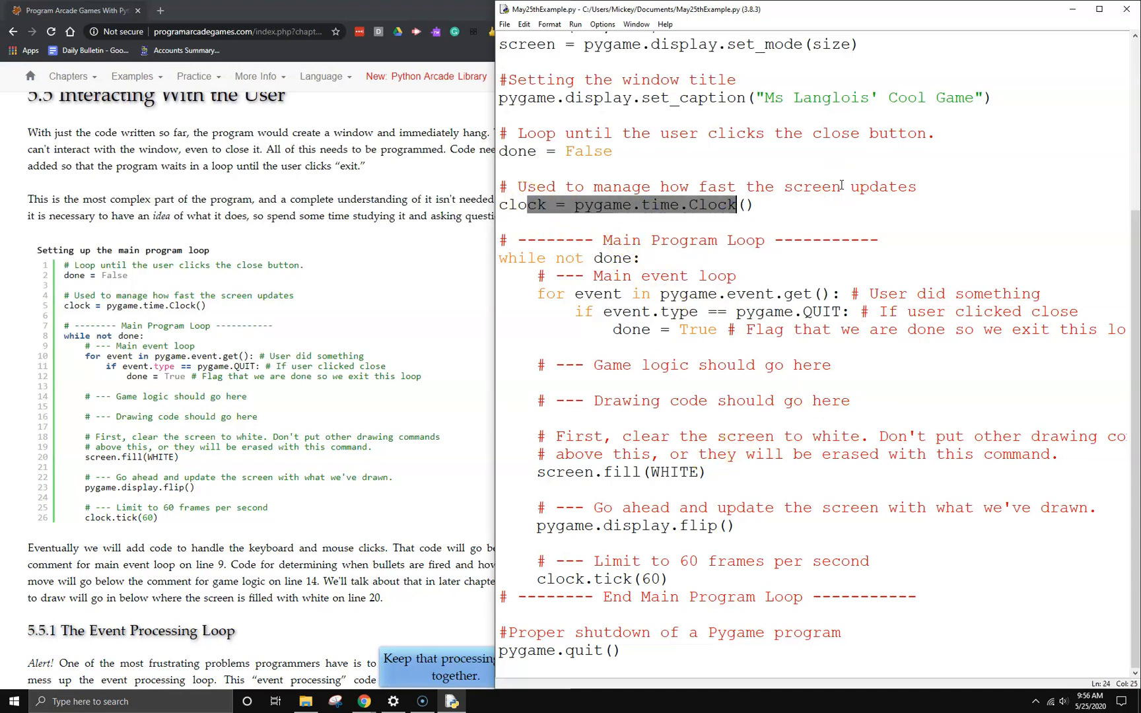
{"action": "mouse_move", "coordinate": [830, 178]}
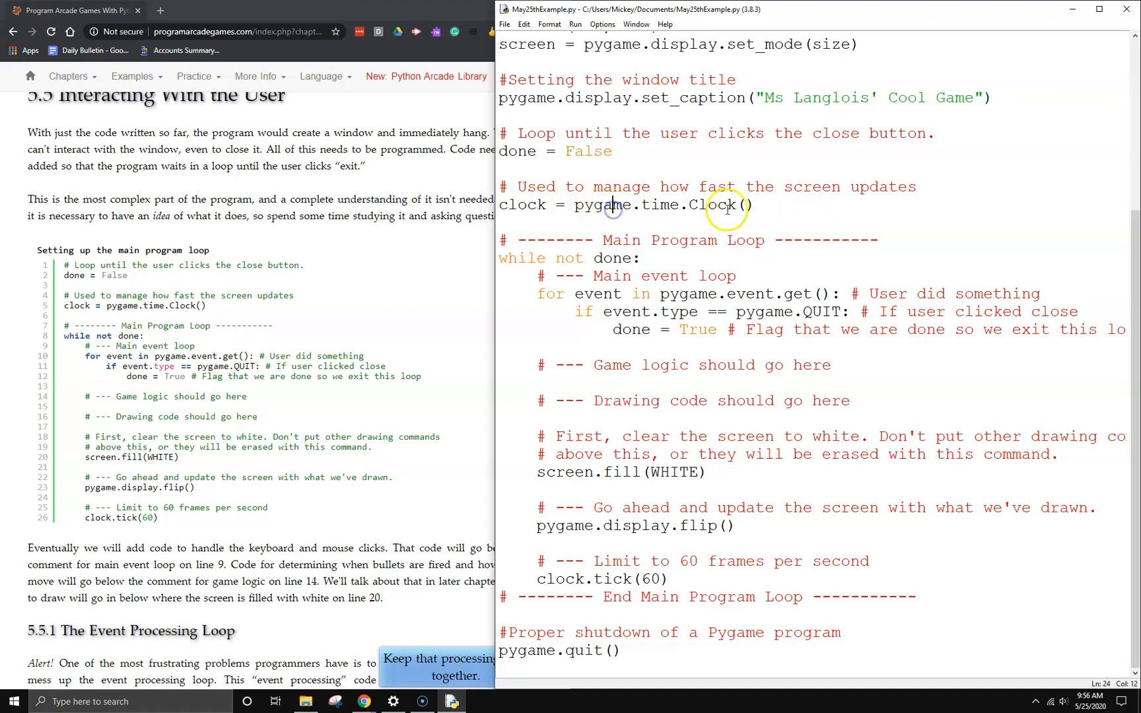
{"action": "mouse_move", "coordinate": [763, 293]}
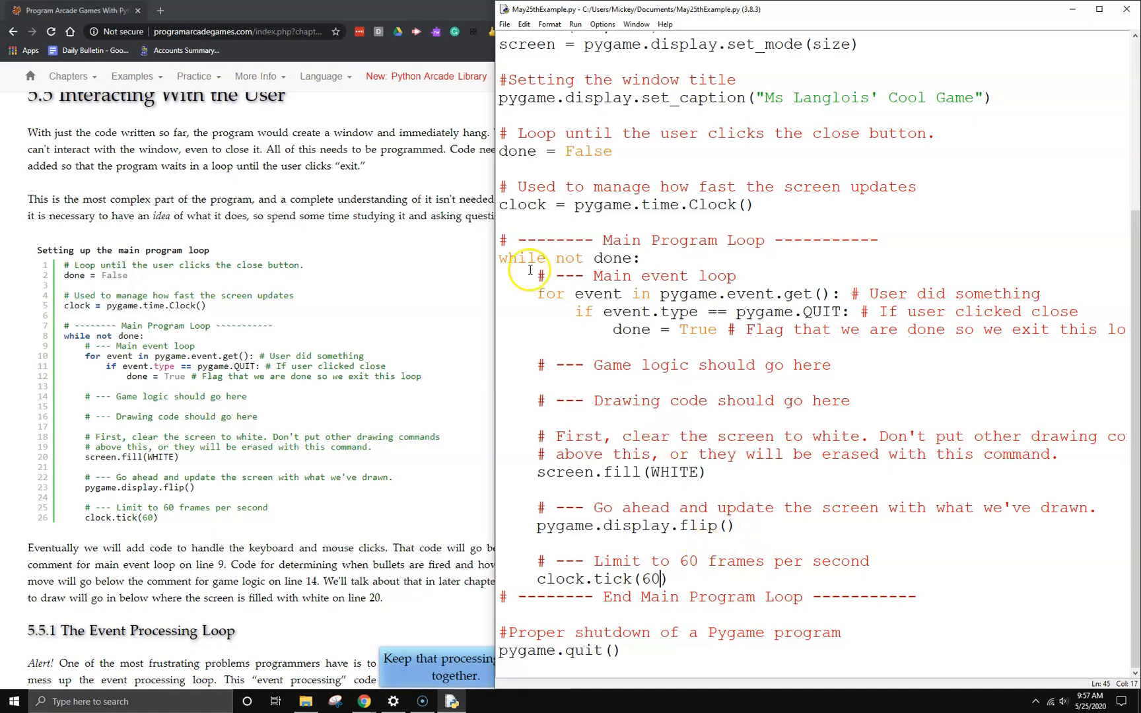
{"action": "mouse_move", "coordinate": [813, 579]}
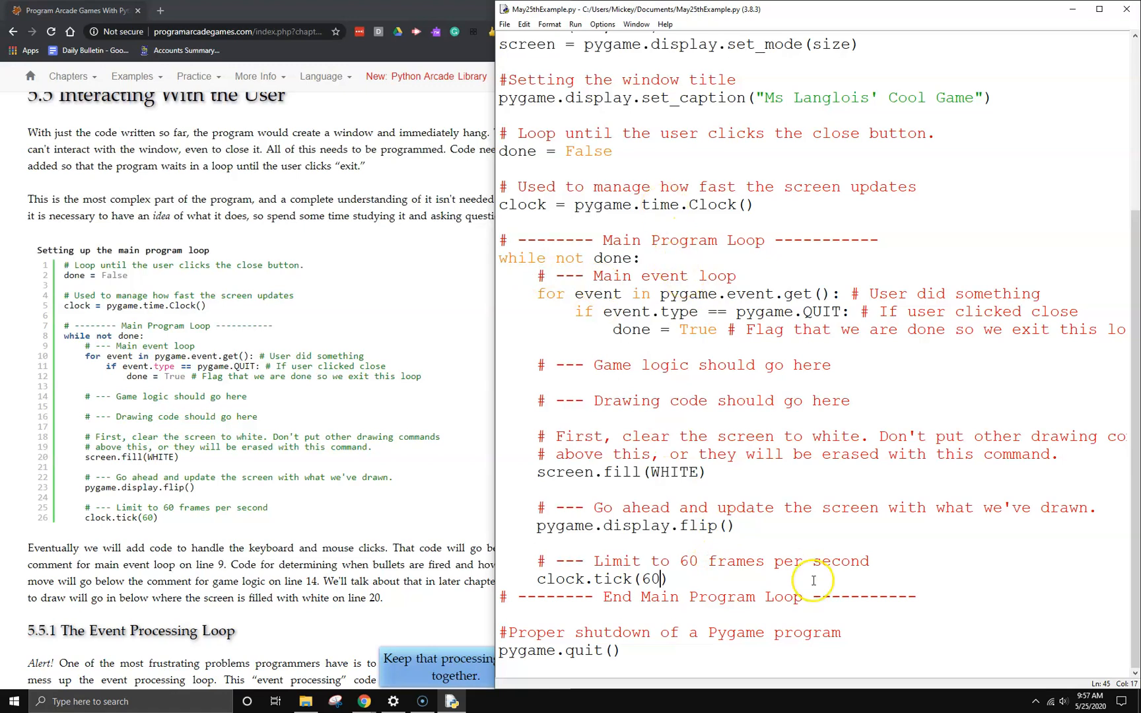
Step: Save May25thExample.py with its complete main loop above pygame.quit()
{"action": "left_click", "coordinate": [580, 472]}
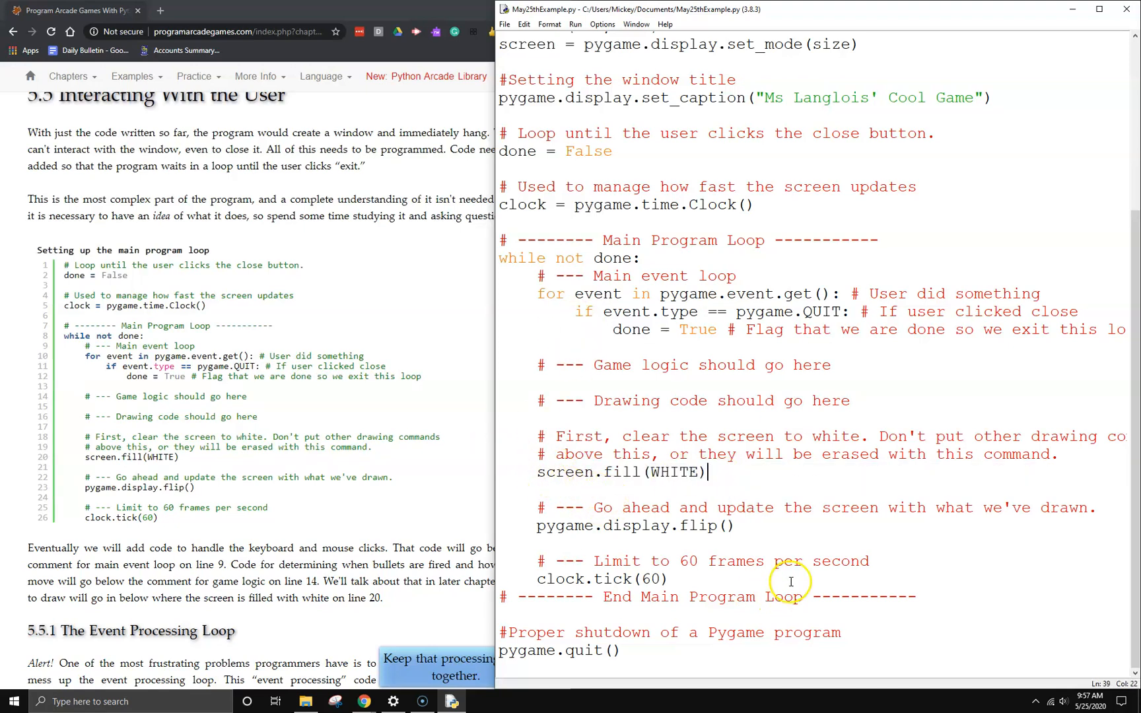
{"action": "mouse_move", "coordinate": [713, 503]}
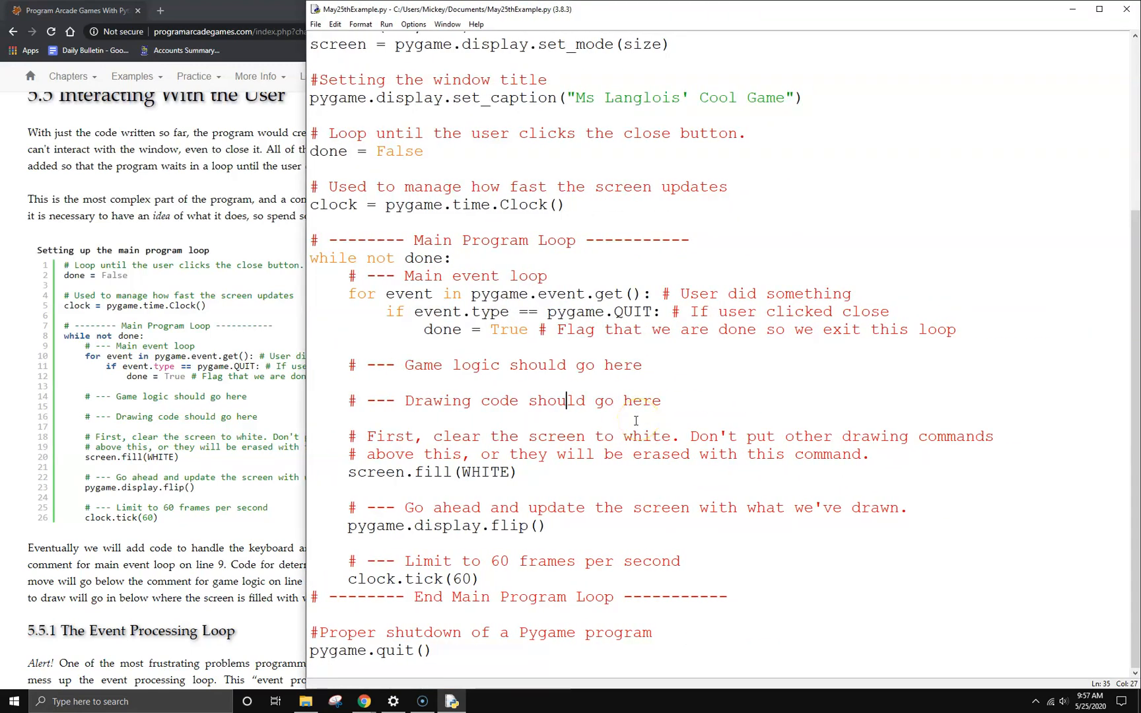
Step: Move the '# --- Drawing code should go here' comment below screen.fill(WHITE)
{"action": "triple_click", "coordinate": [502, 400]}
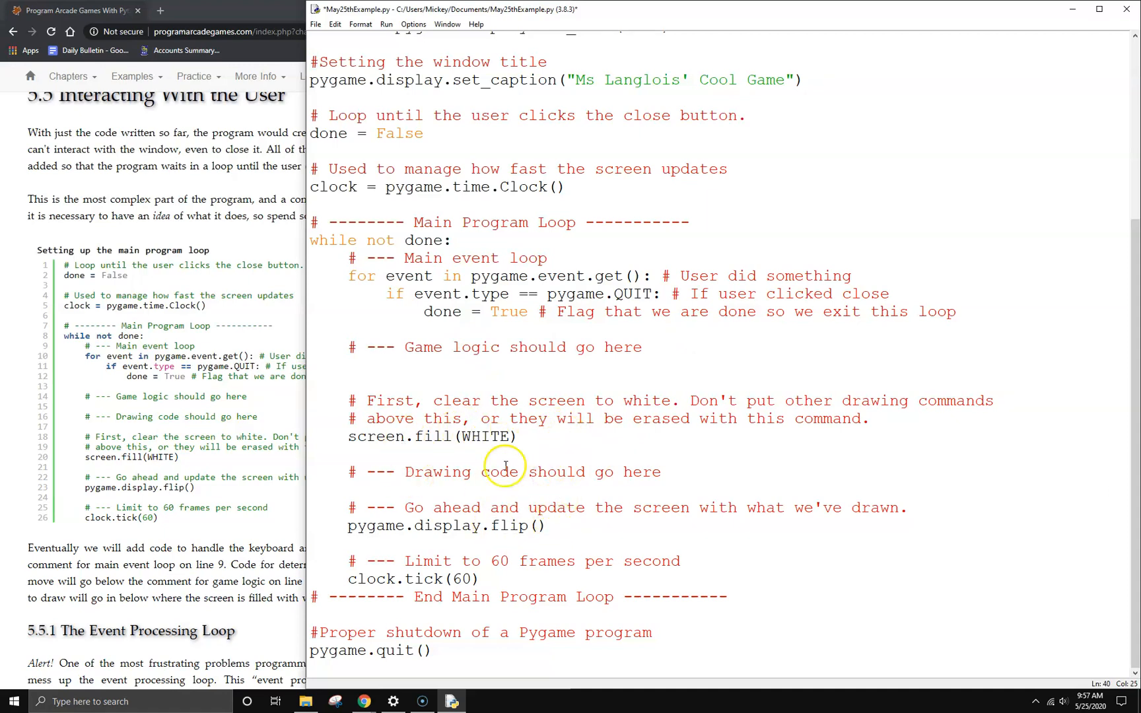
{"action": "left_click", "coordinate": [455, 525]}
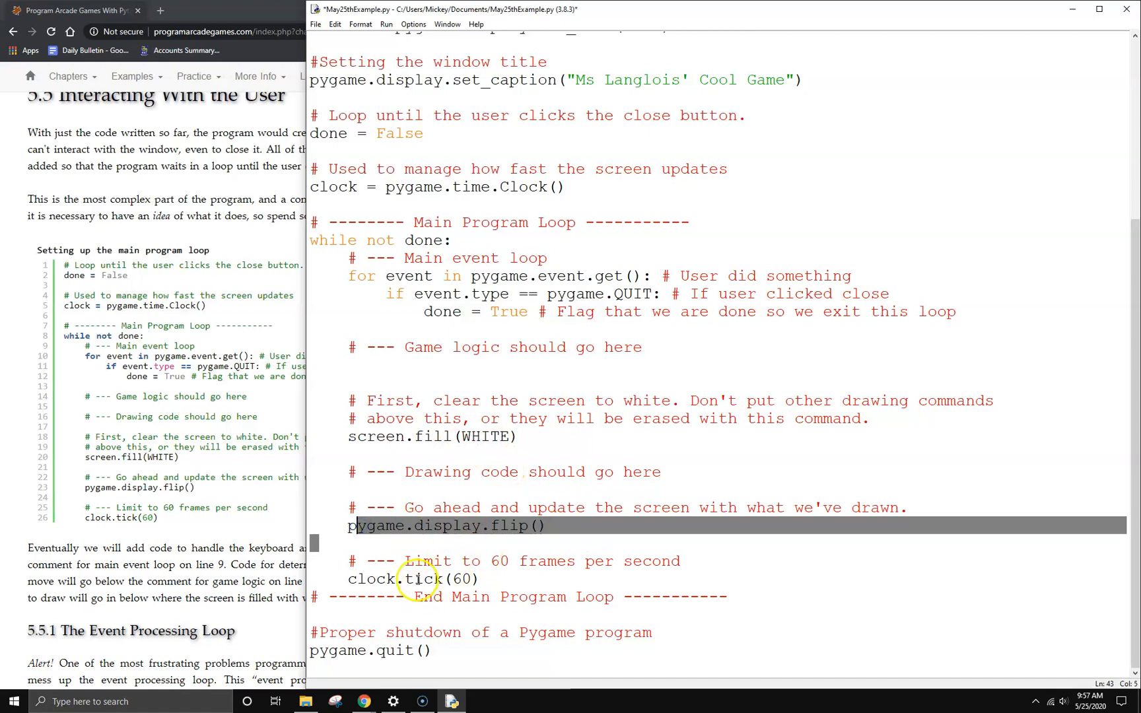
{"action": "left_click", "coordinate": [436, 436]}
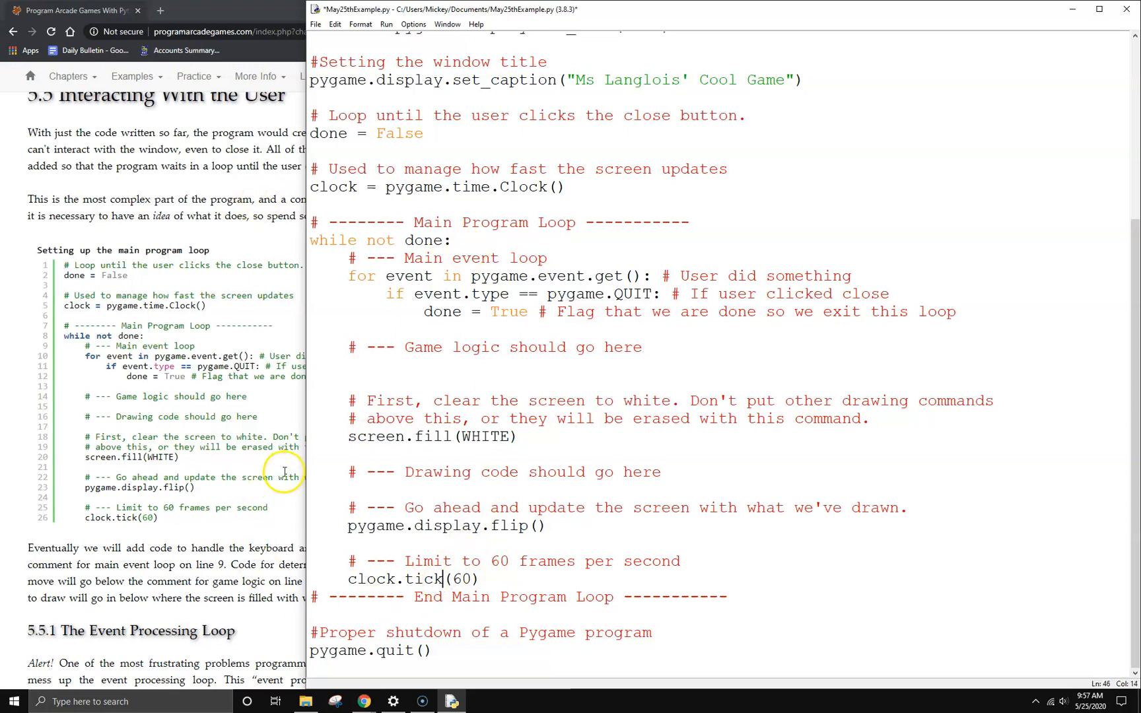
{"action": "left_click", "coordinate": [387, 23]}
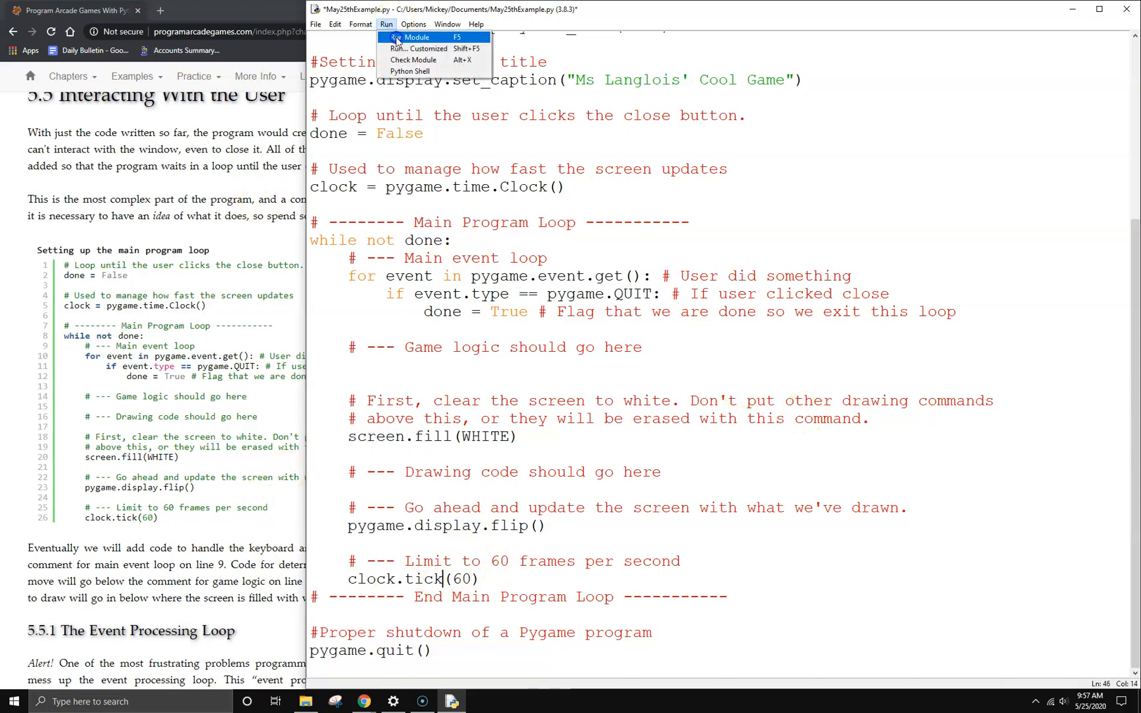
Step: Run the script and close the white "Ms Langlois' Cool Game" window with its X
{"action": "left_click", "coordinate": [415, 37]}
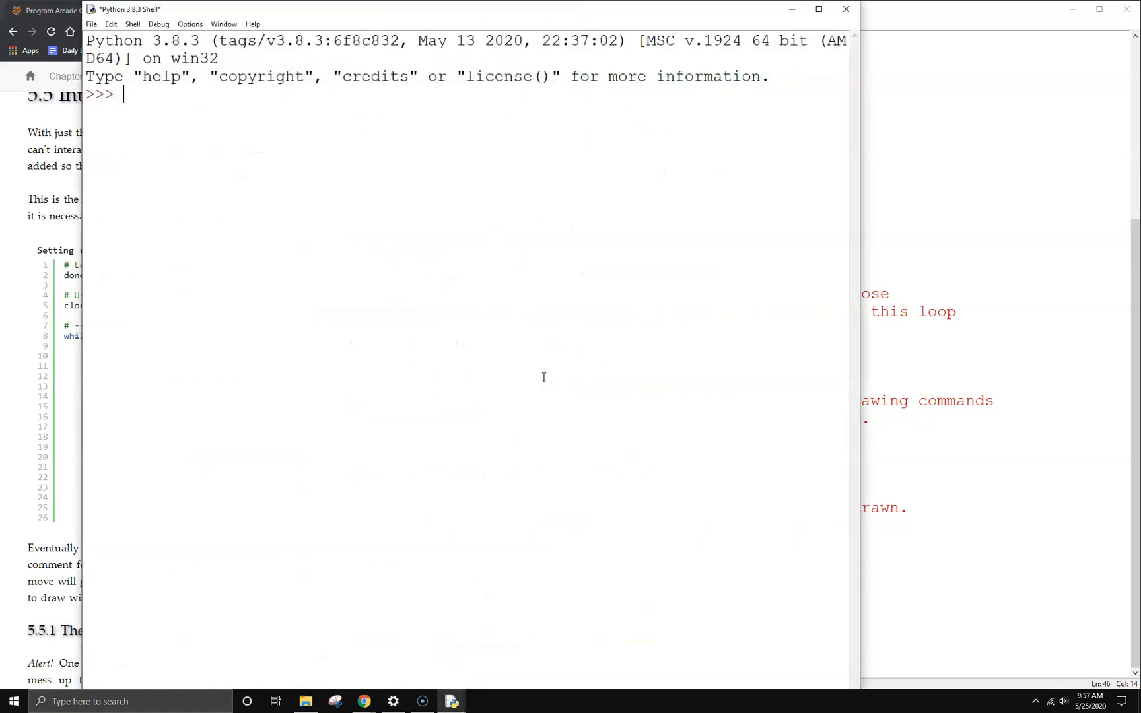
{"action": "key", "text": "F5"}
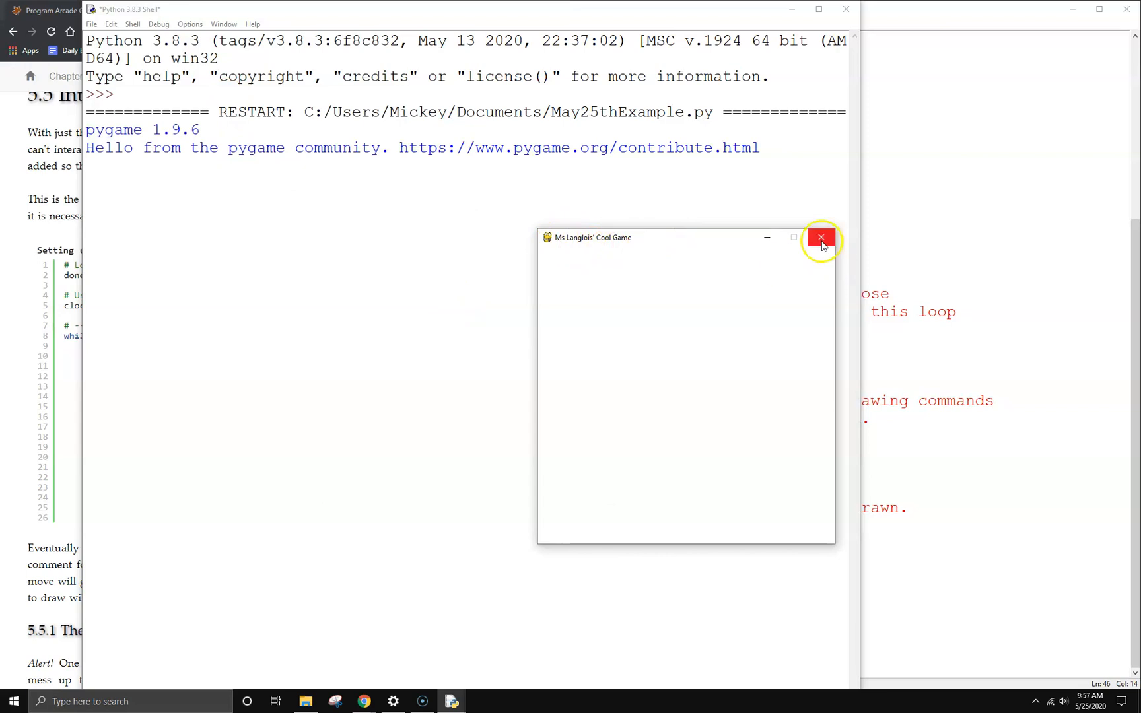
{"action": "left_click", "coordinate": [821, 237]}
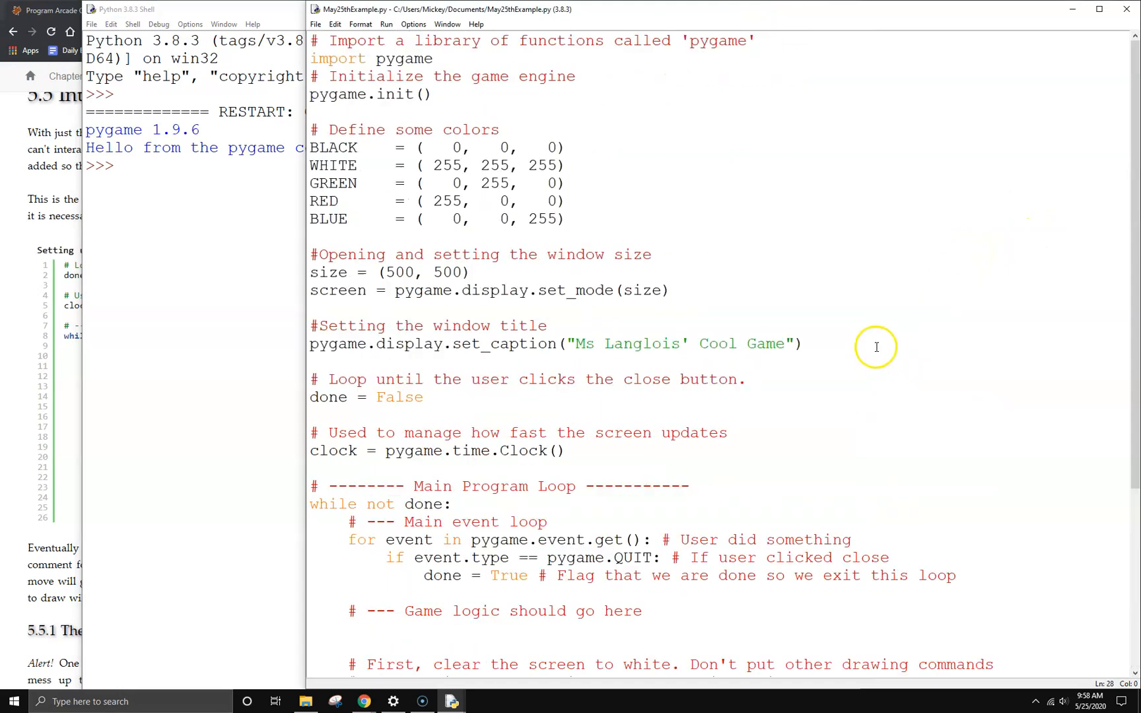
Step: Scroll to section 5.9's pygame_base_template.py and highlight its colour definitions
{"action": "scroll", "scroll_direction": "down", "scroll_amount": 3}
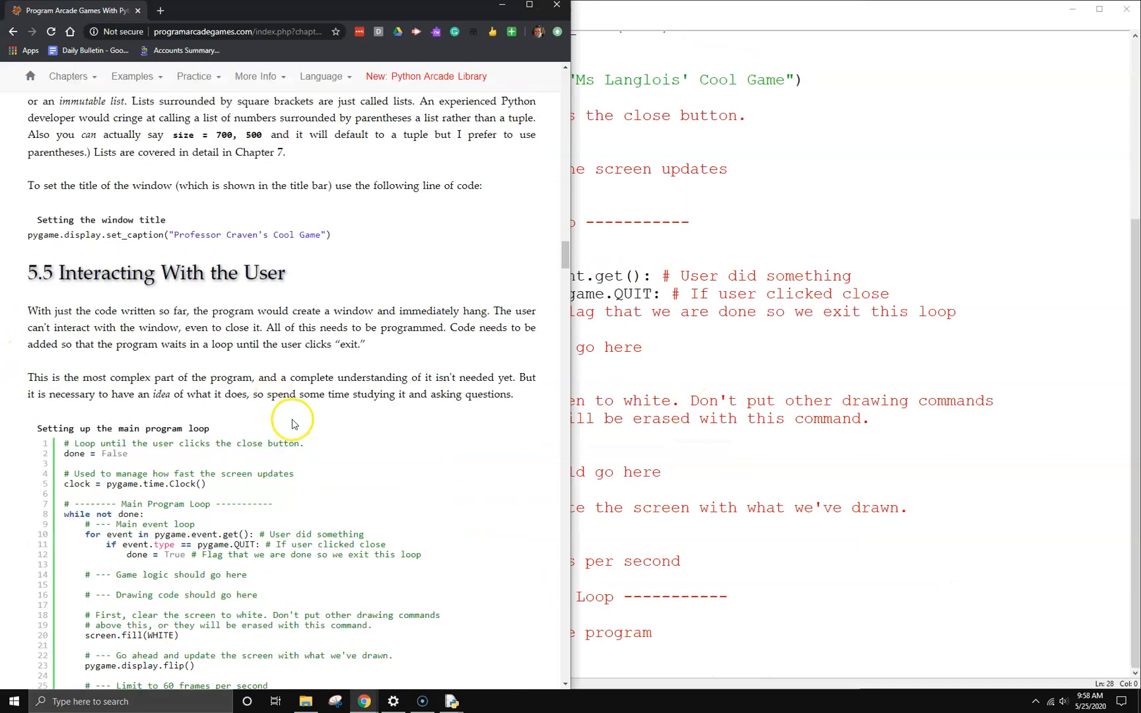
{"action": "scroll", "scroll_direction": "down", "scroll_amount": 3}
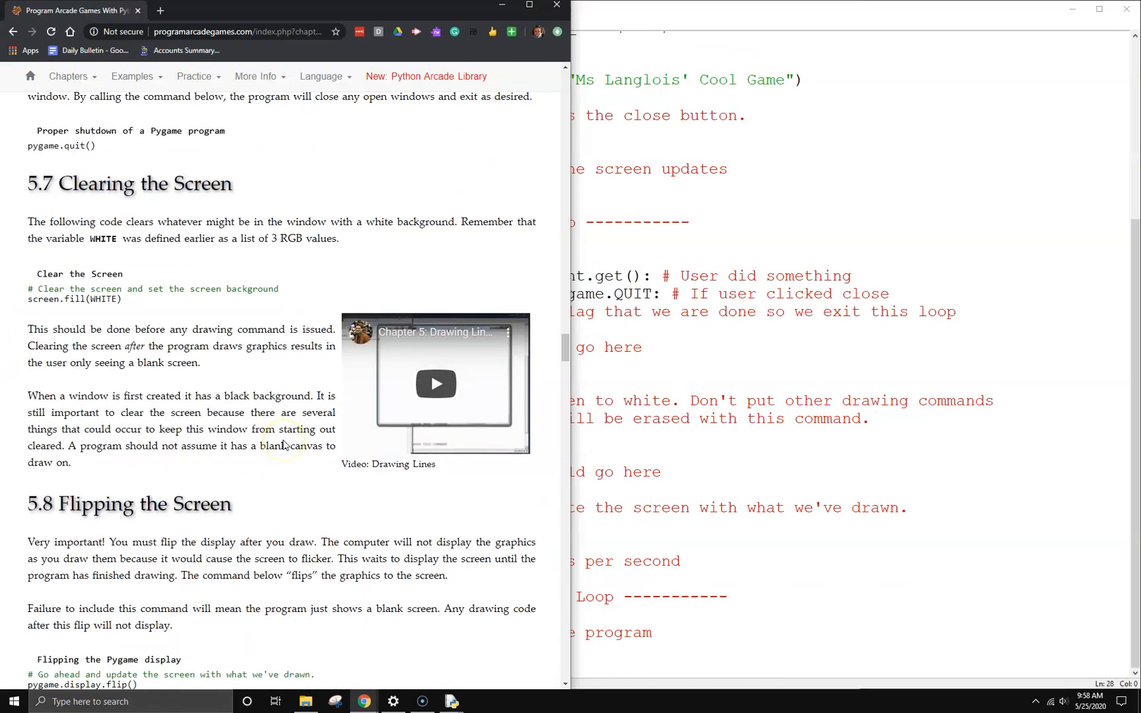
{"action": "scroll", "scroll_direction": "down", "scroll_amount": 3}
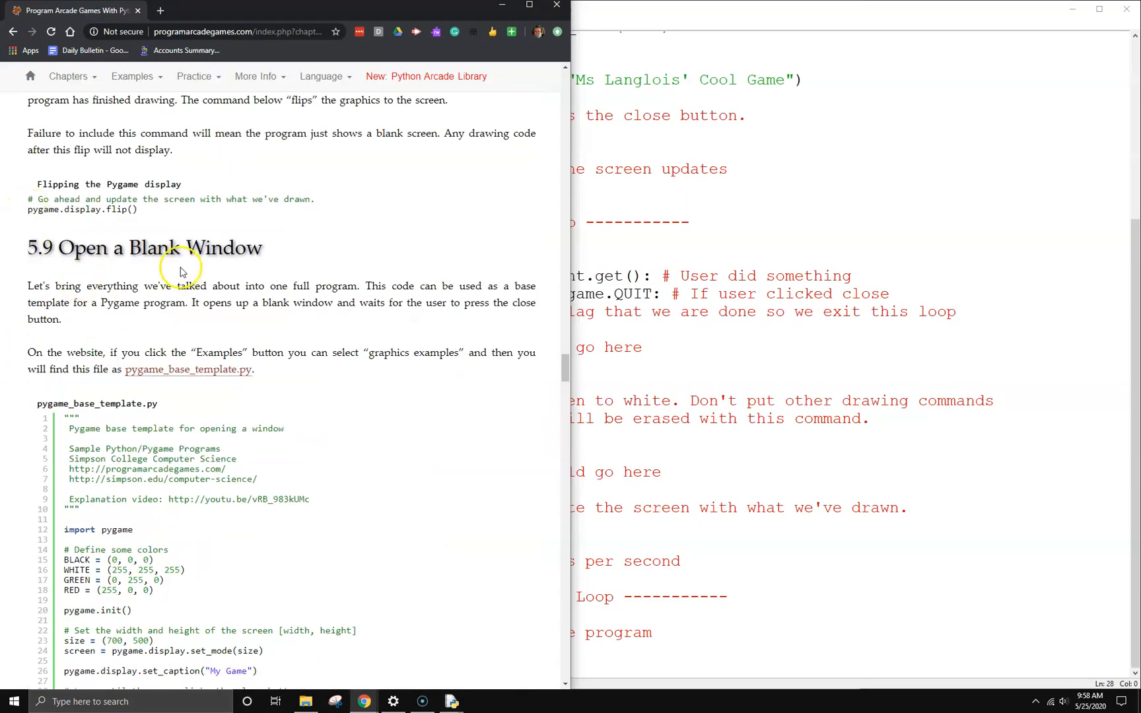
{"action": "mouse_move", "coordinate": [195, 335]}
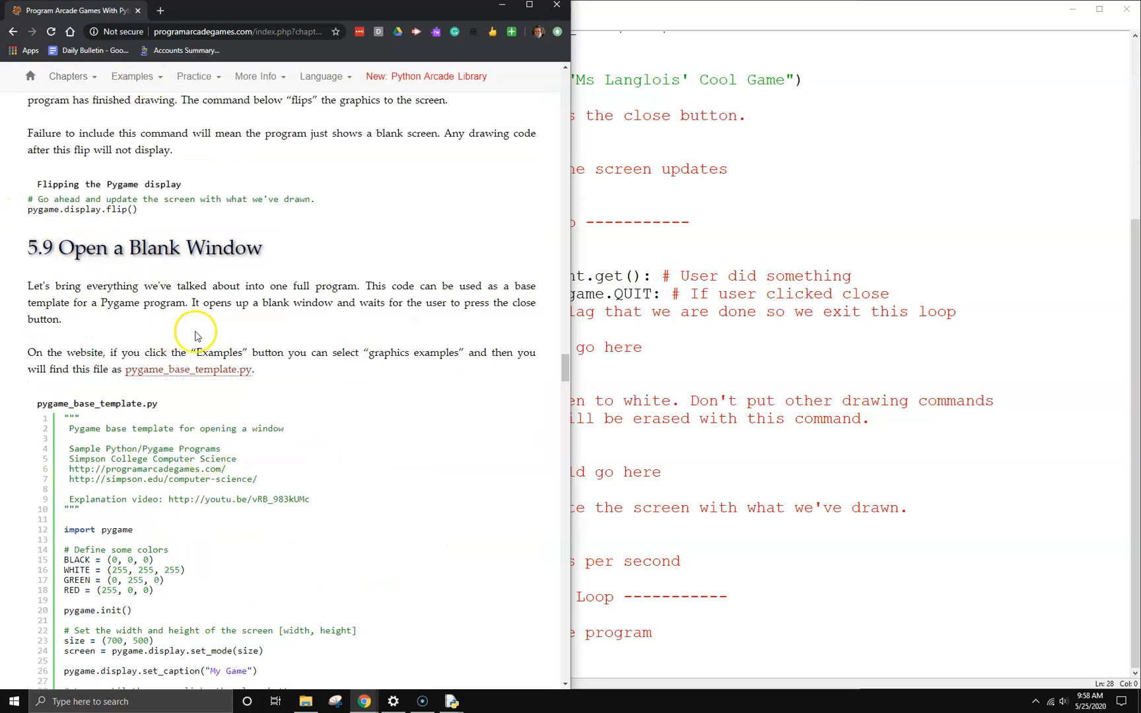
{"action": "scroll", "scroll_direction": "down", "scroll_amount": 3}
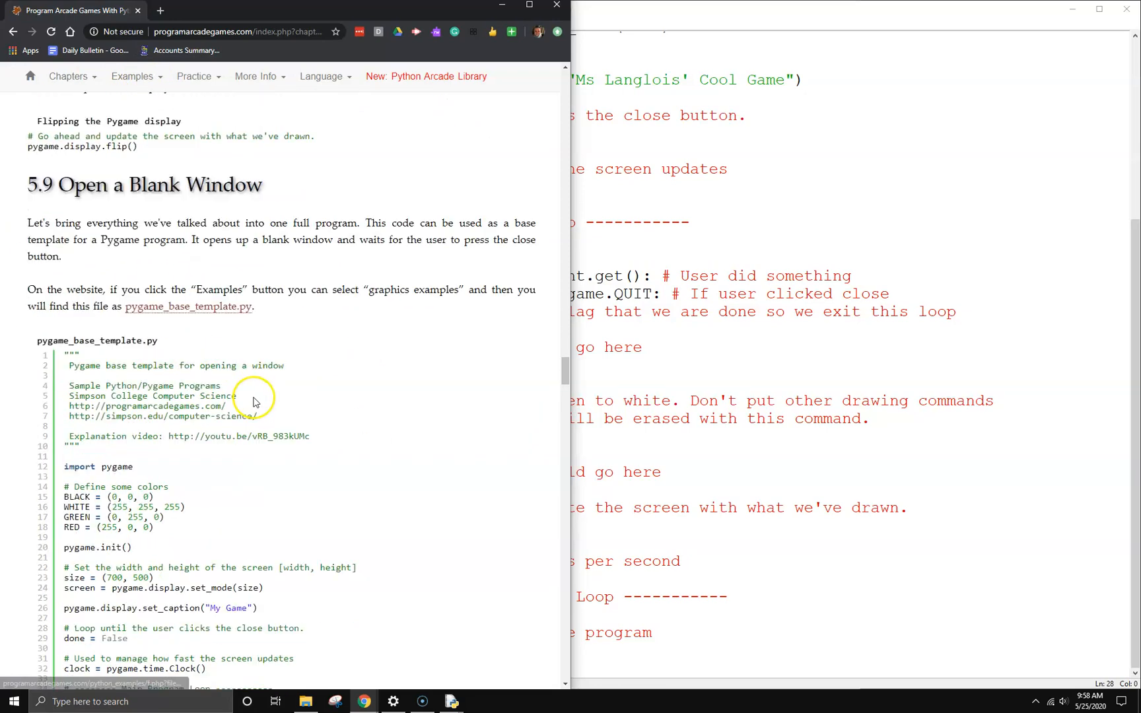
{"action": "scroll", "scroll_direction": "down", "scroll_amount": 3}
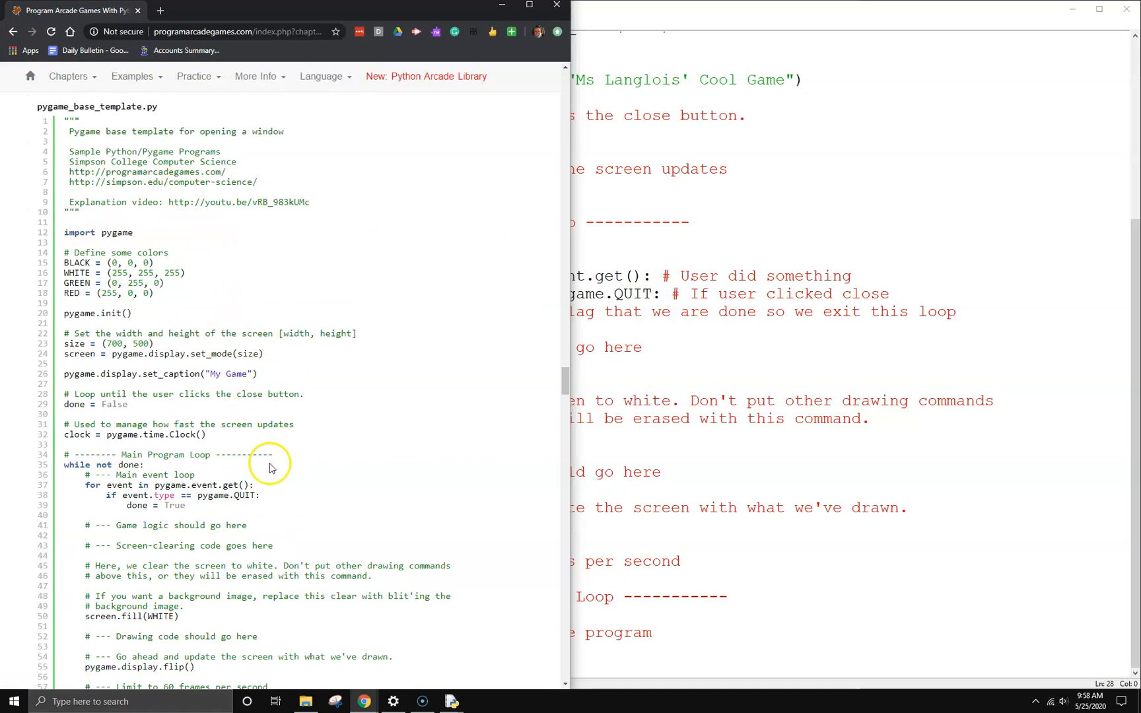
{"action": "scroll", "scroll_direction": "down", "scroll_amount": 3}
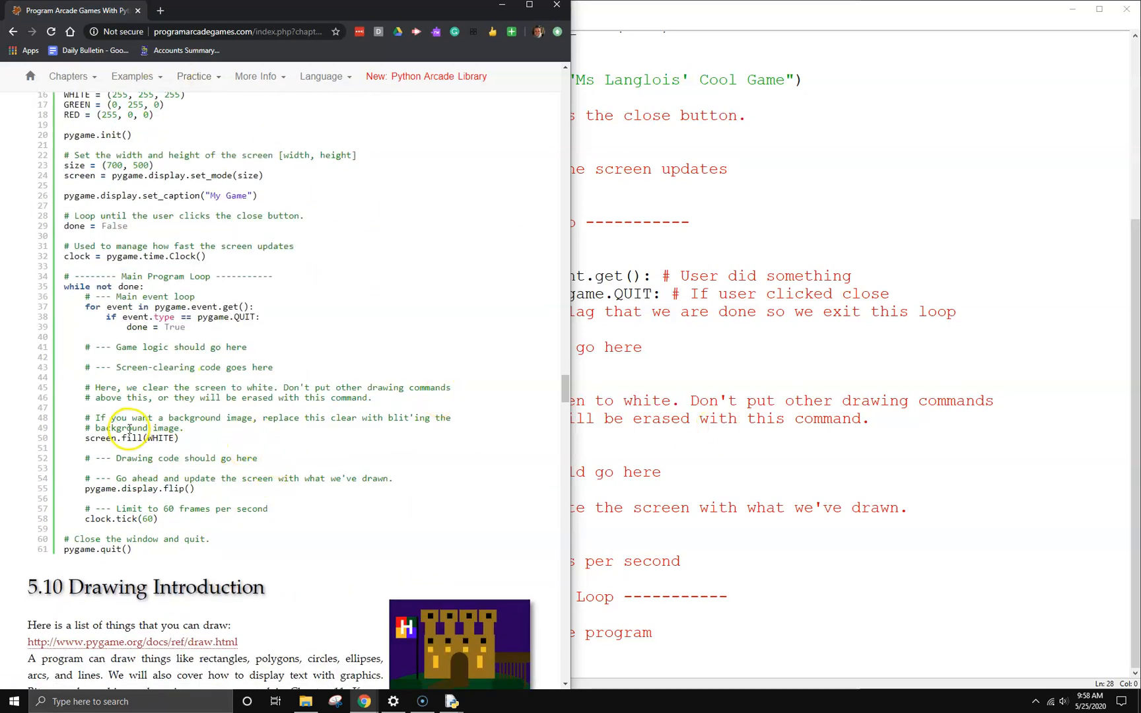
{"action": "scroll", "scroll_direction": "up", "scroll_amount": 3}
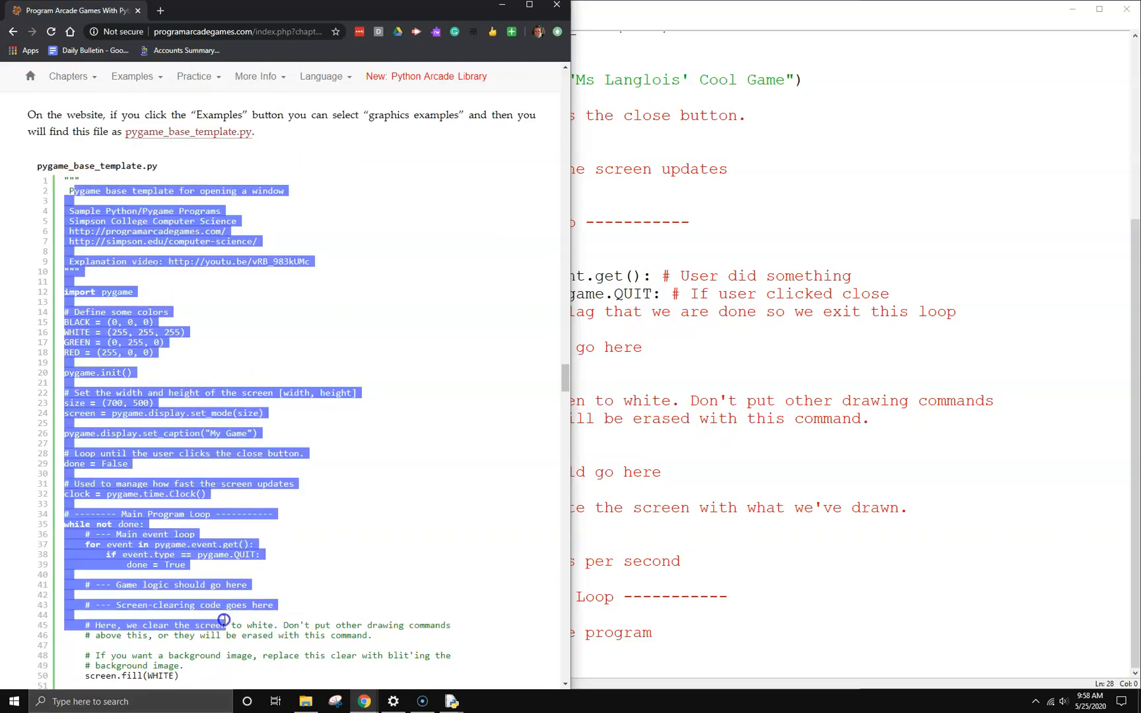
{"action": "scroll", "scroll_direction": "down", "scroll_amount": 3}
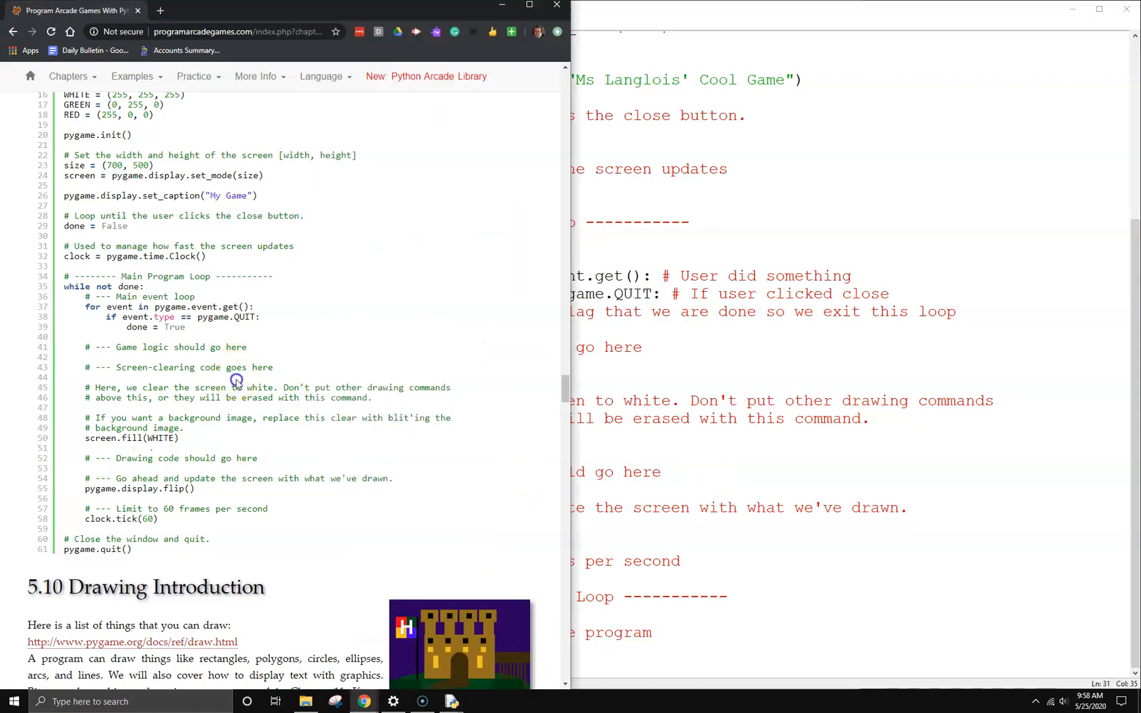
{"action": "mouse_move", "coordinate": [194, 458]}
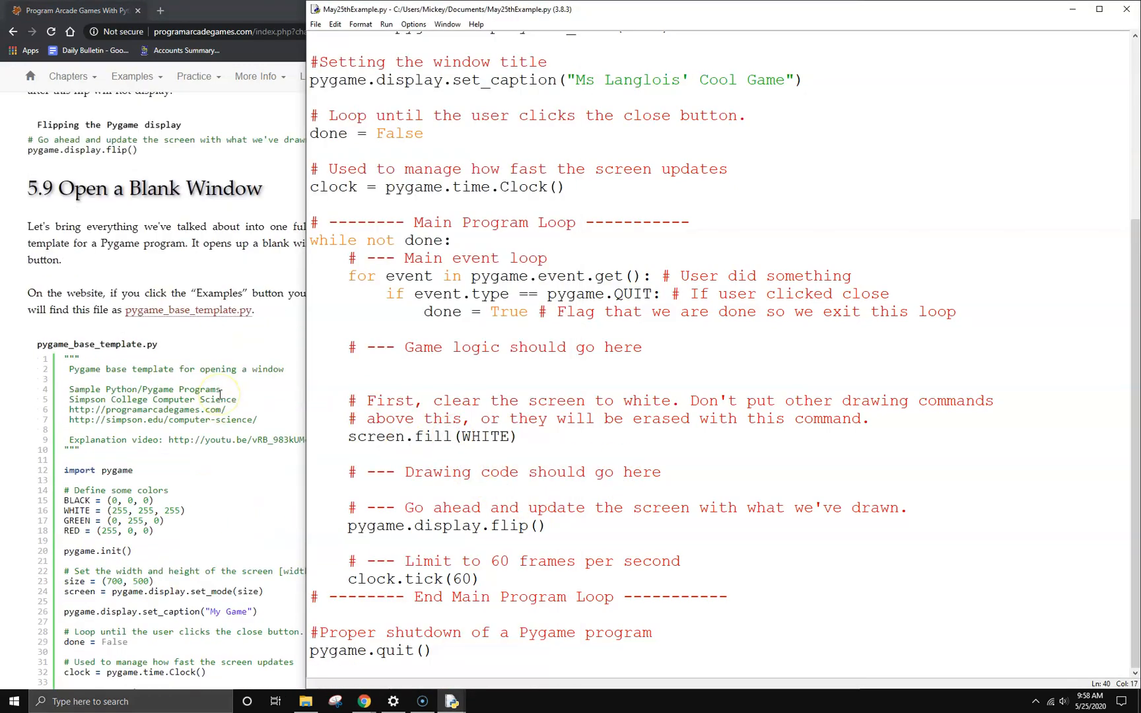
{"action": "scroll", "scroll_direction": "down", "scroll_amount": 3}
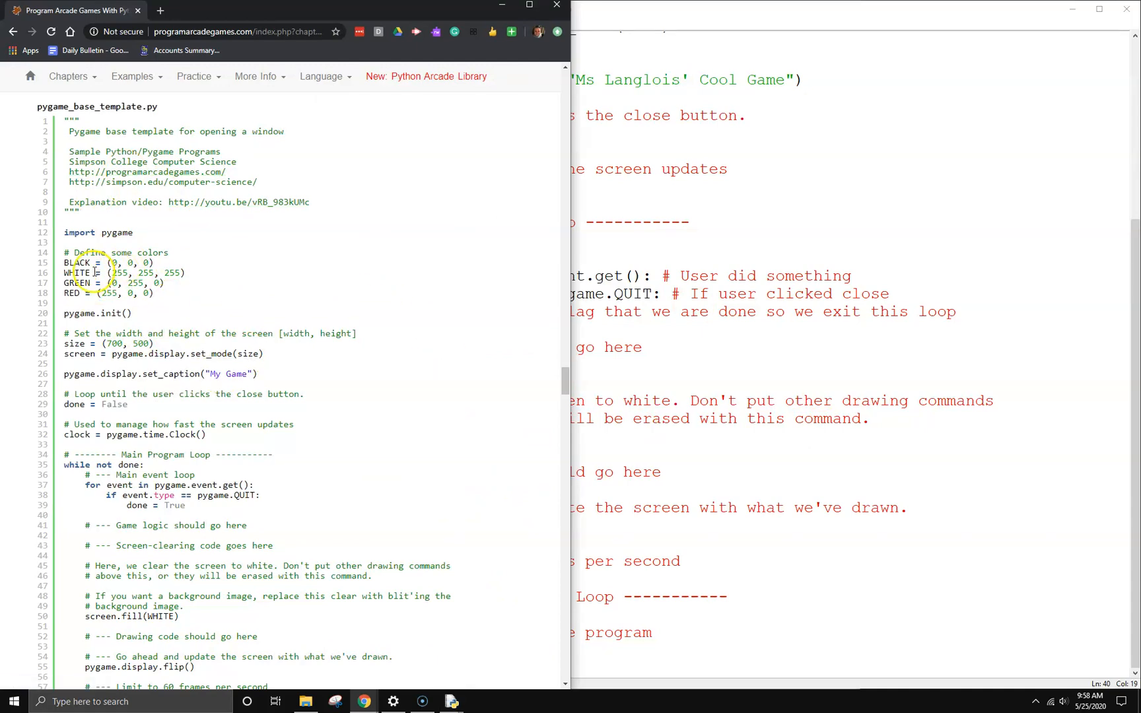
{"action": "left_click_drag", "start_coordinate": [66, 263], "coordinate": [163, 293]}
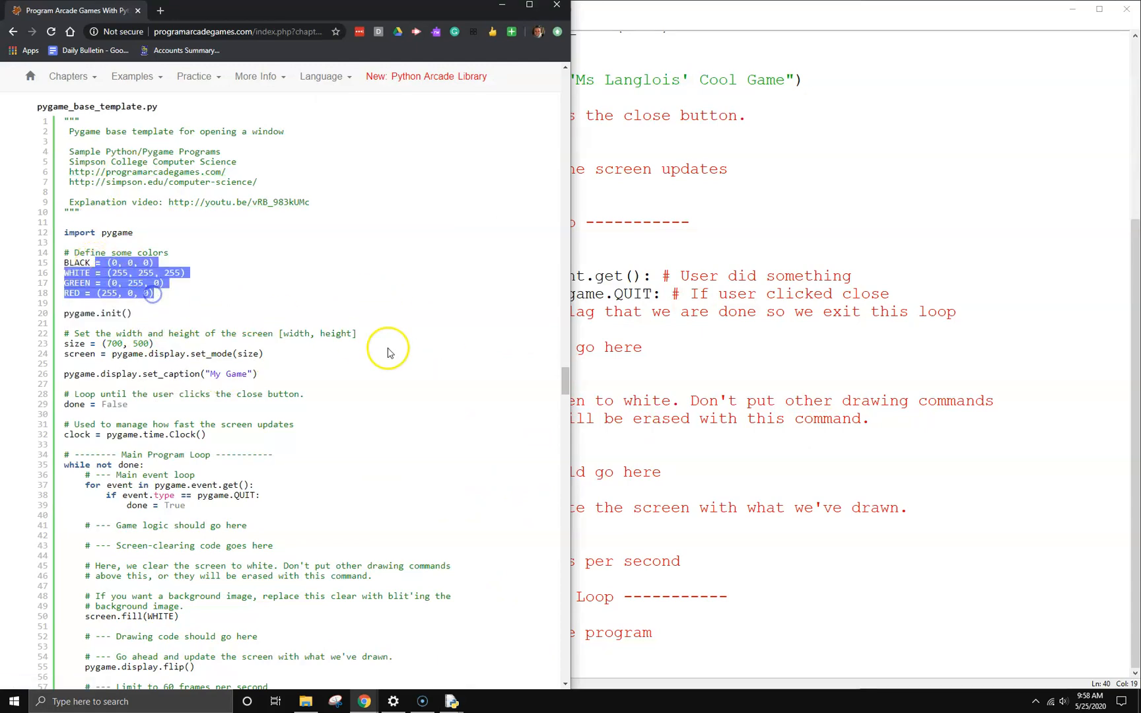
{"action": "mouse_move", "coordinate": [702, 260]}
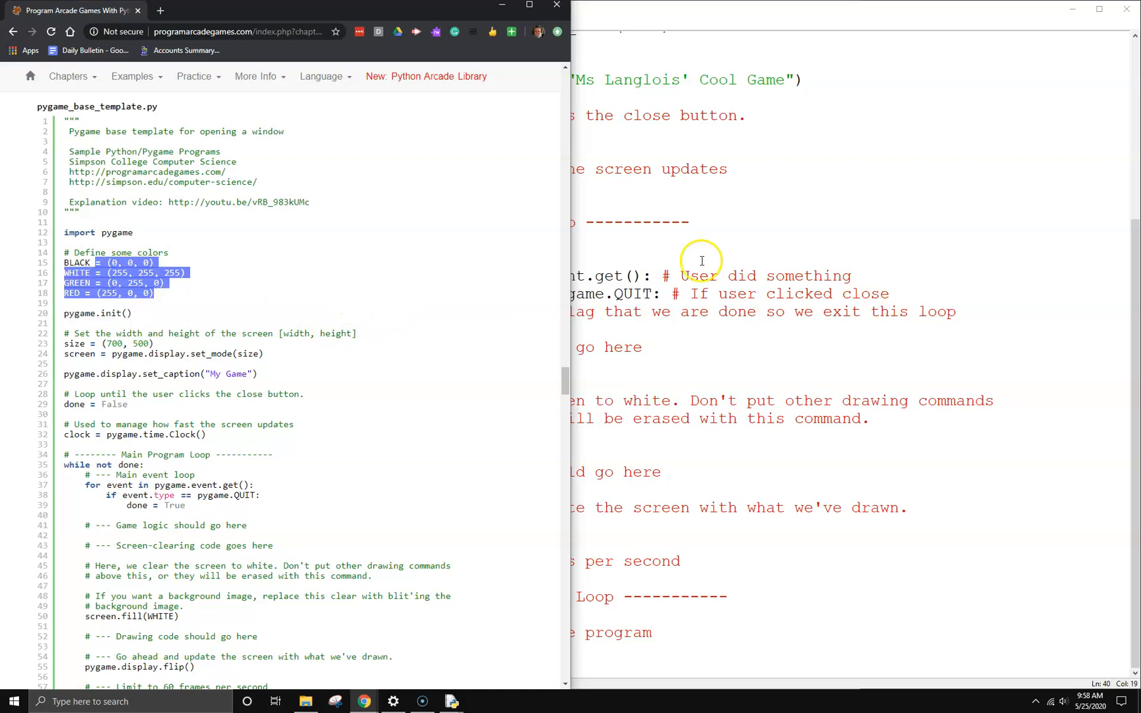